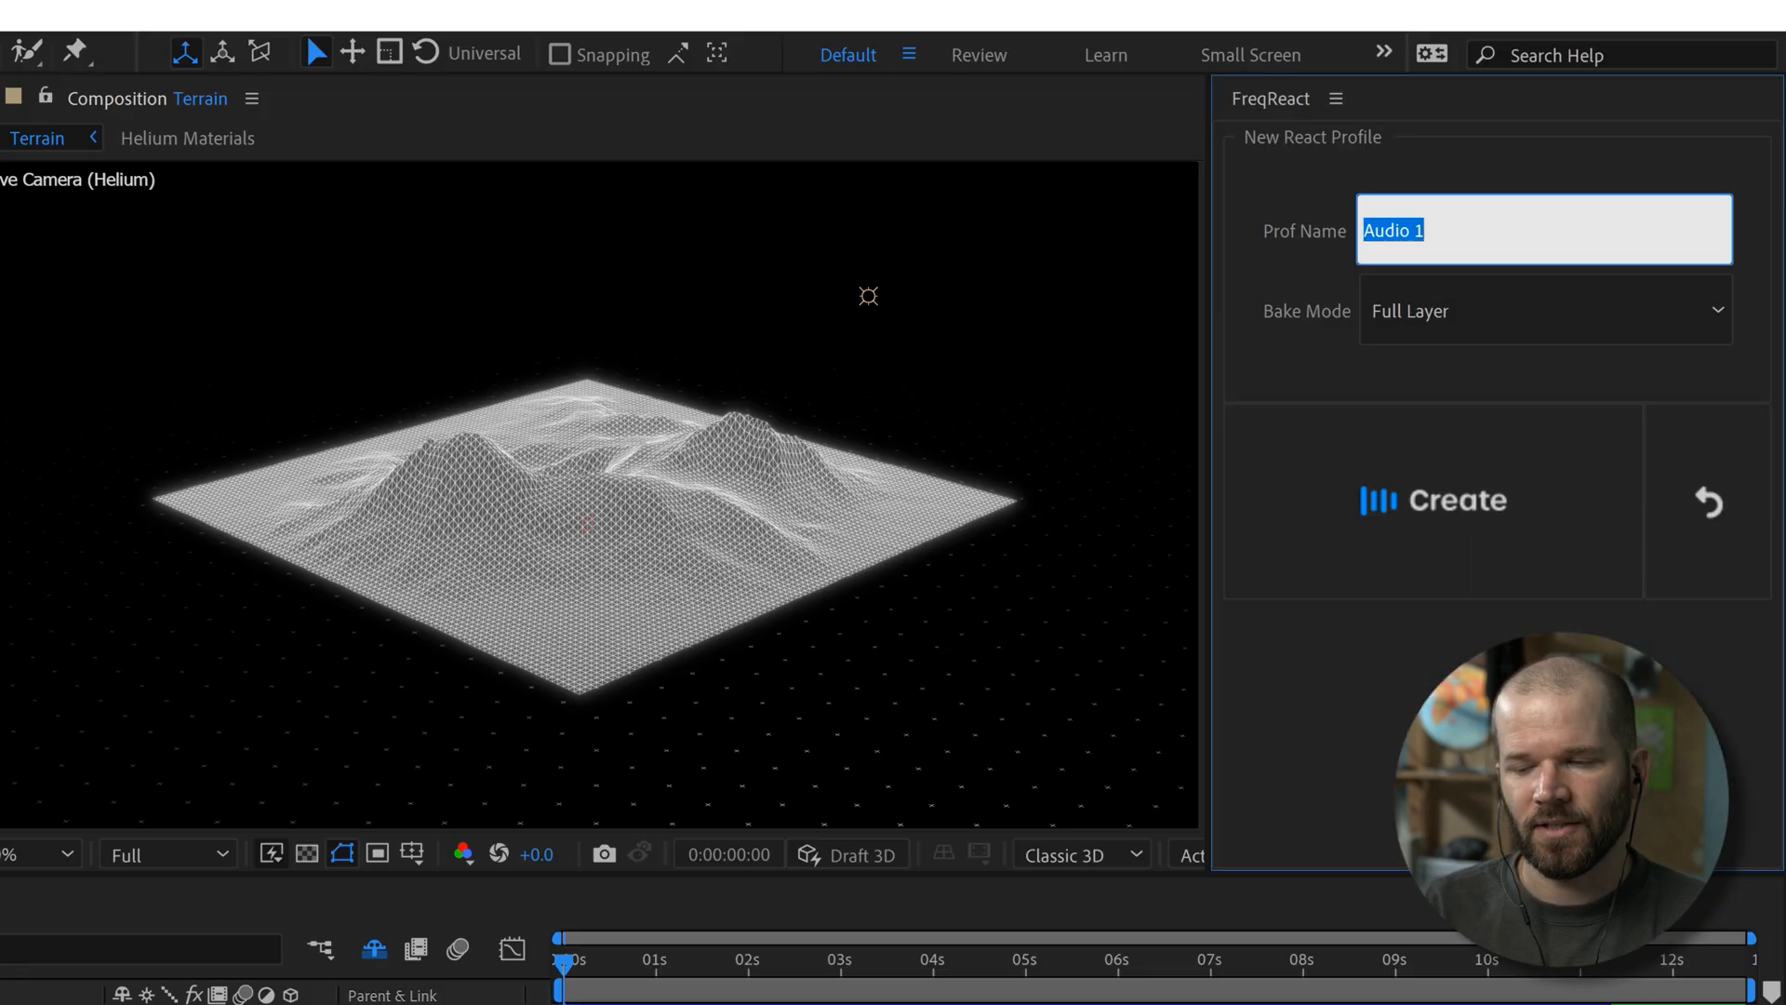
- Inspect the #Pulse | Terrain Jump | Amount reactor and expand its modifier settings
left_click(1449, 498)
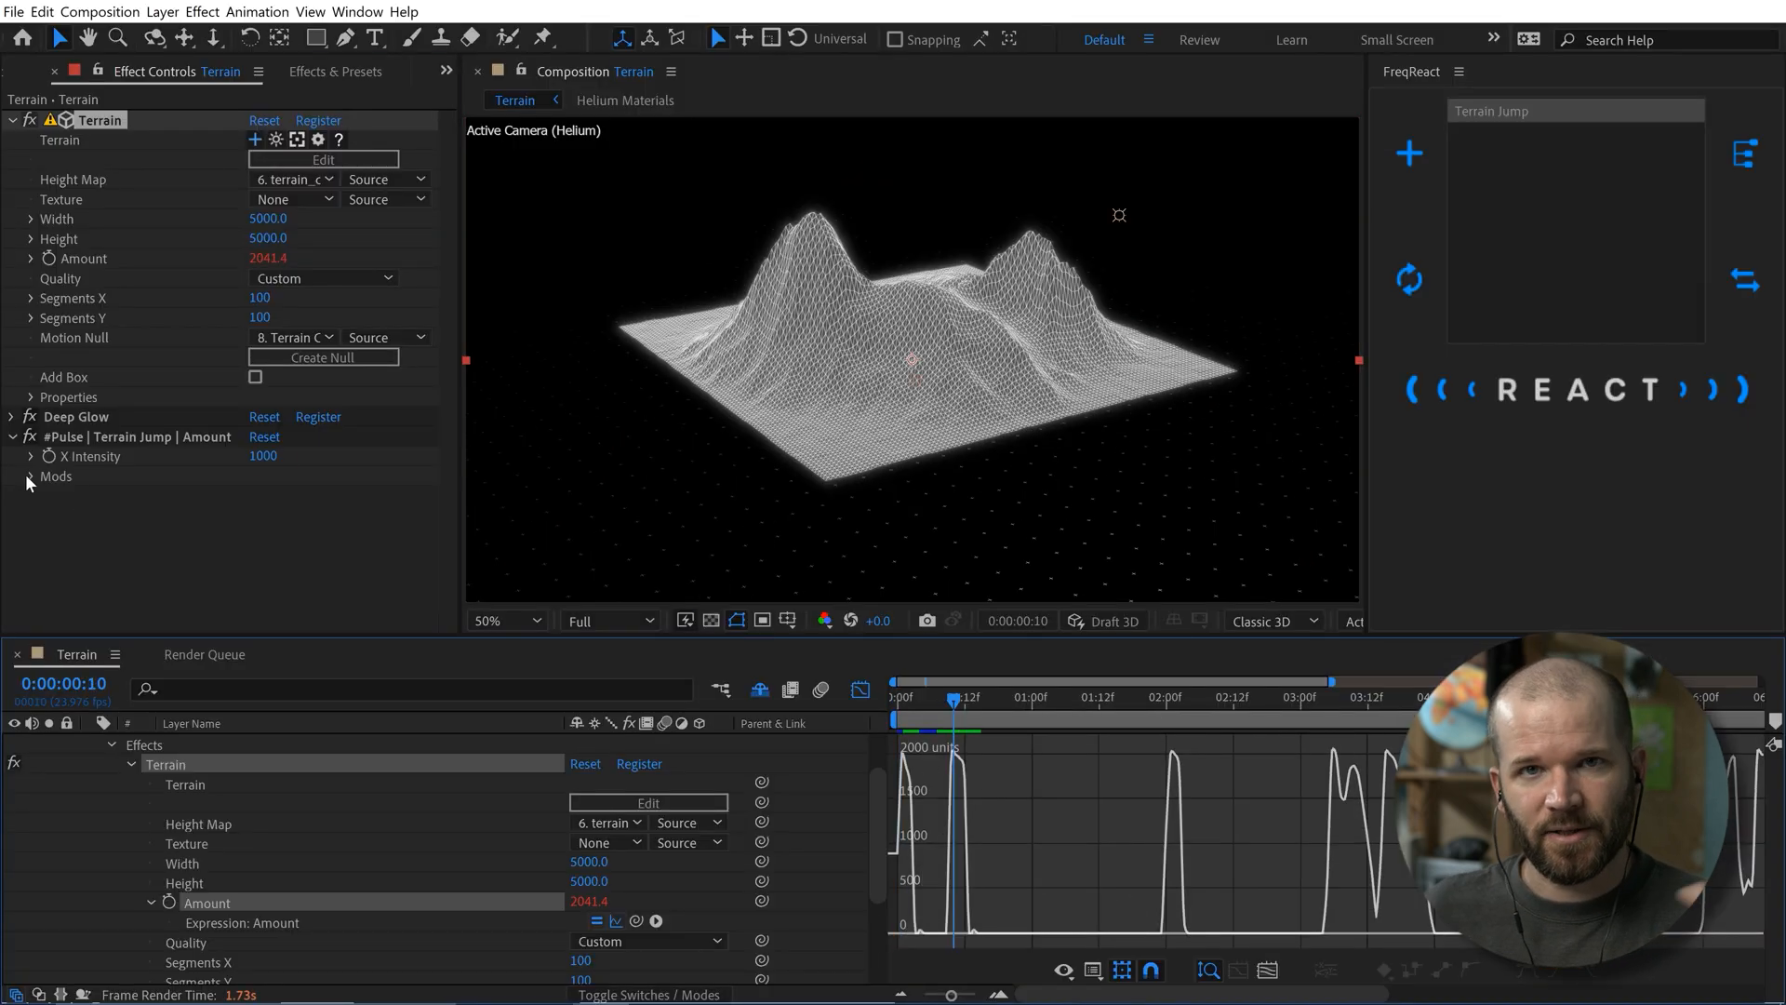
left_click(30, 477)
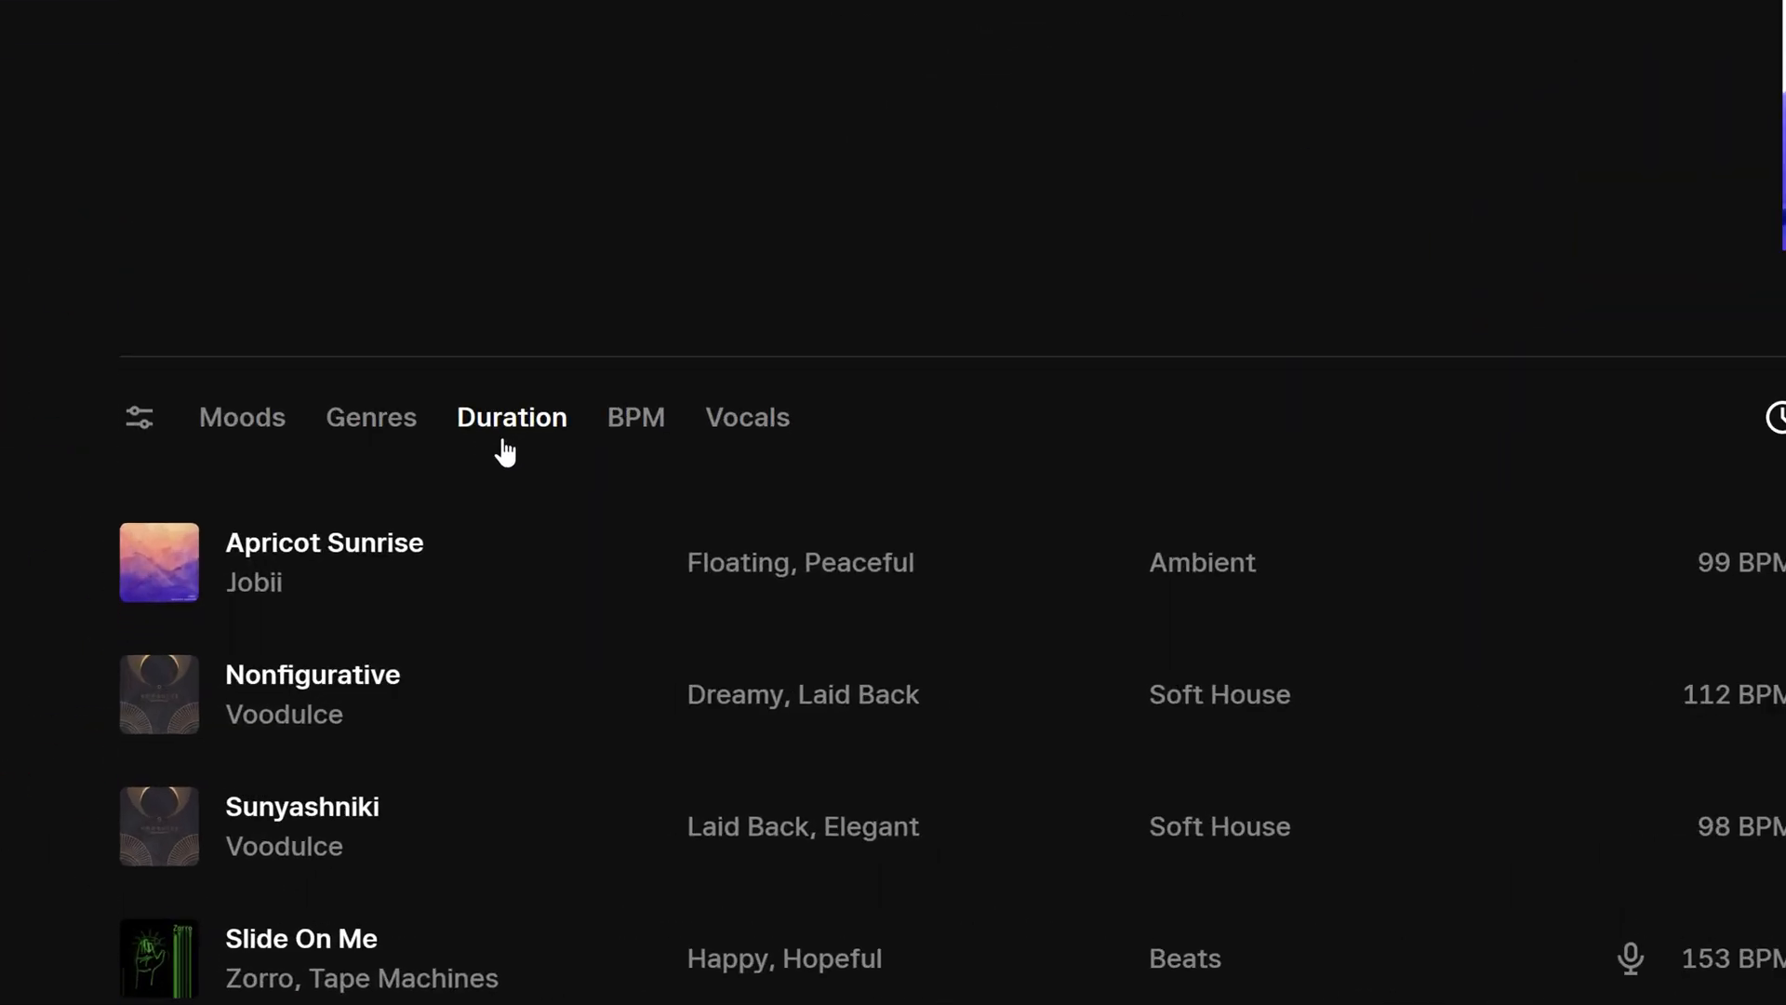
- Filter songs by duration, name a playlist, and download the track's Drums stem
left_click(635, 417)
type("Love Th")
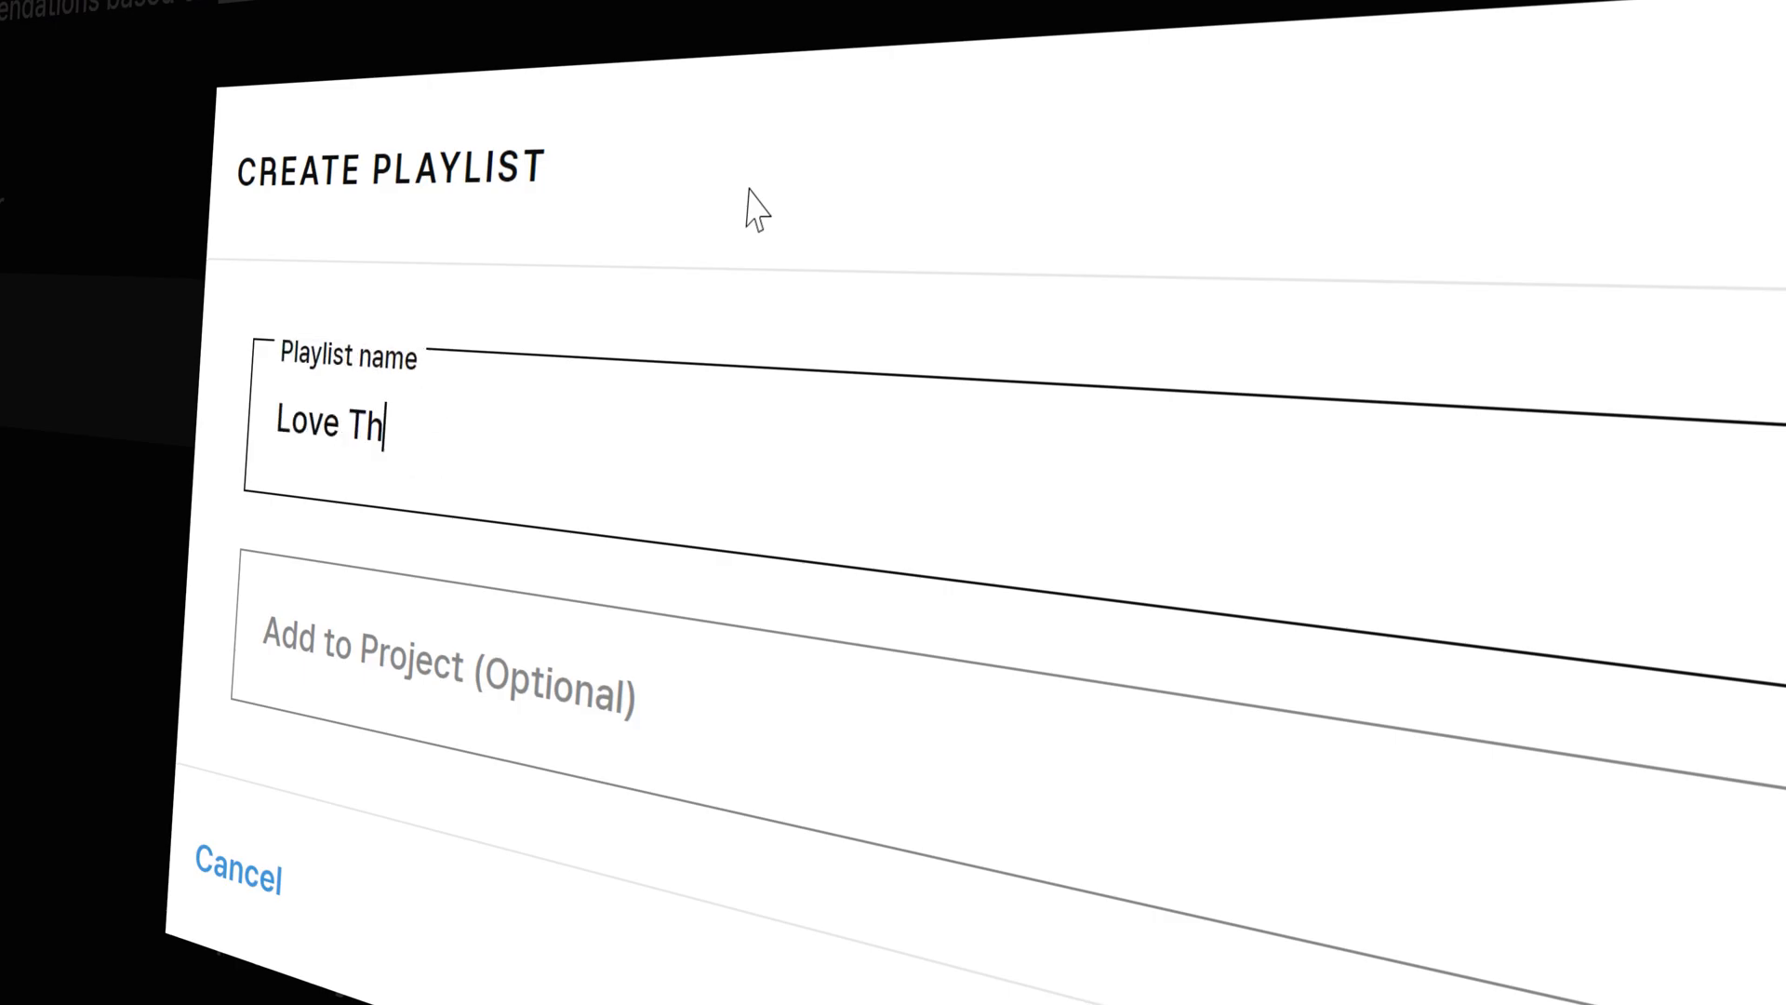
type("ese Songs!")
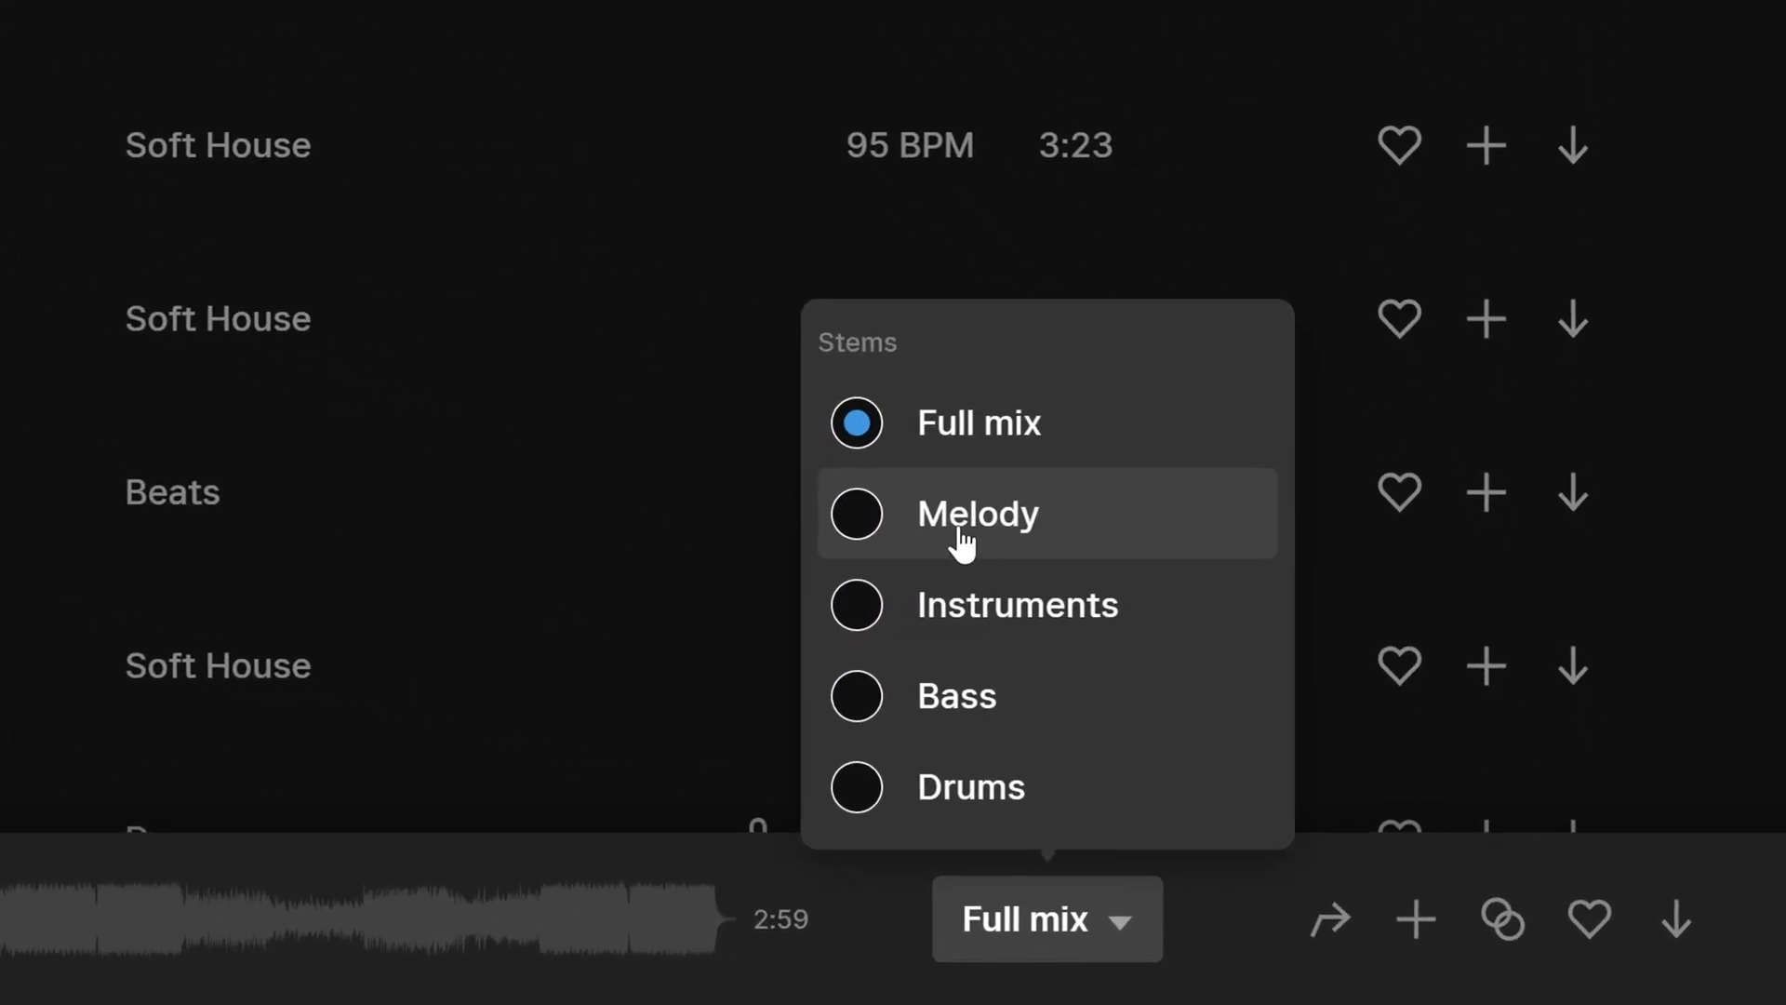
left_click(969, 787)
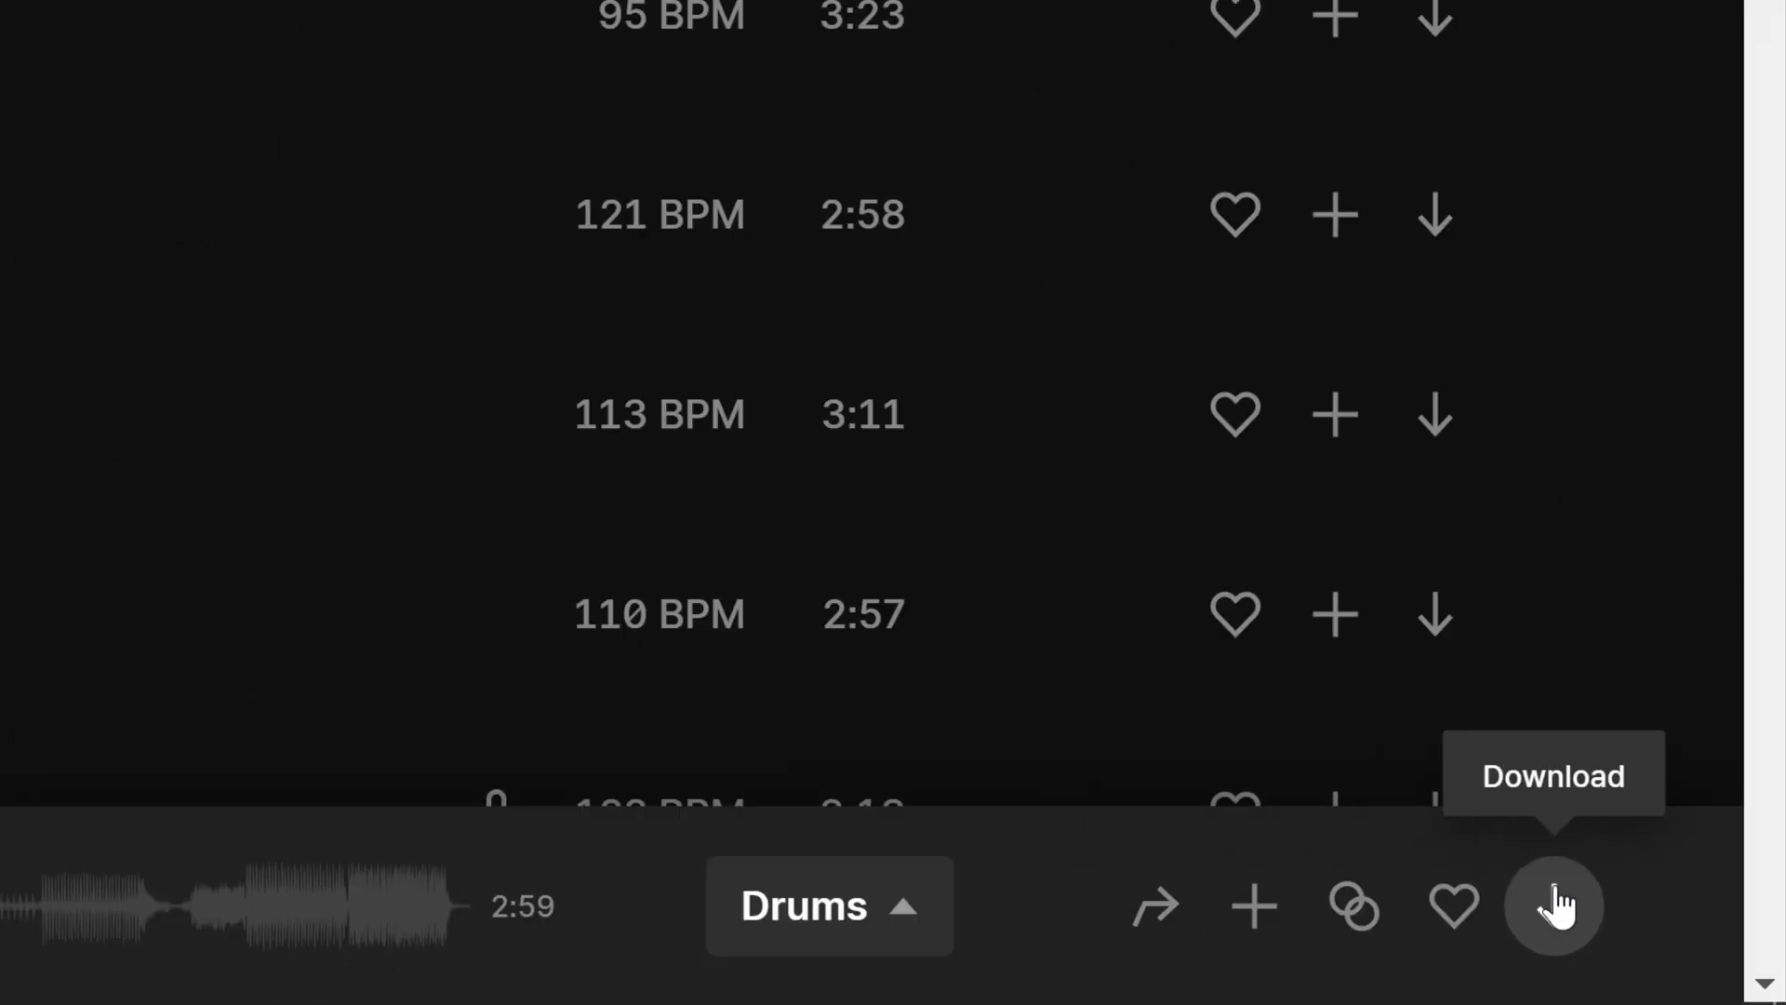
left_click(1553, 906)
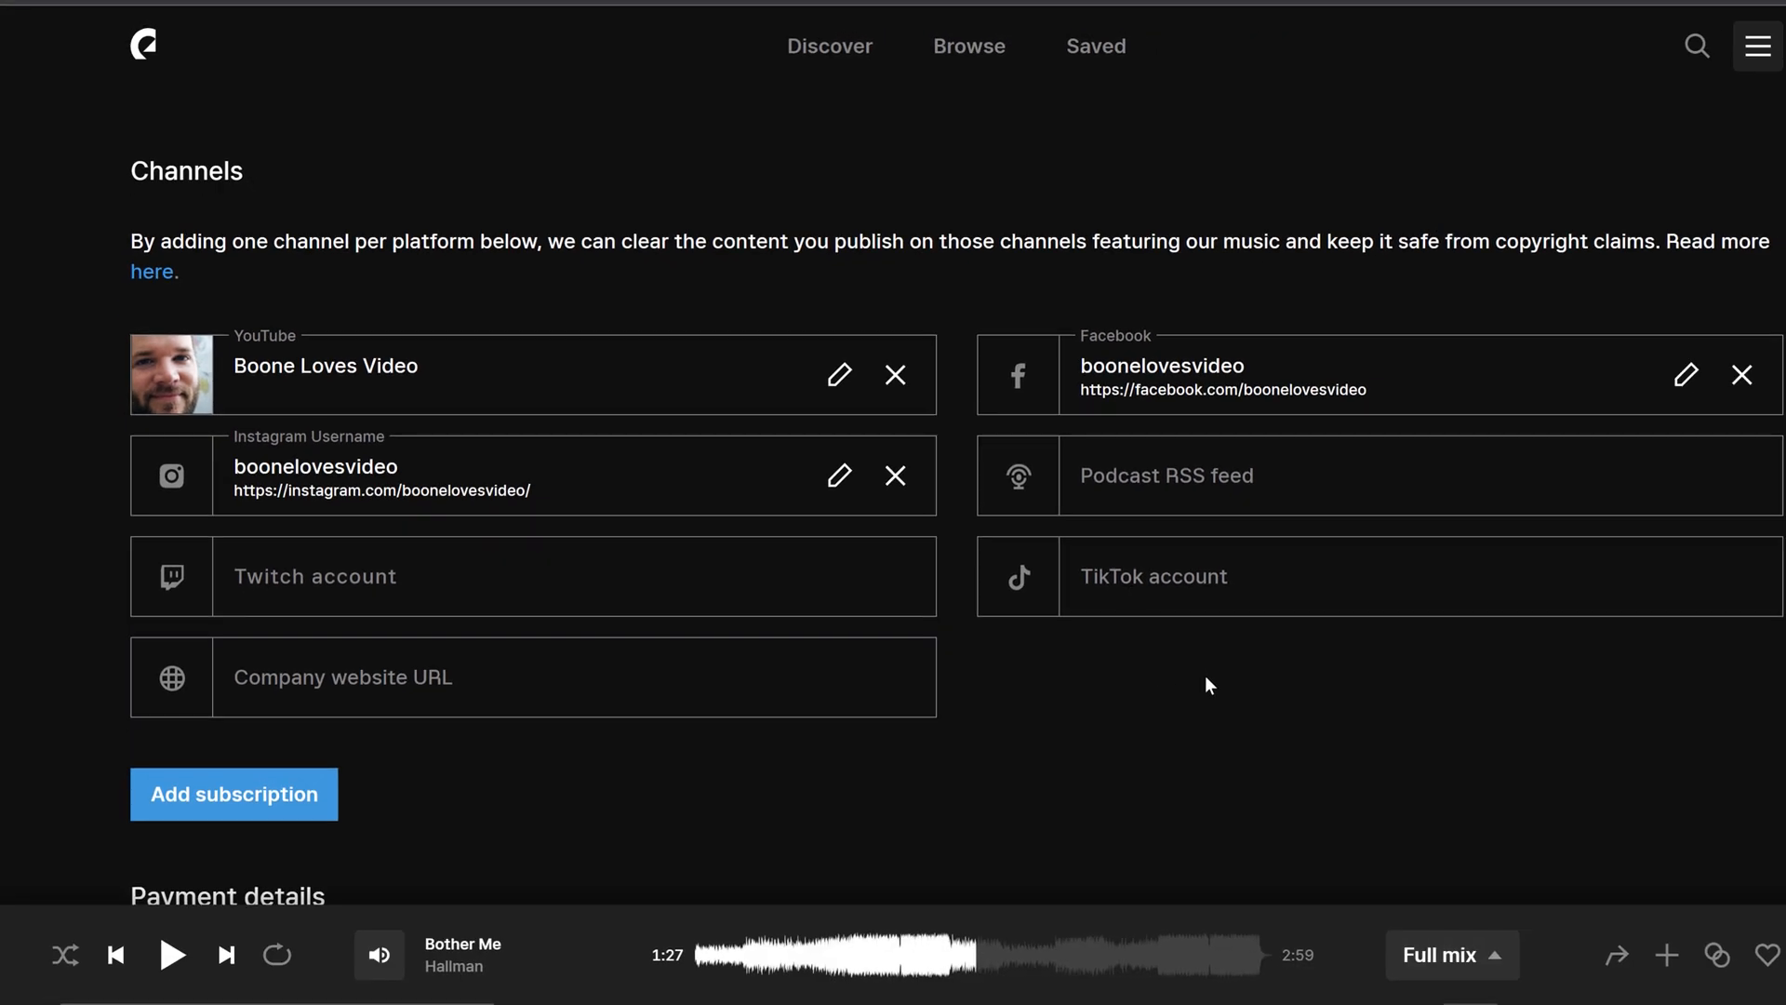
mouse_move(1128, 583)
type("boone")
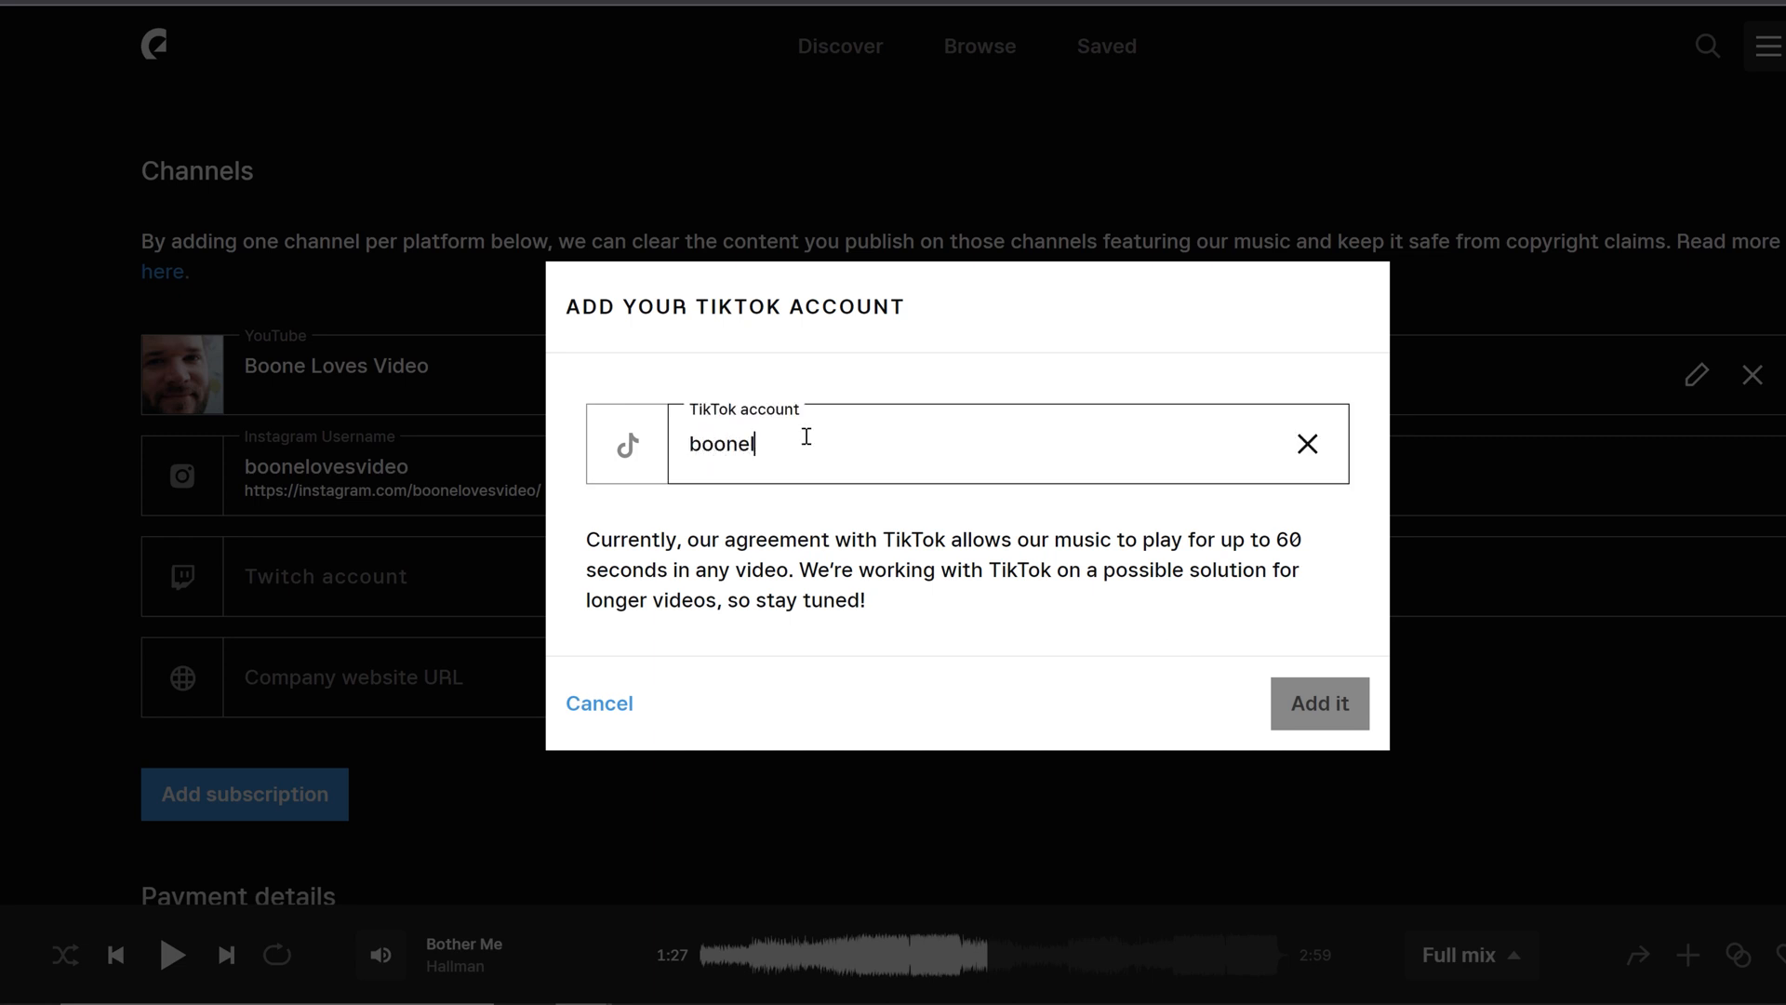
- Add TikTok account 'lovesvideo', check Clear Videos, and play the track's Bass stem
type("lovesvideo")
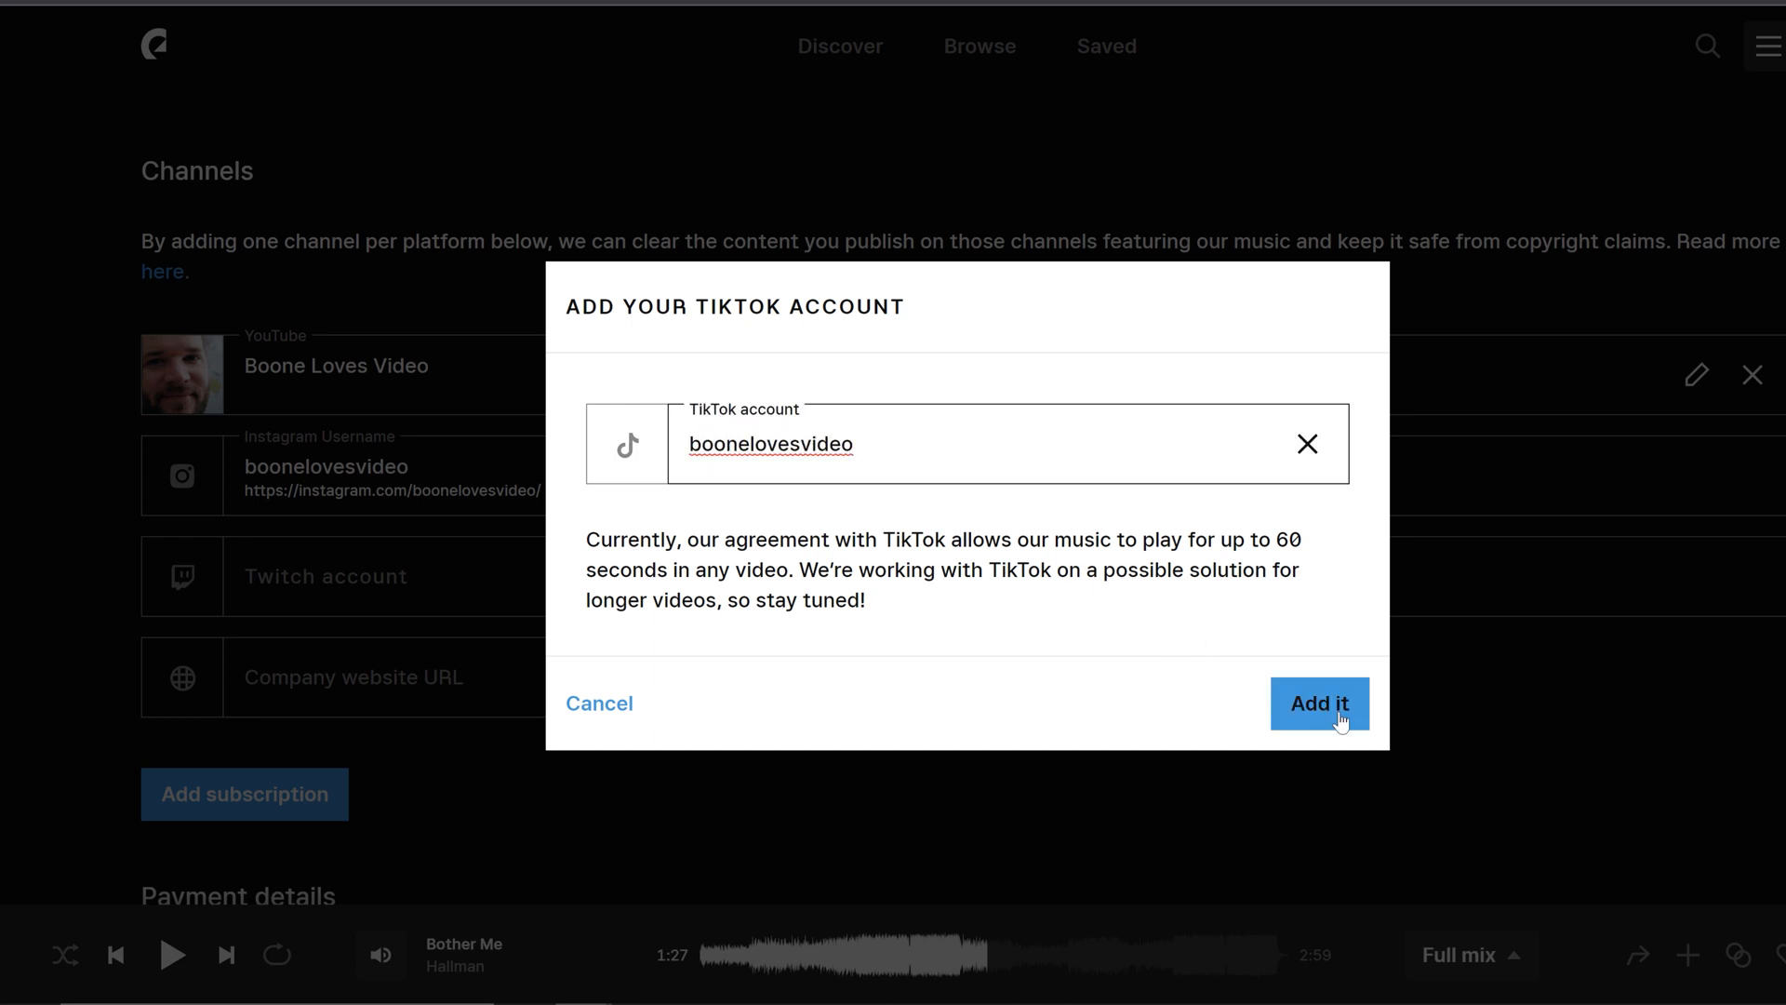
left_click(1319, 703)
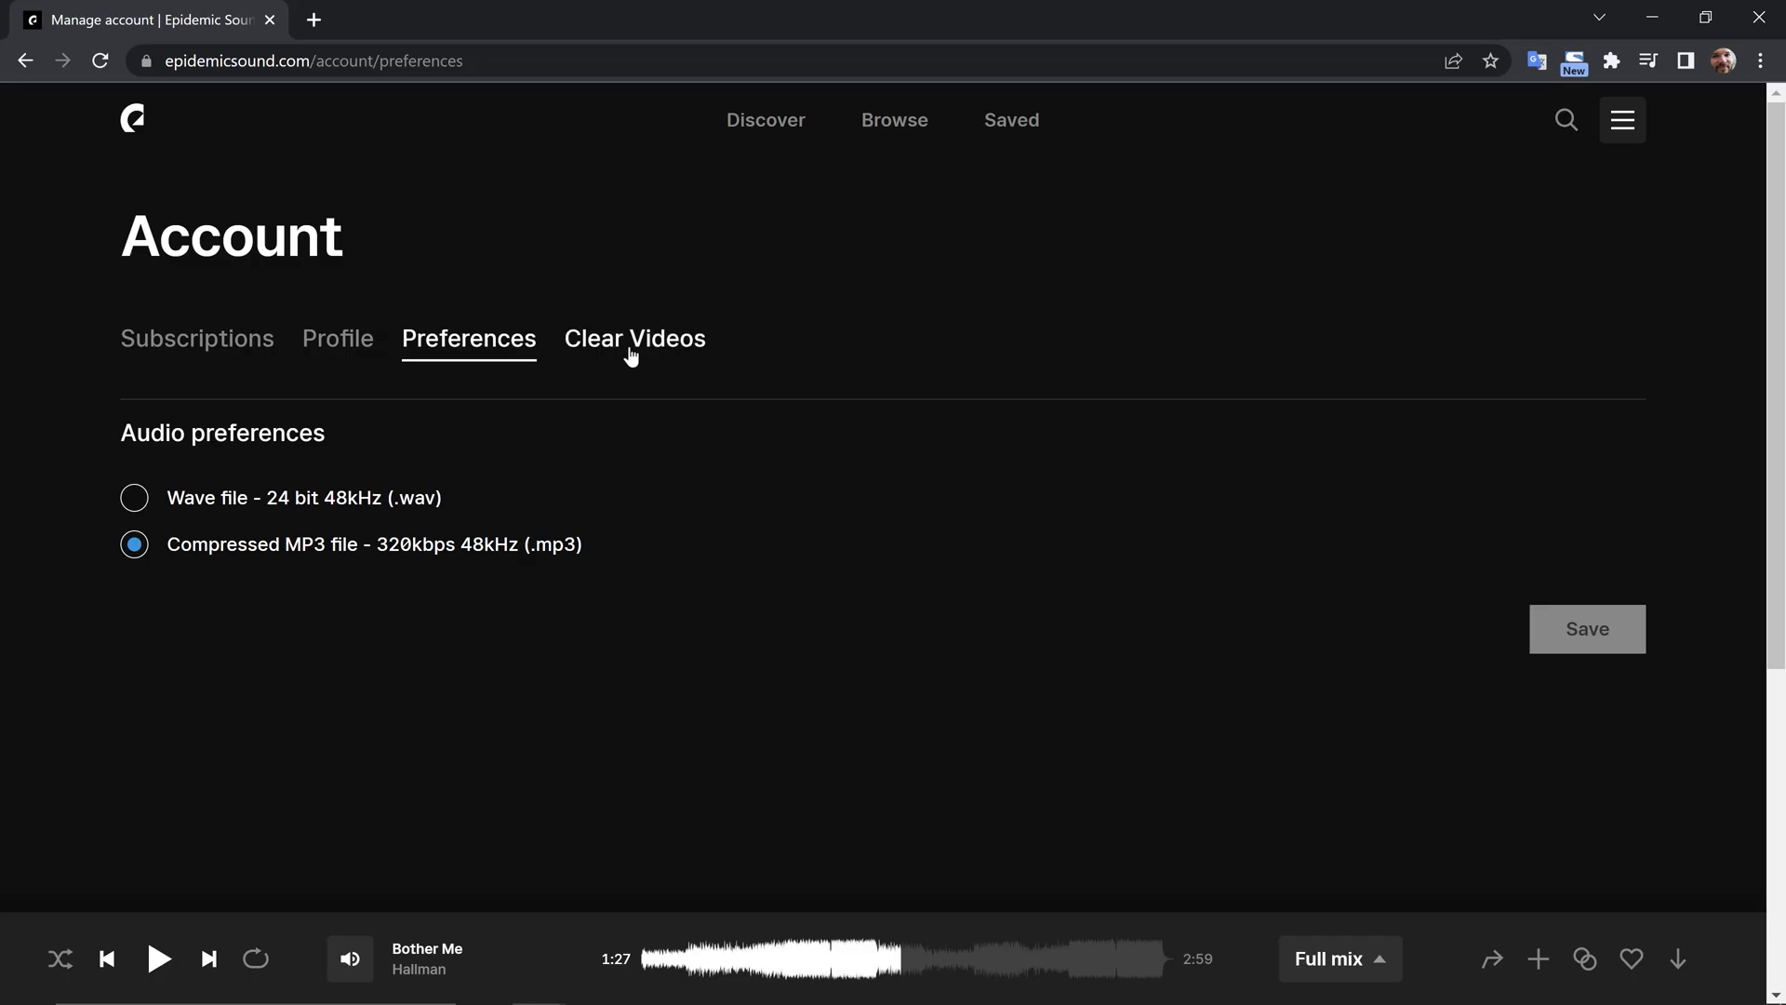
left_click(635, 339)
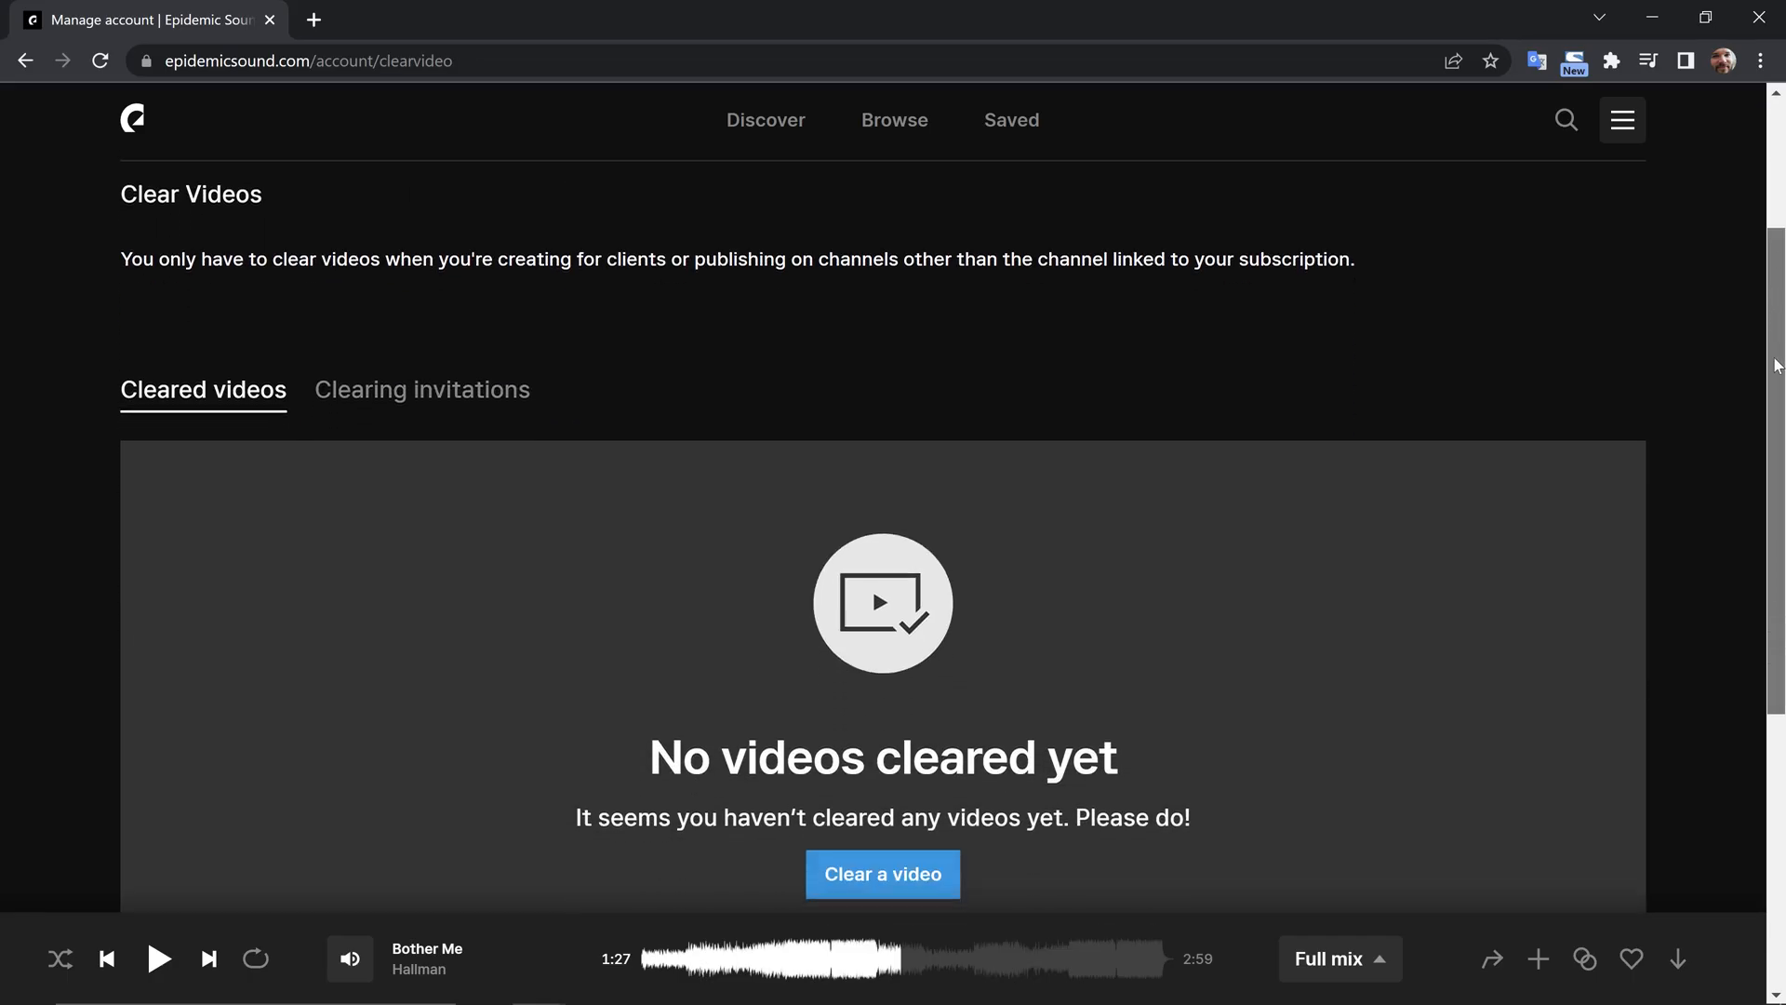
left_click(422, 389)
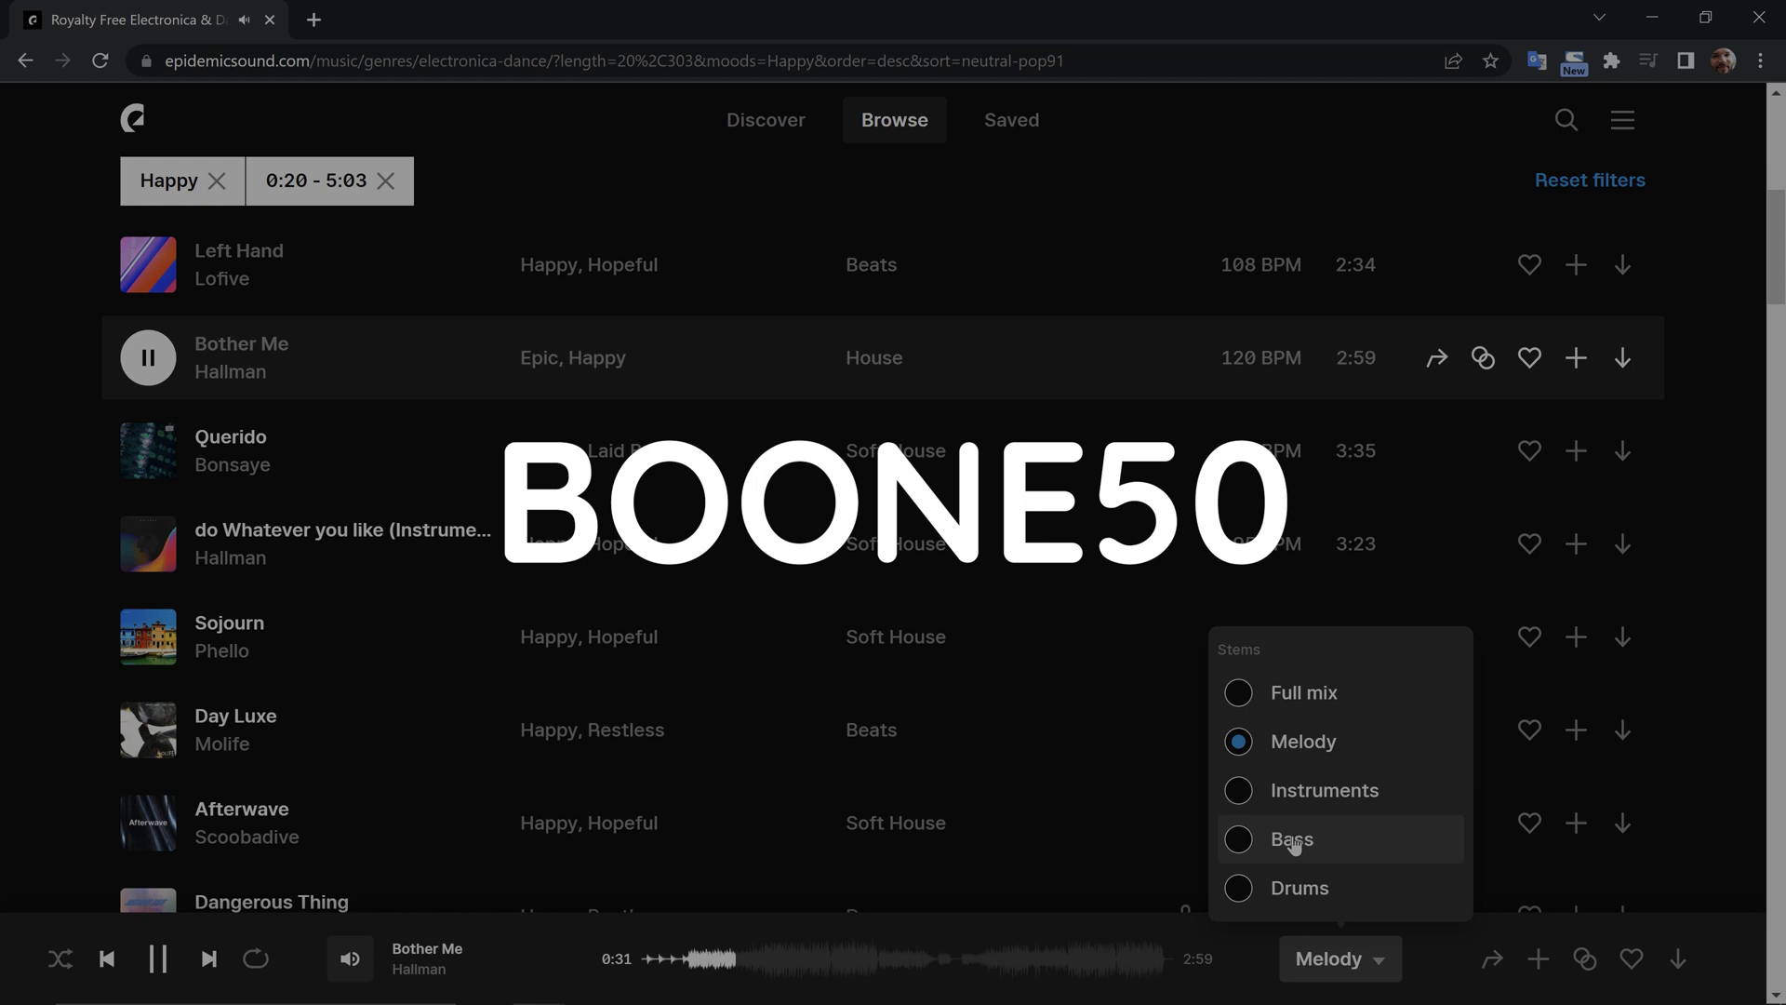
left_click(1288, 838)
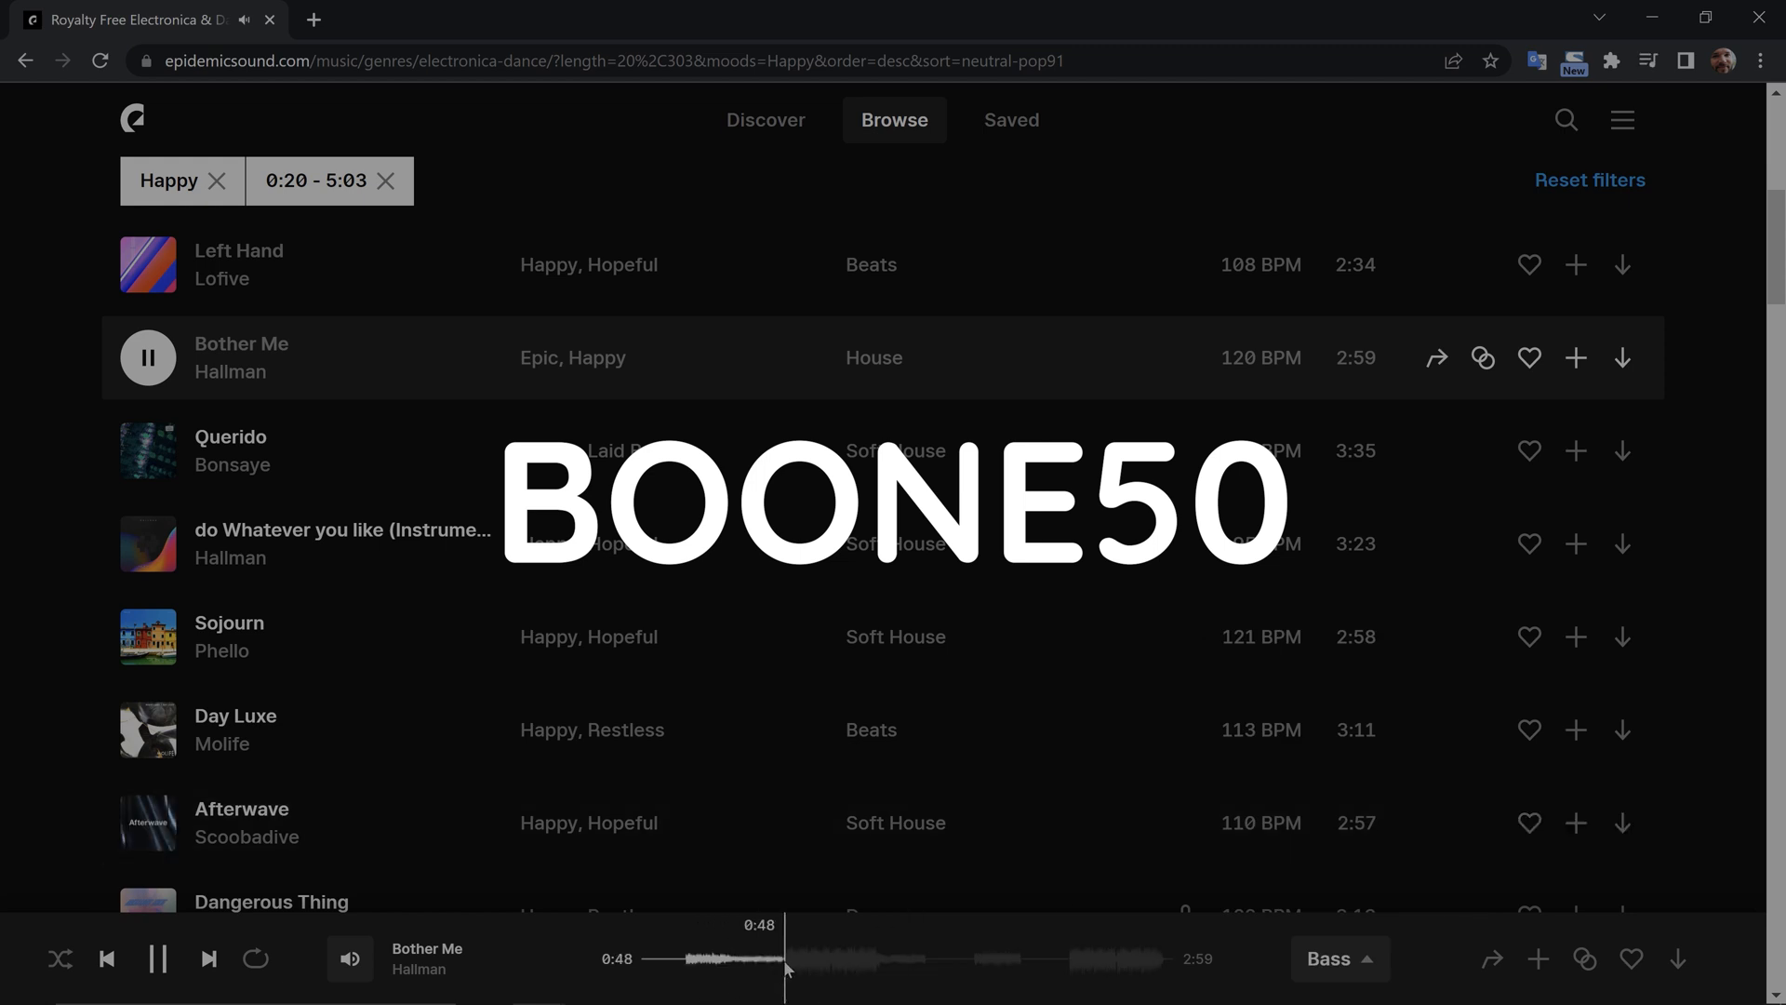
left_click(1339, 958)
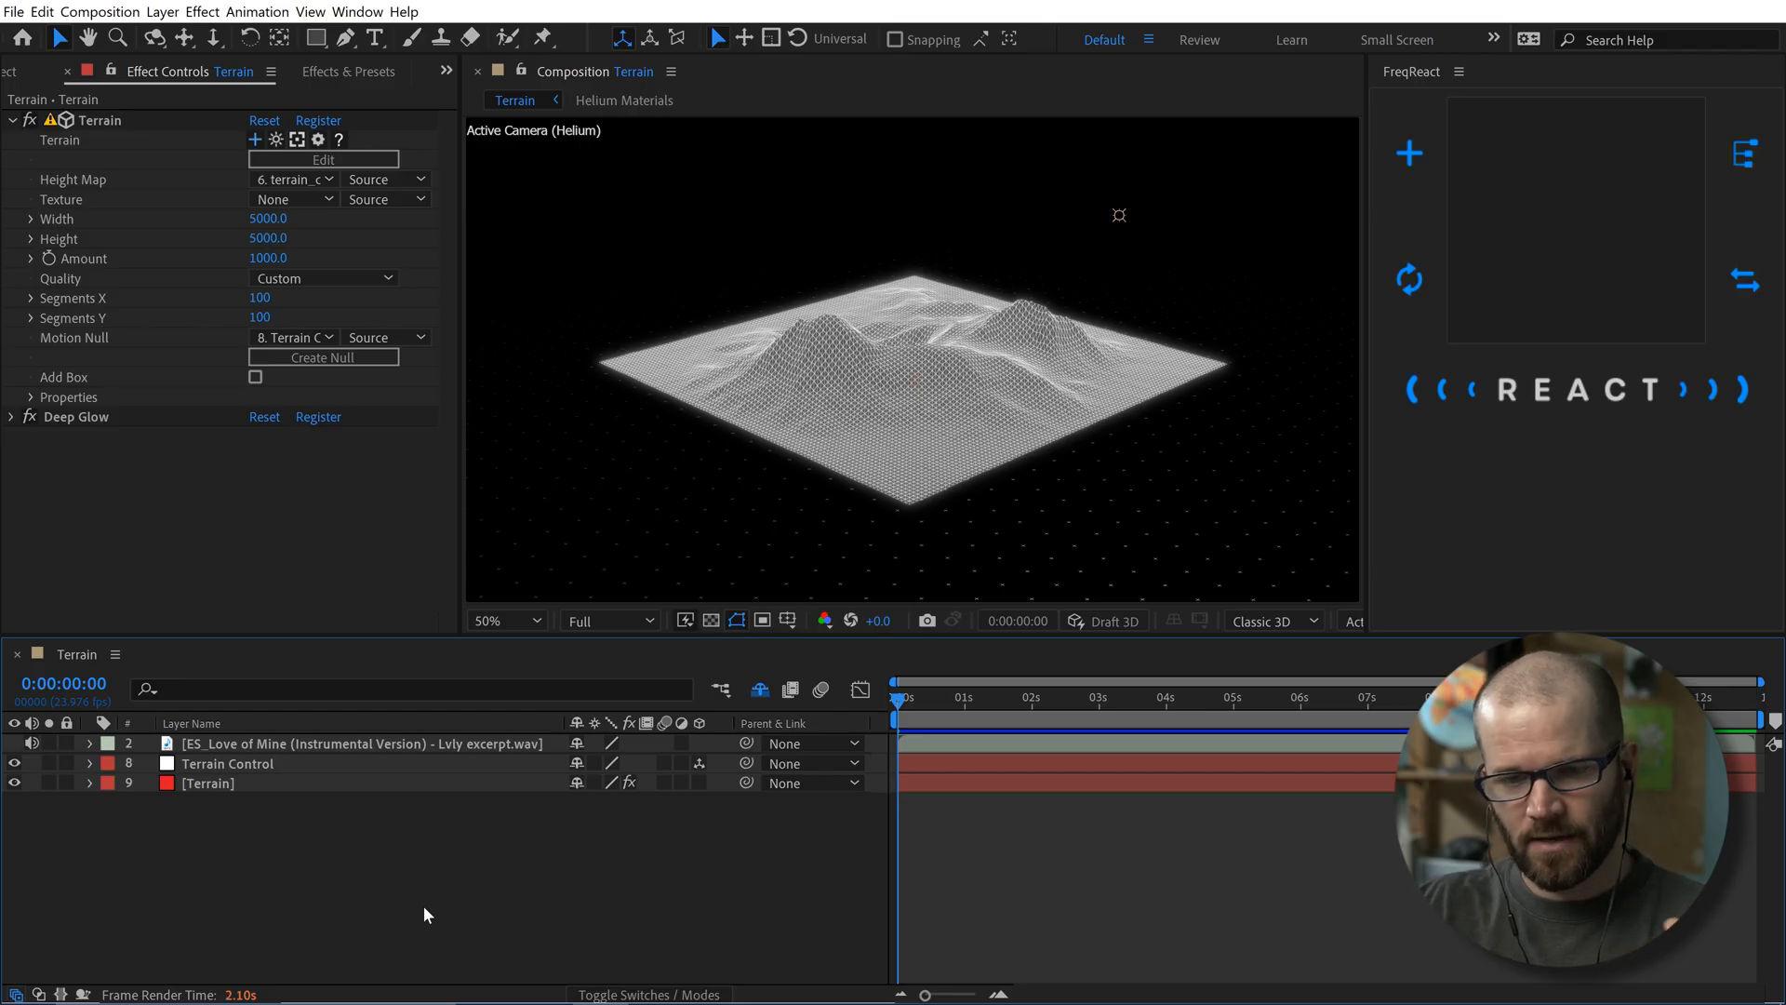
mouse_move(354, 770)
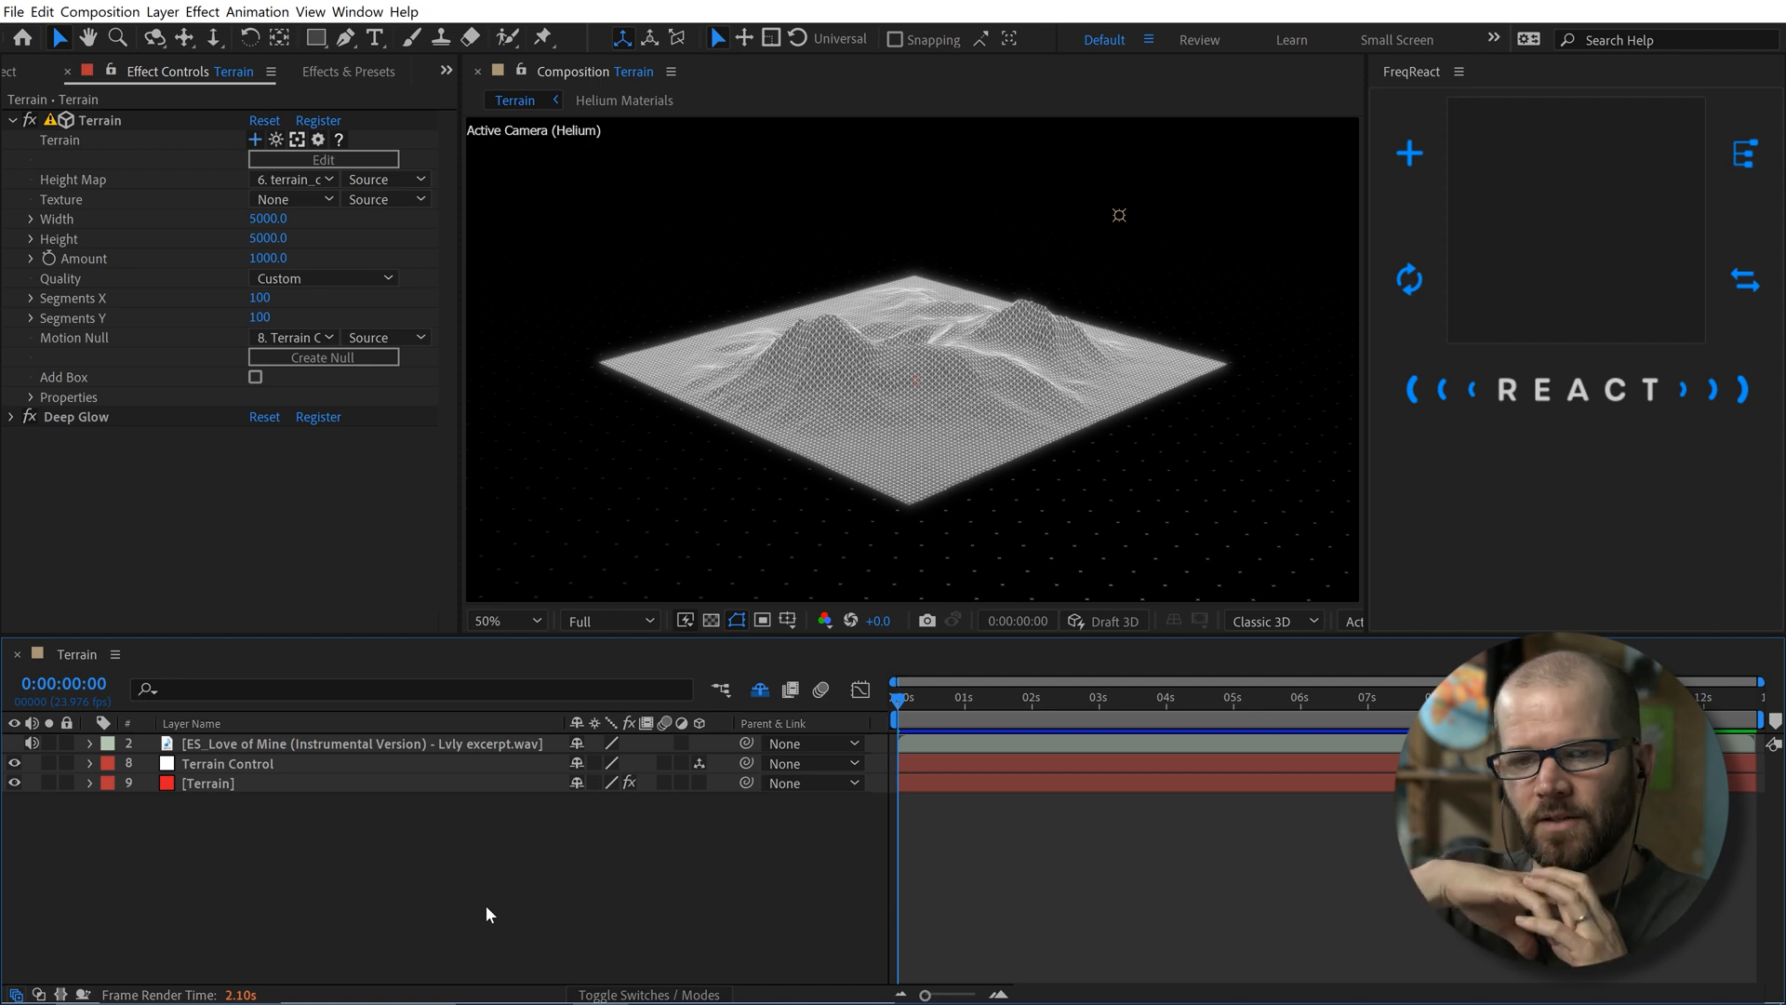
mouse_move(1441, 36)
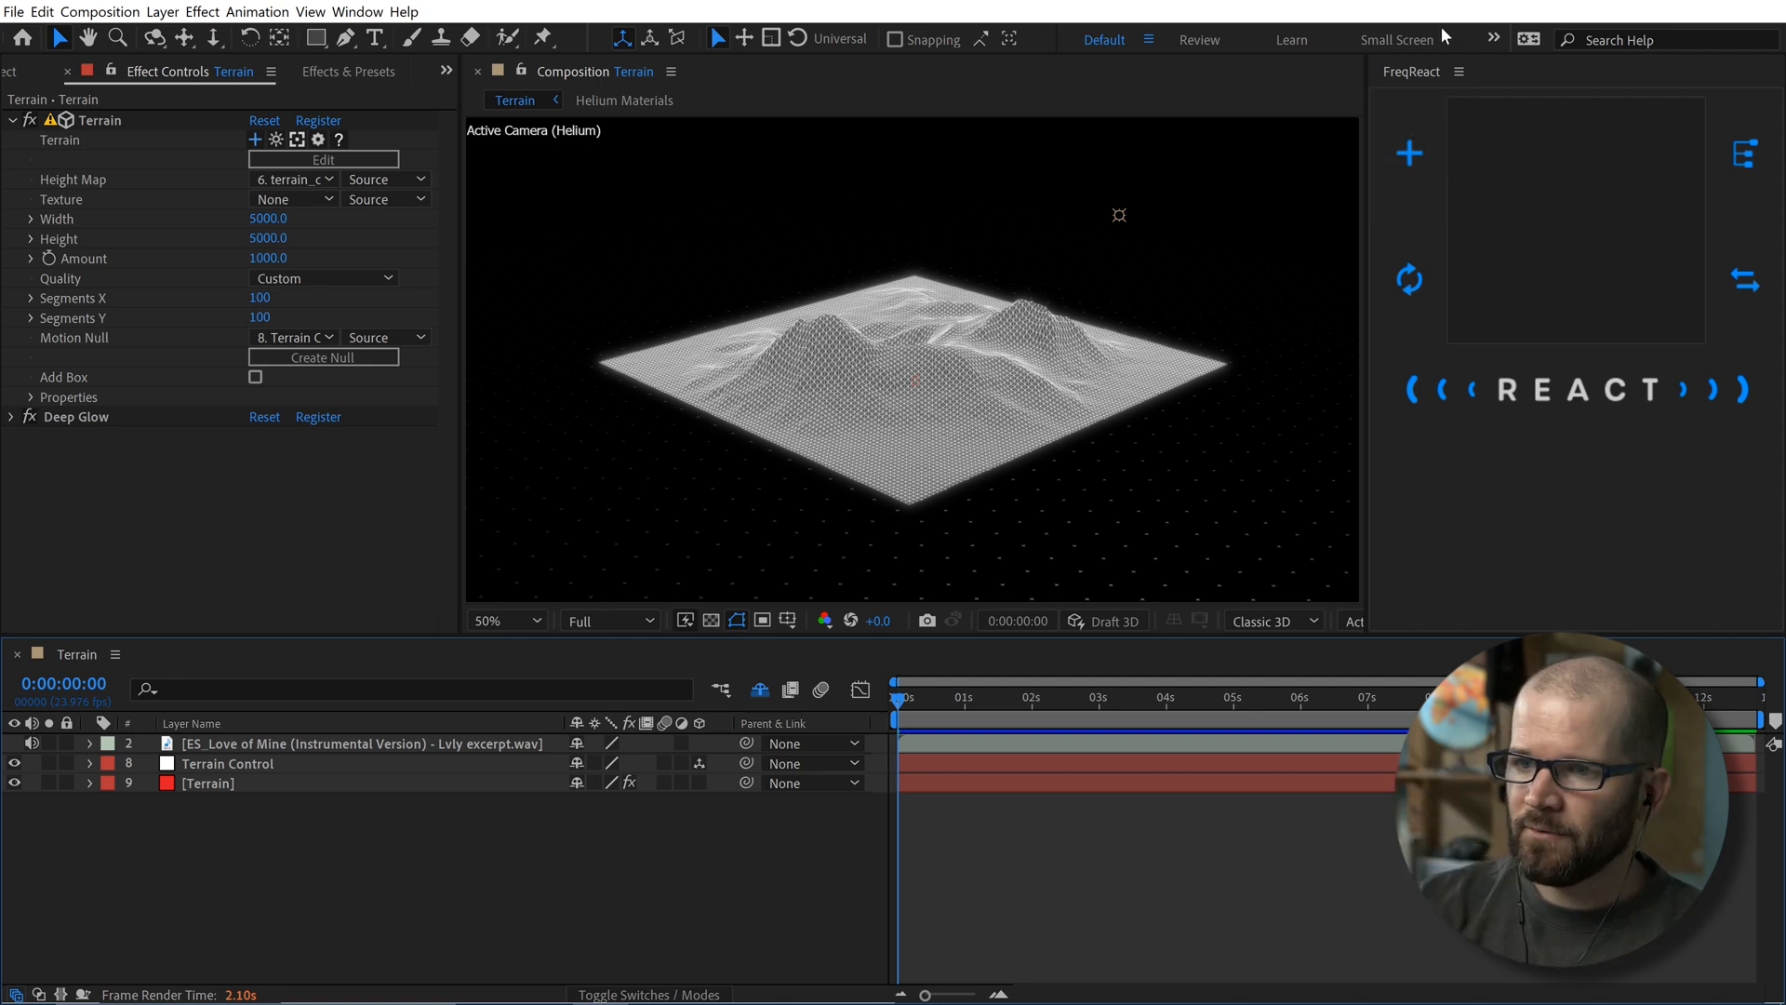
mouse_move(1409, 153)
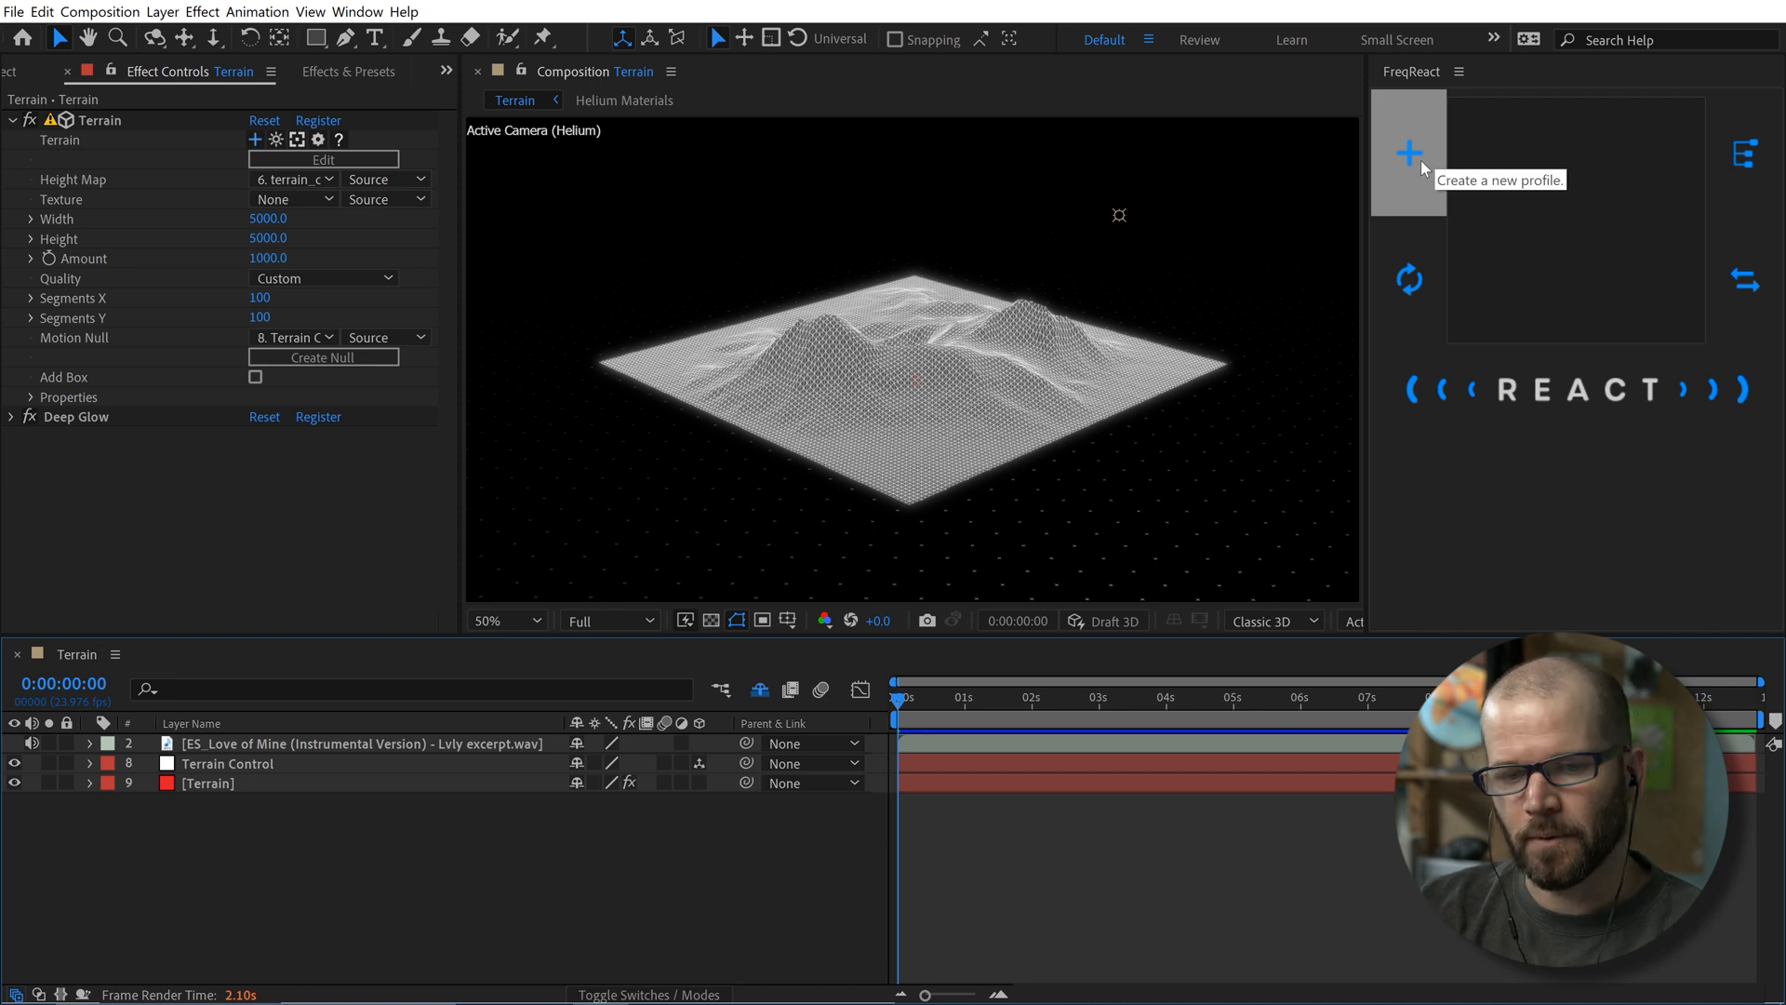
- Create FreqReact profile 'Terrain Jump' for the song layer with Full Layer bake mode
left_click(353, 743)
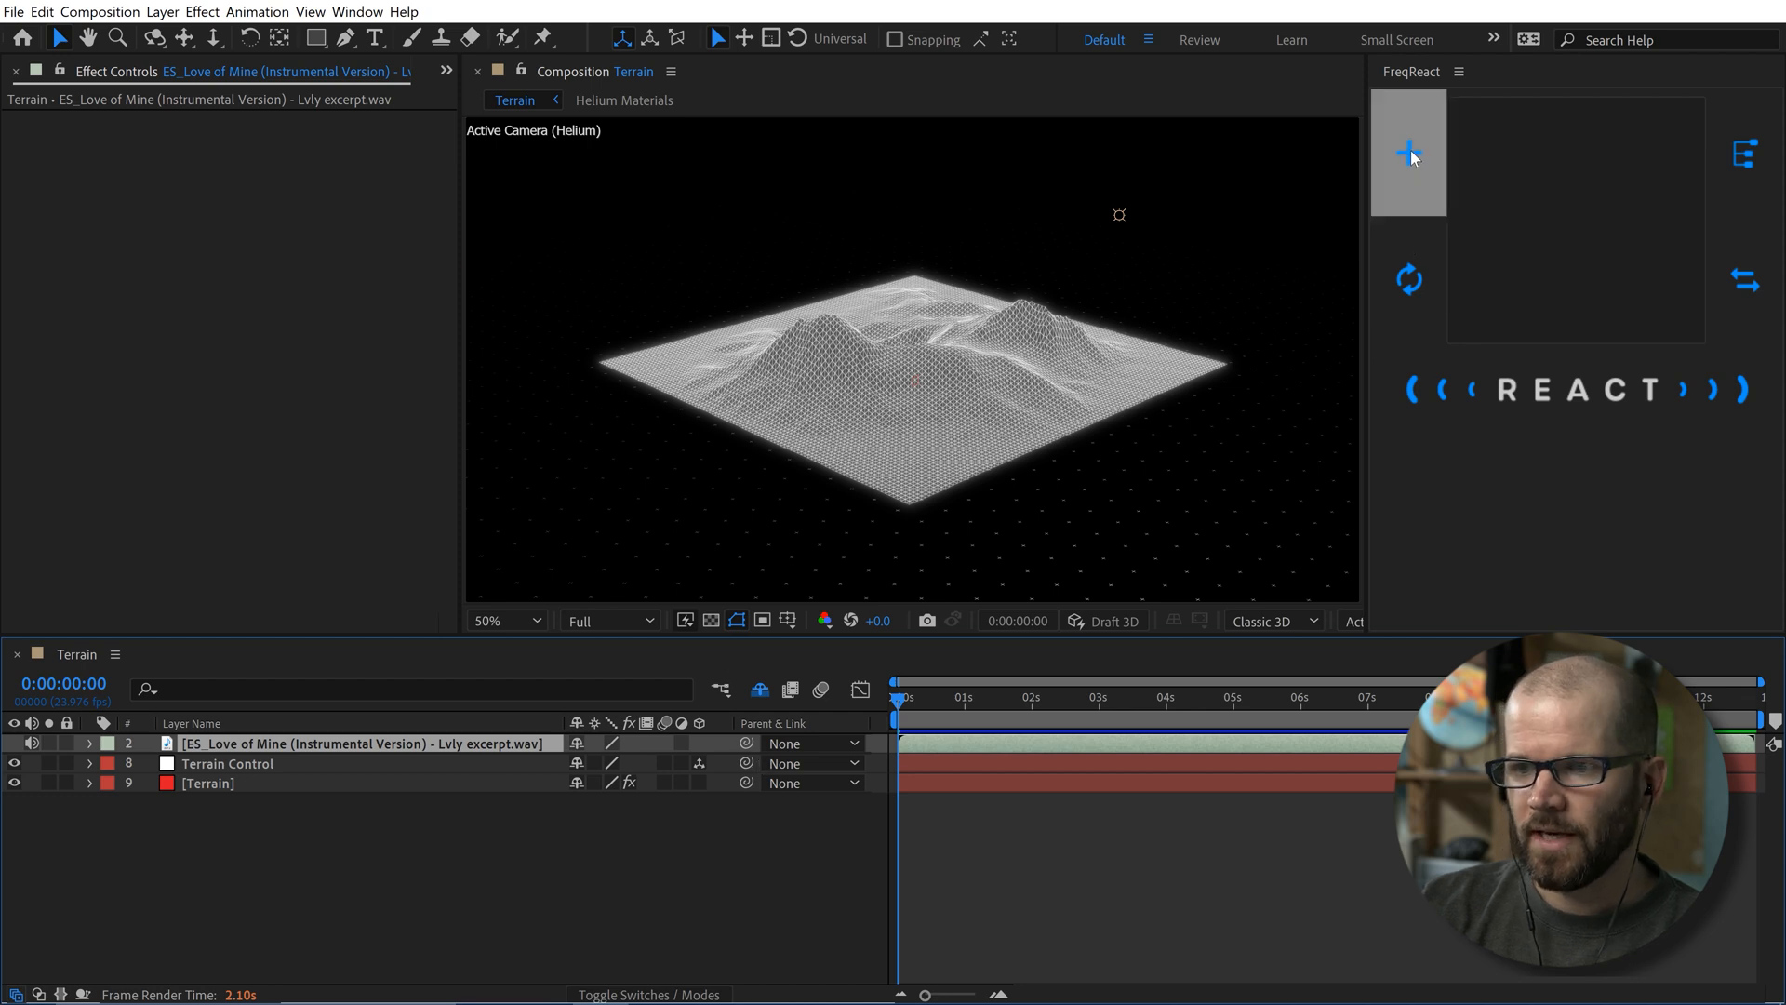
left_click(1407, 154)
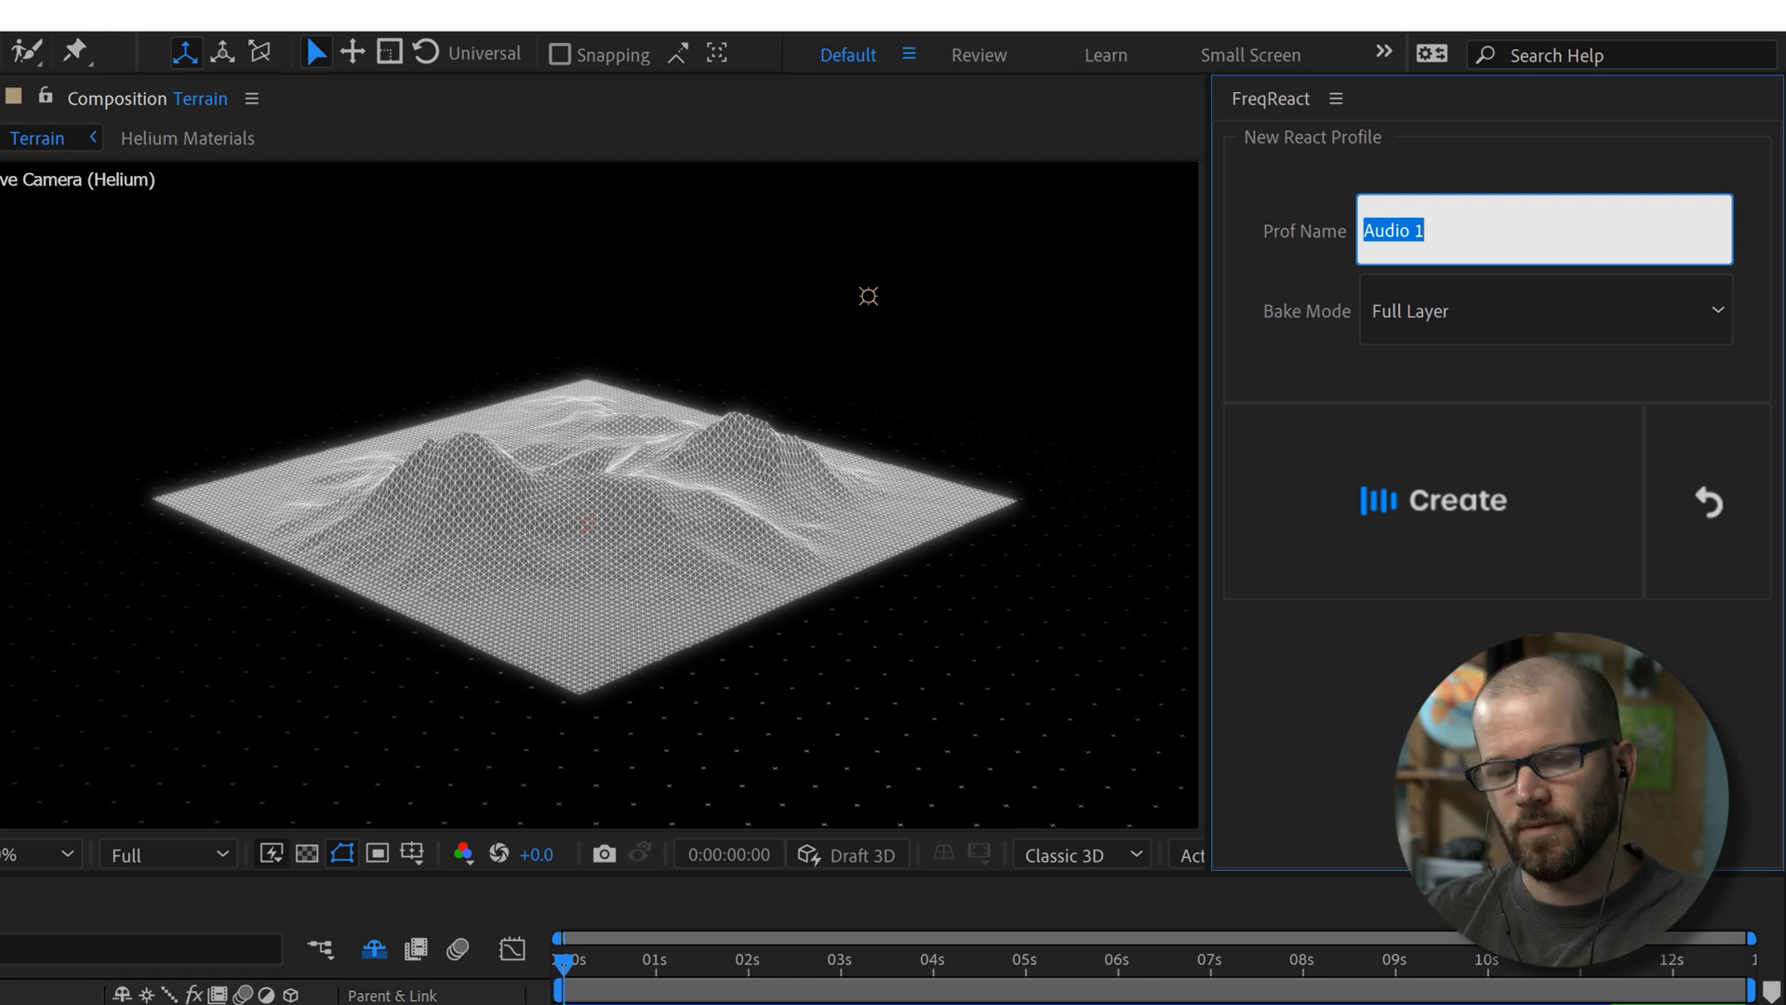
type("Terrain Jum")
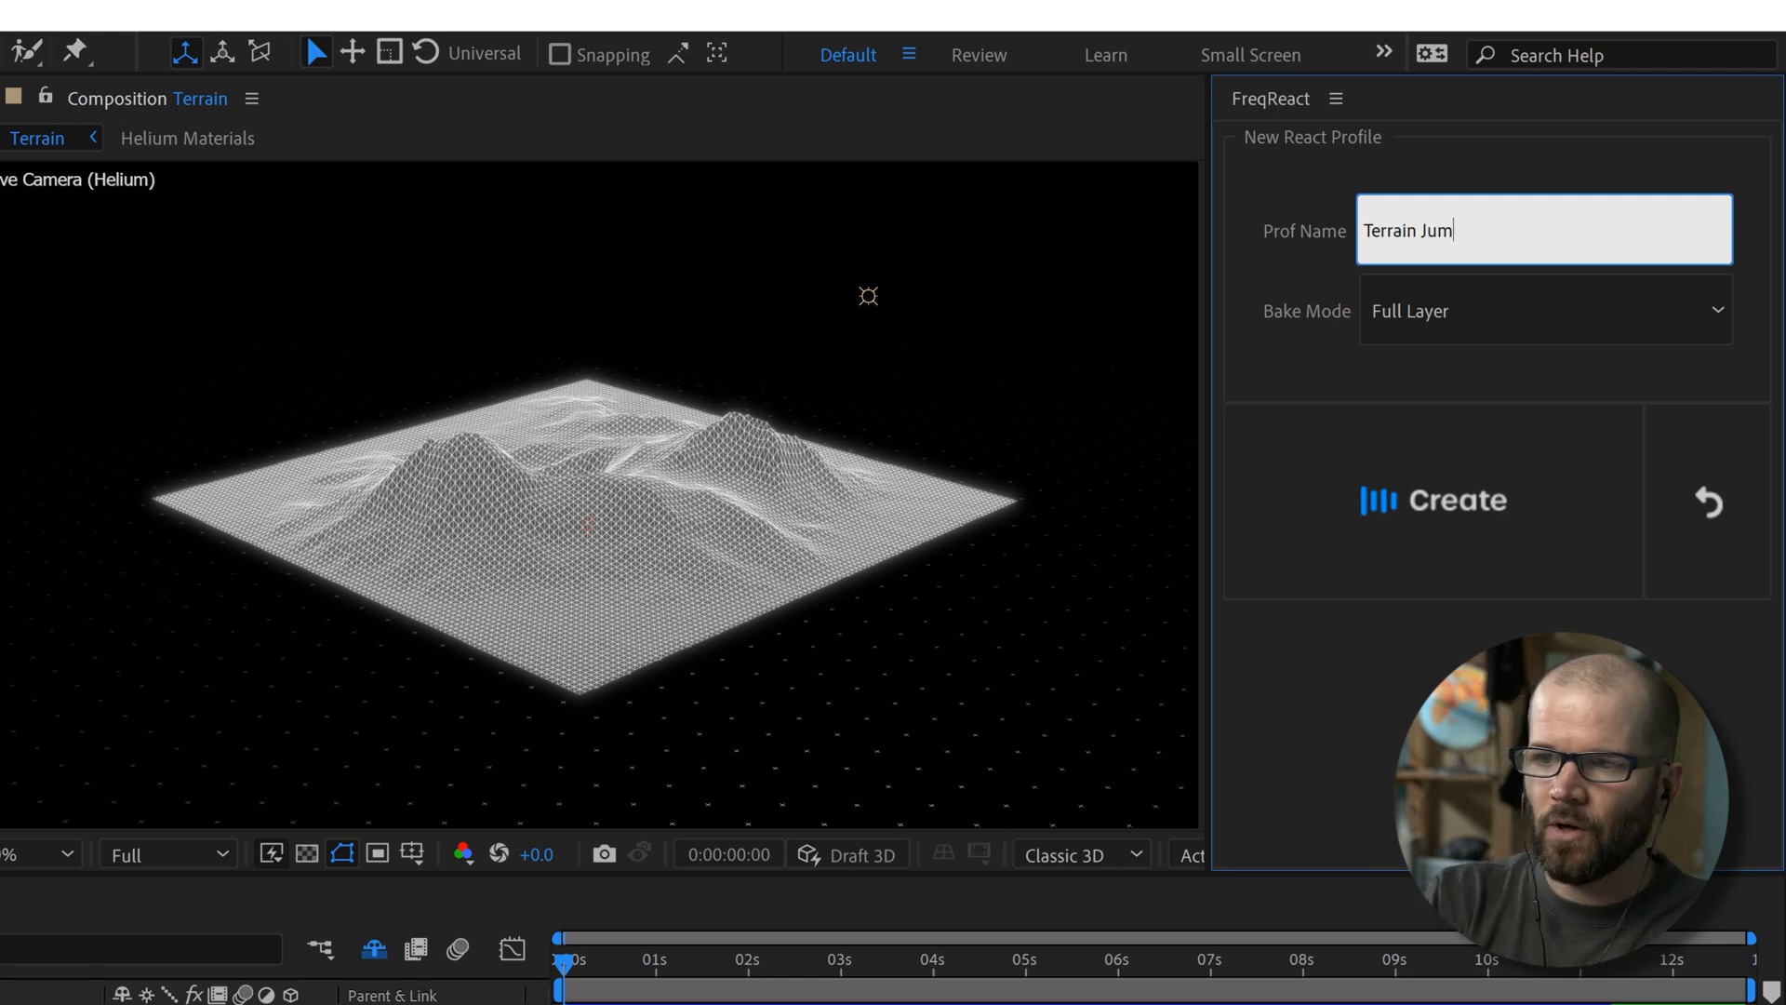
type("p")
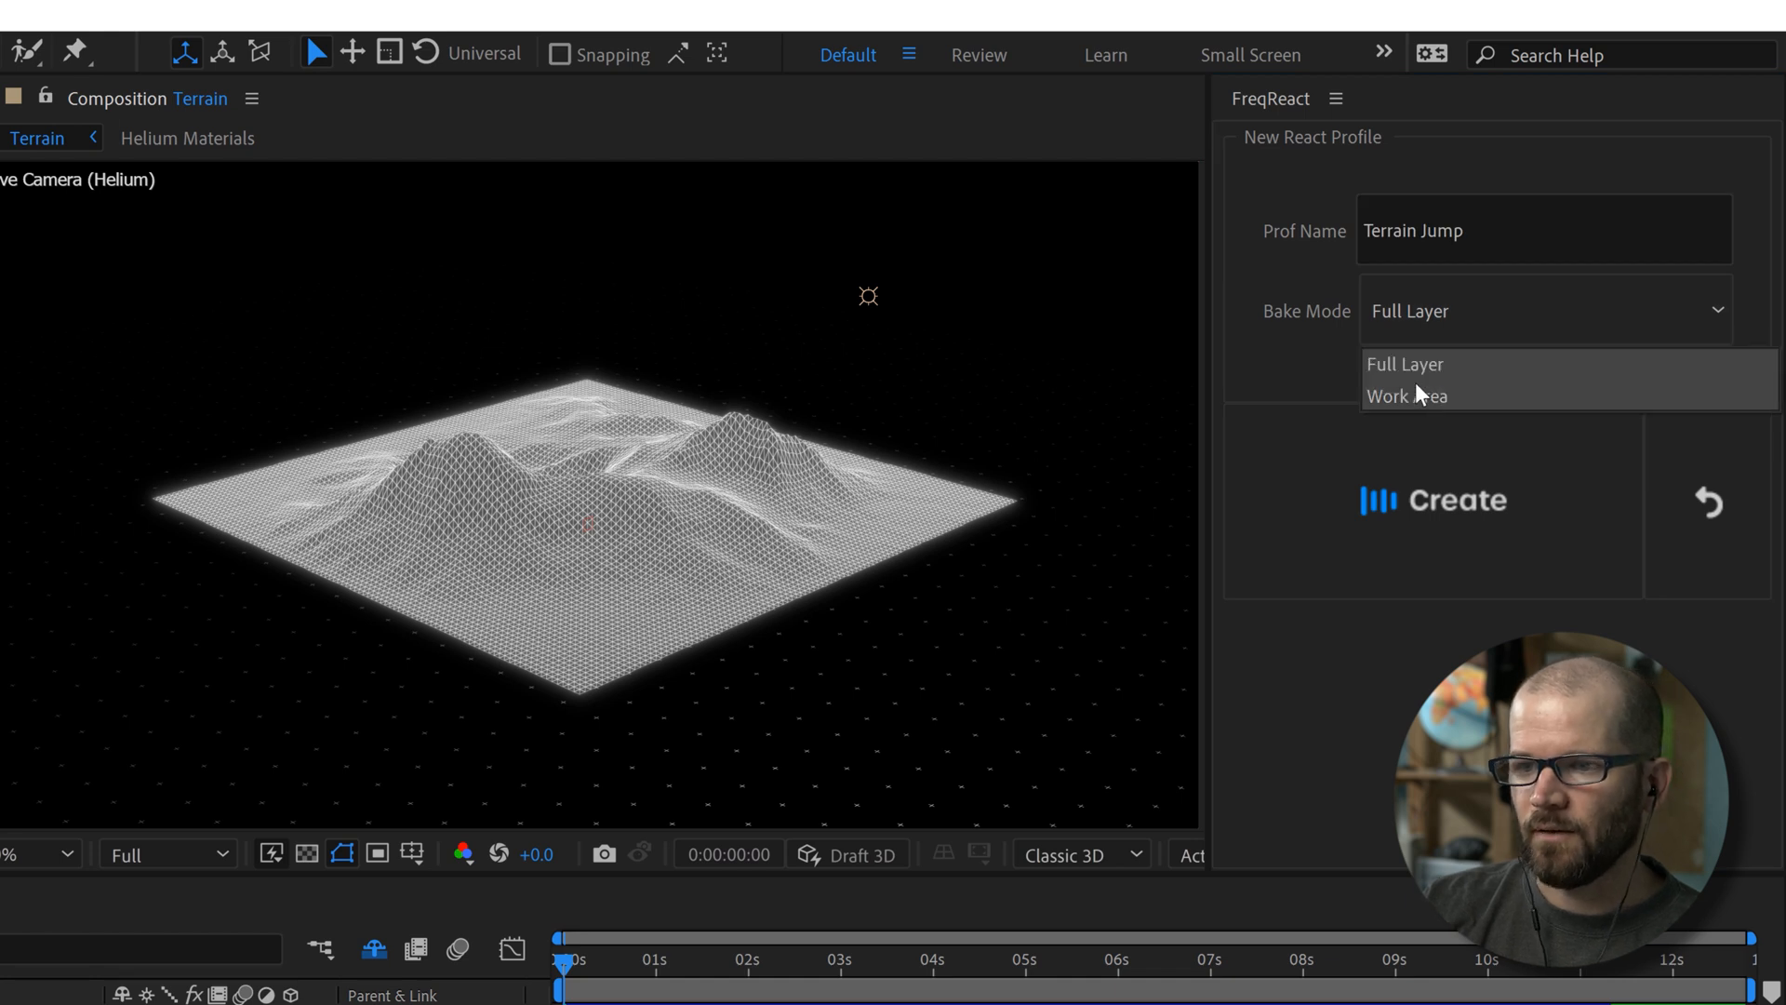
left_click(1404, 364)
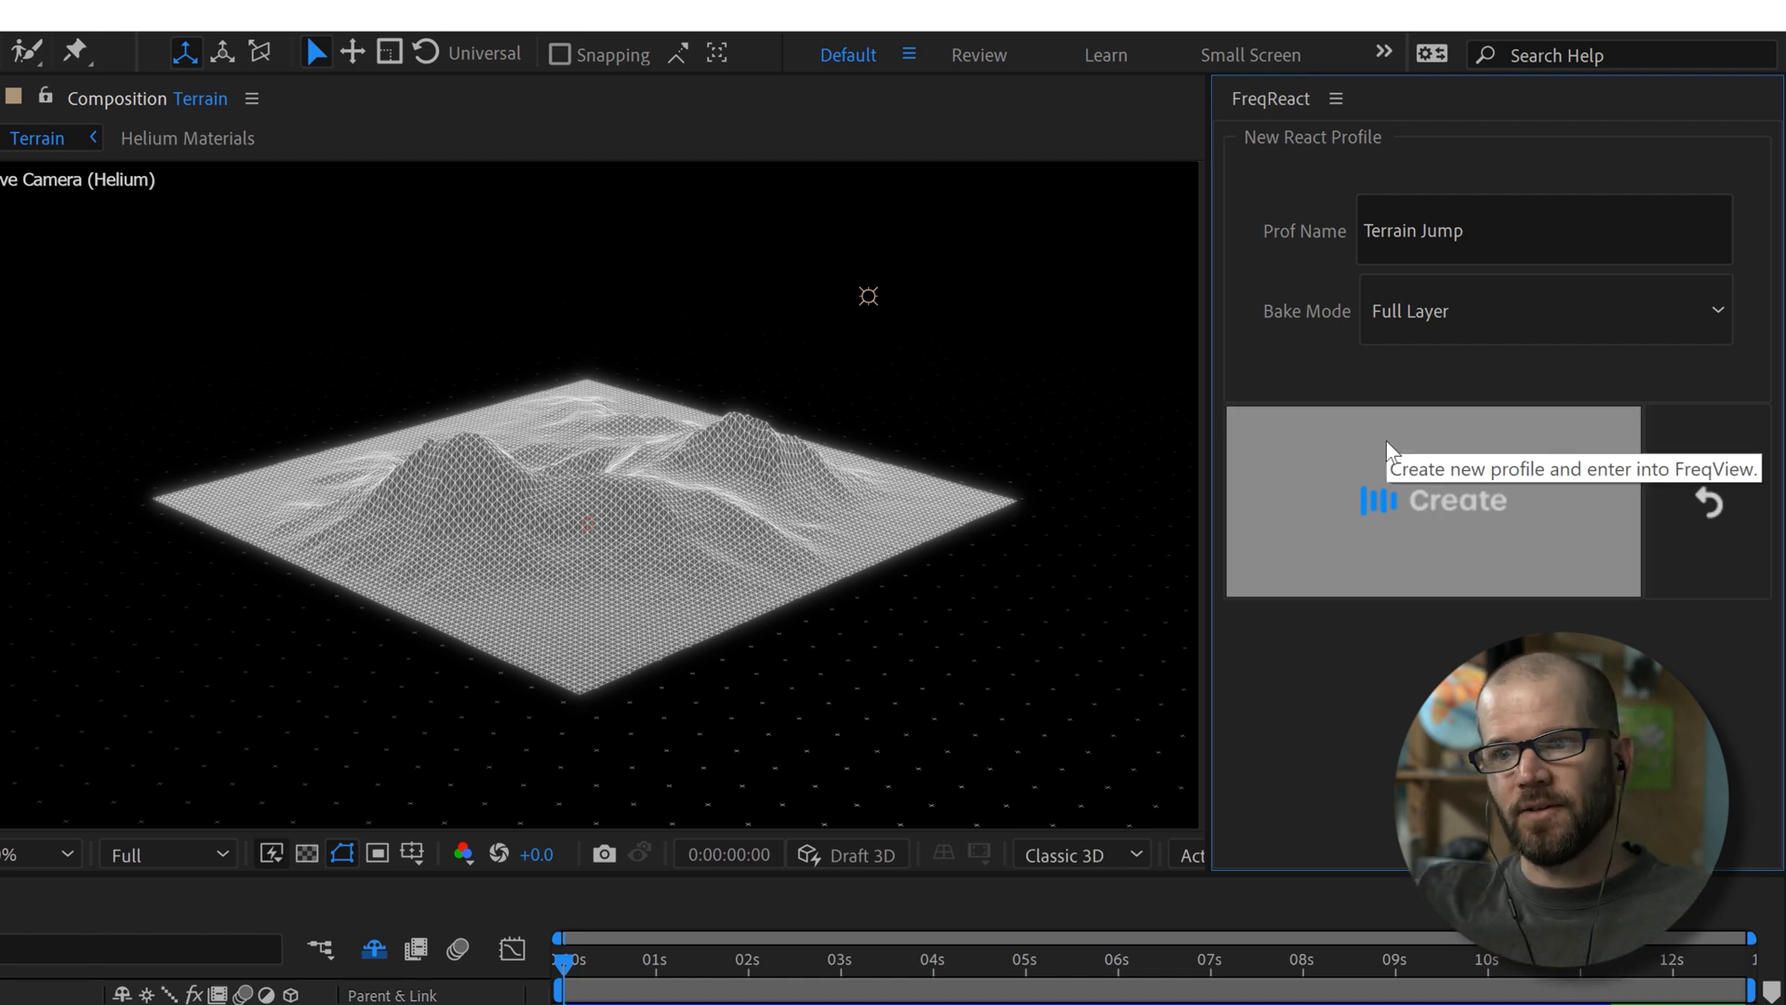
mouse_move(1417, 502)
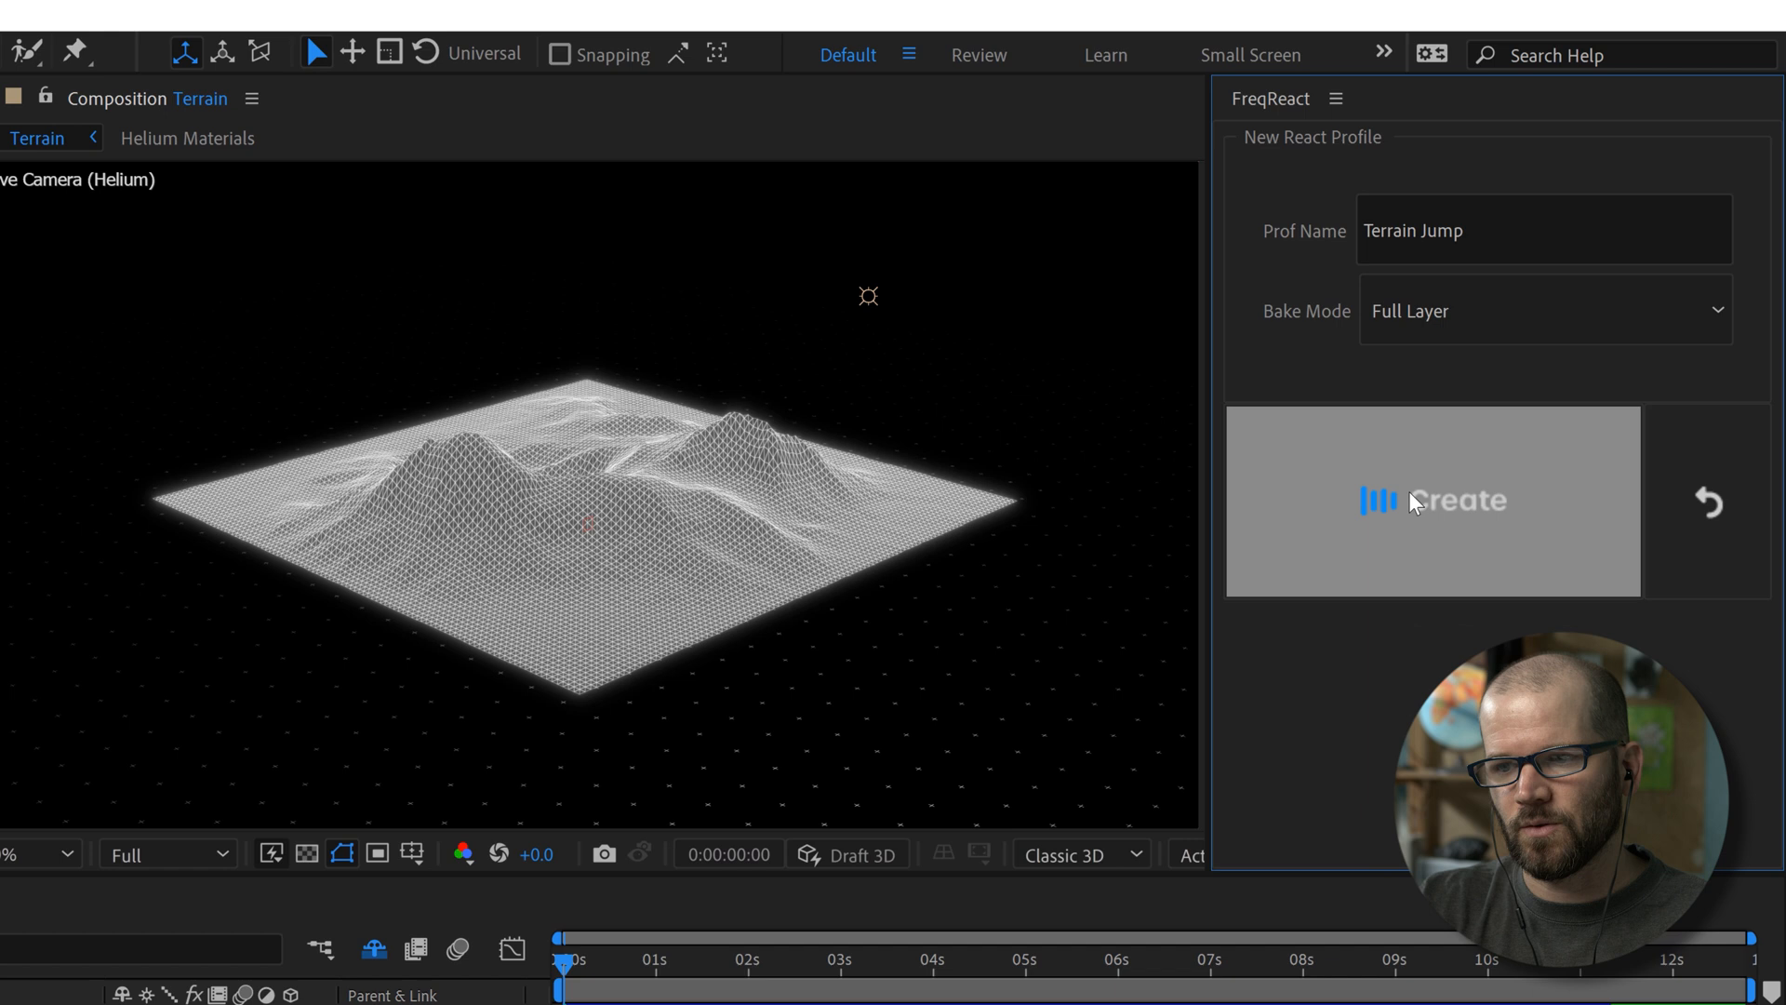
left_click(1432, 502)
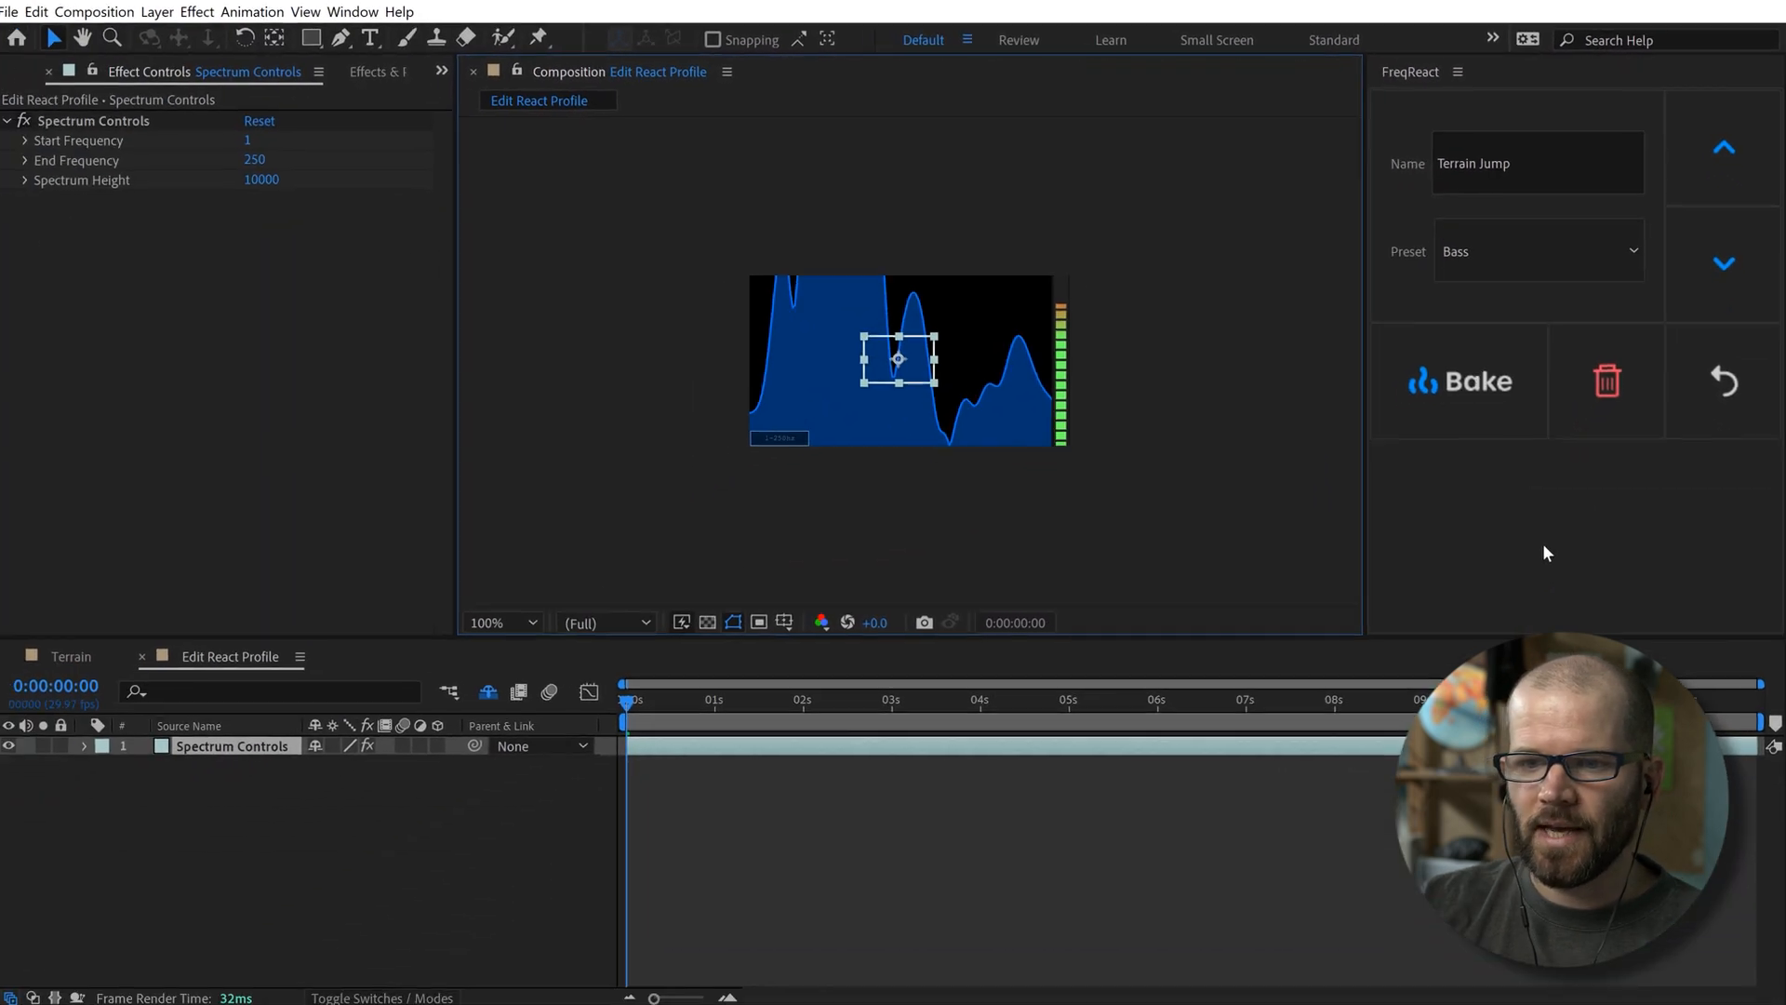
- Pick a different frequency preset and set Start Frequency to 1 Hz
left_click(496, 622)
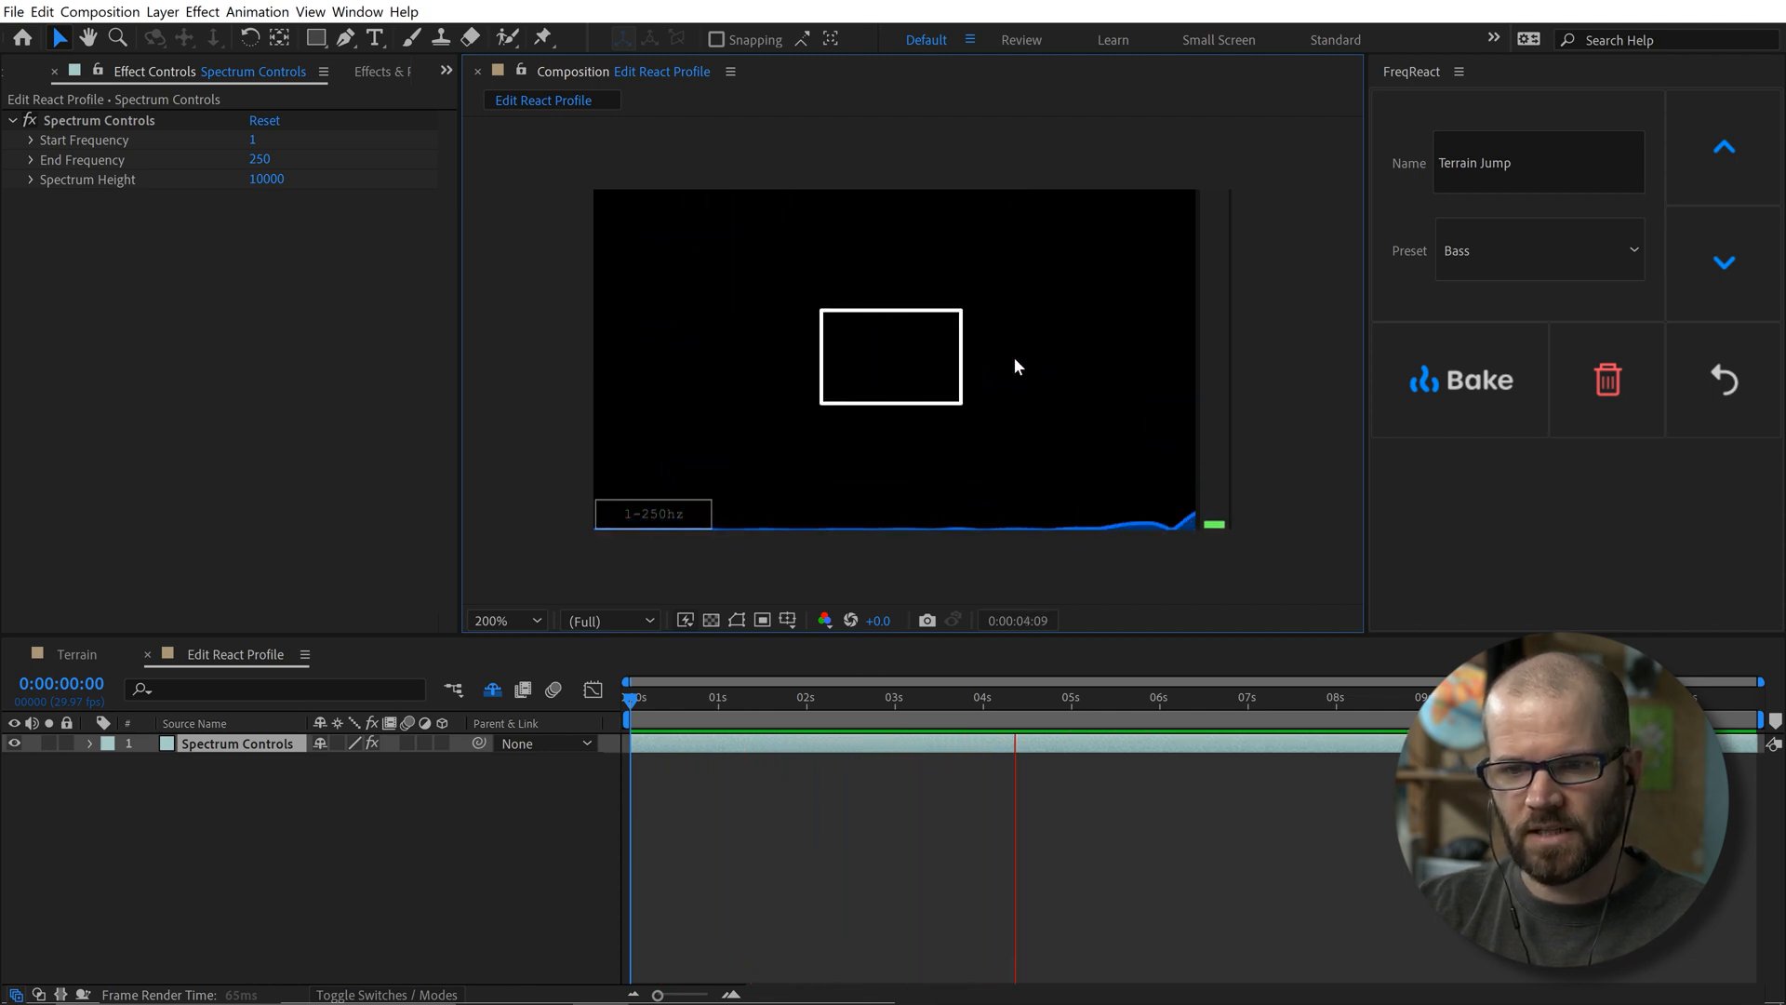
left_click(892, 356)
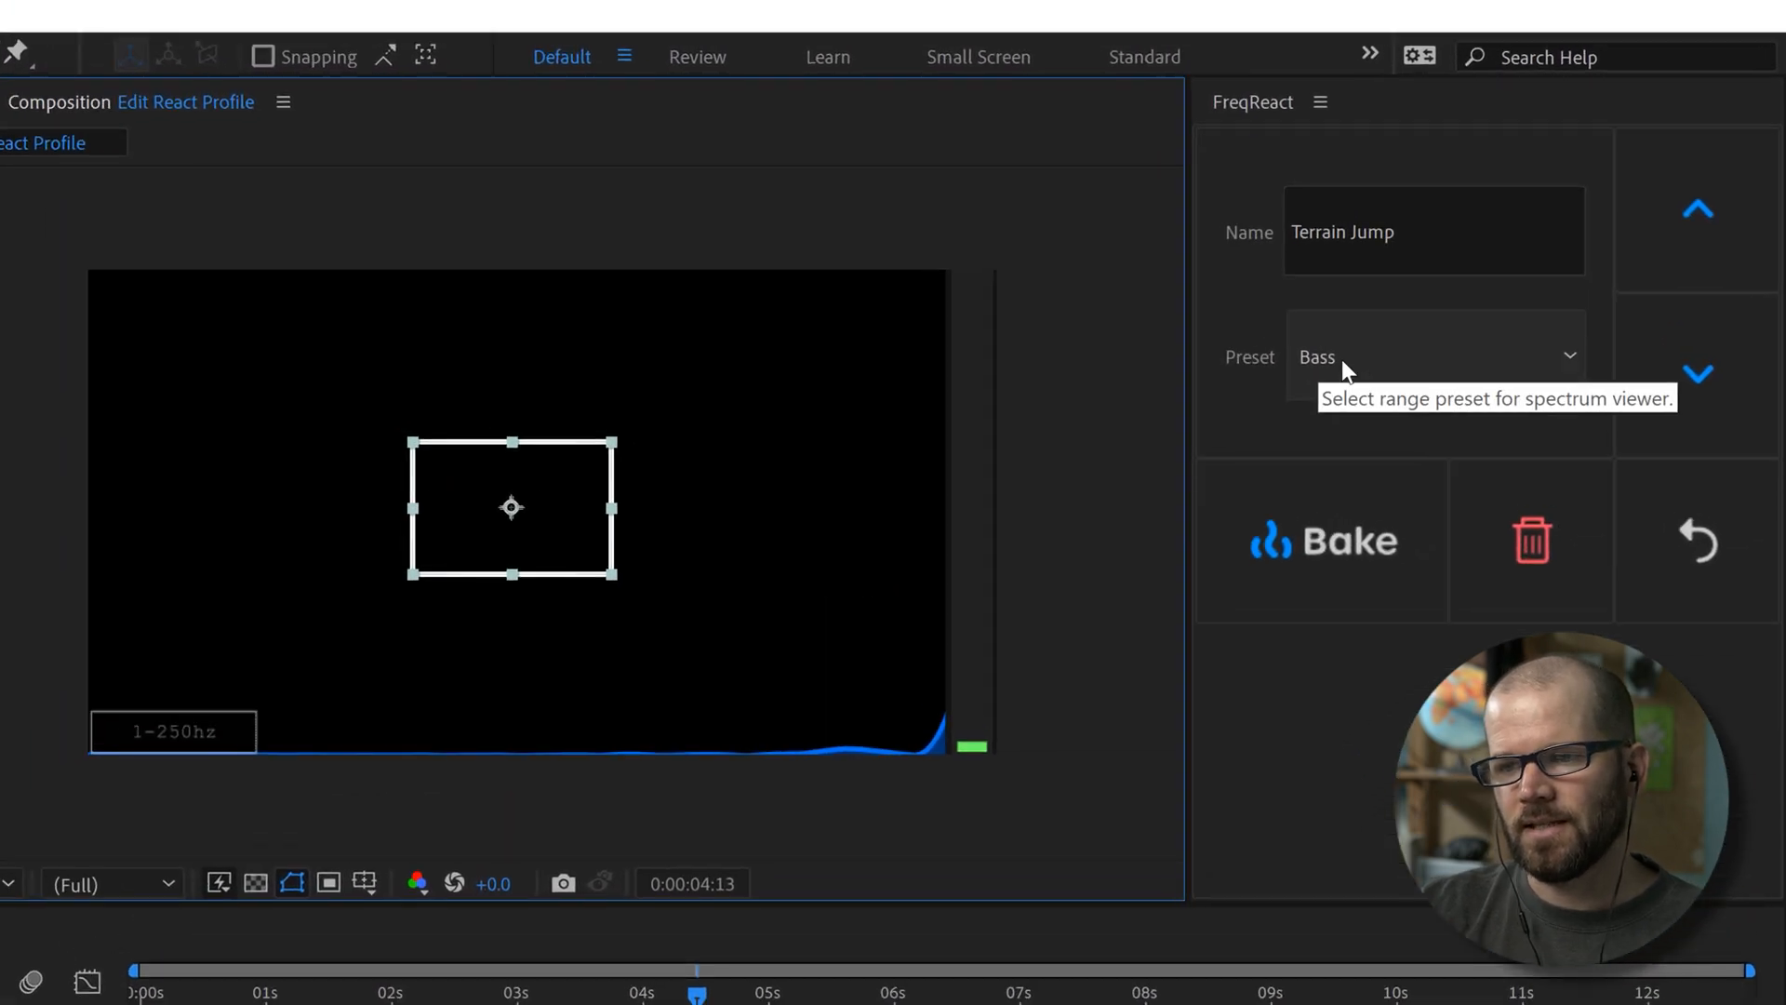
left_click(1433, 356)
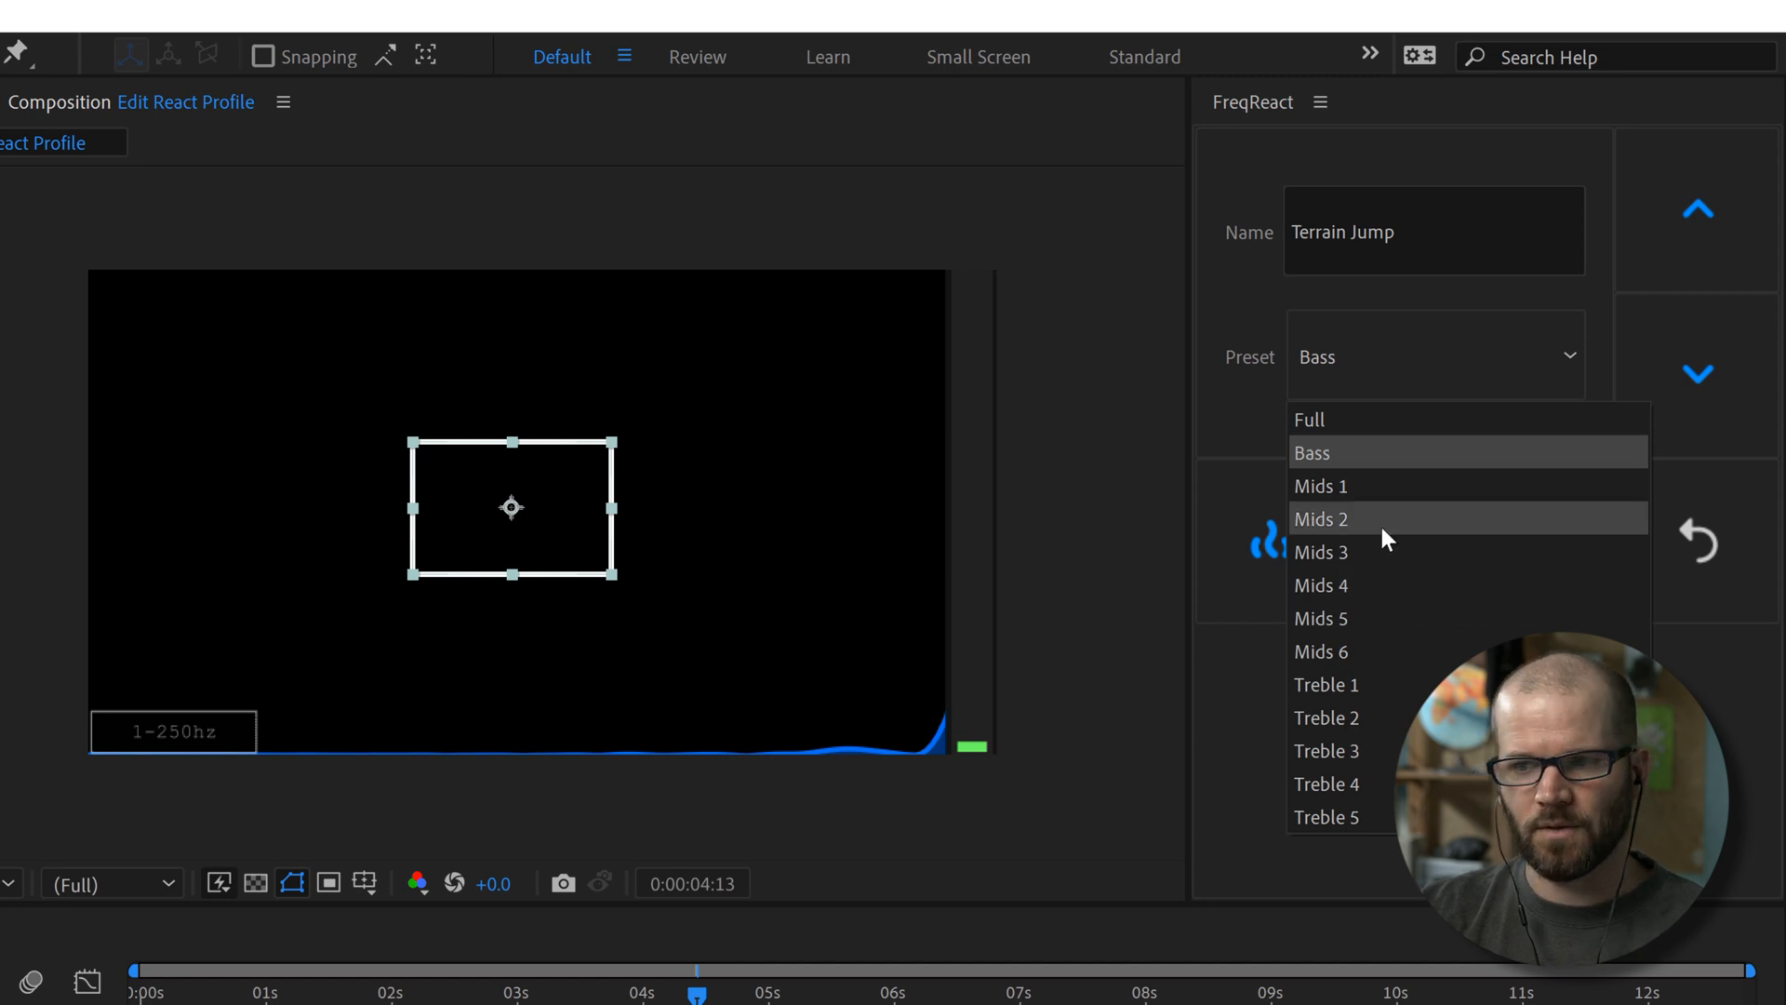
left_click(1321, 584)
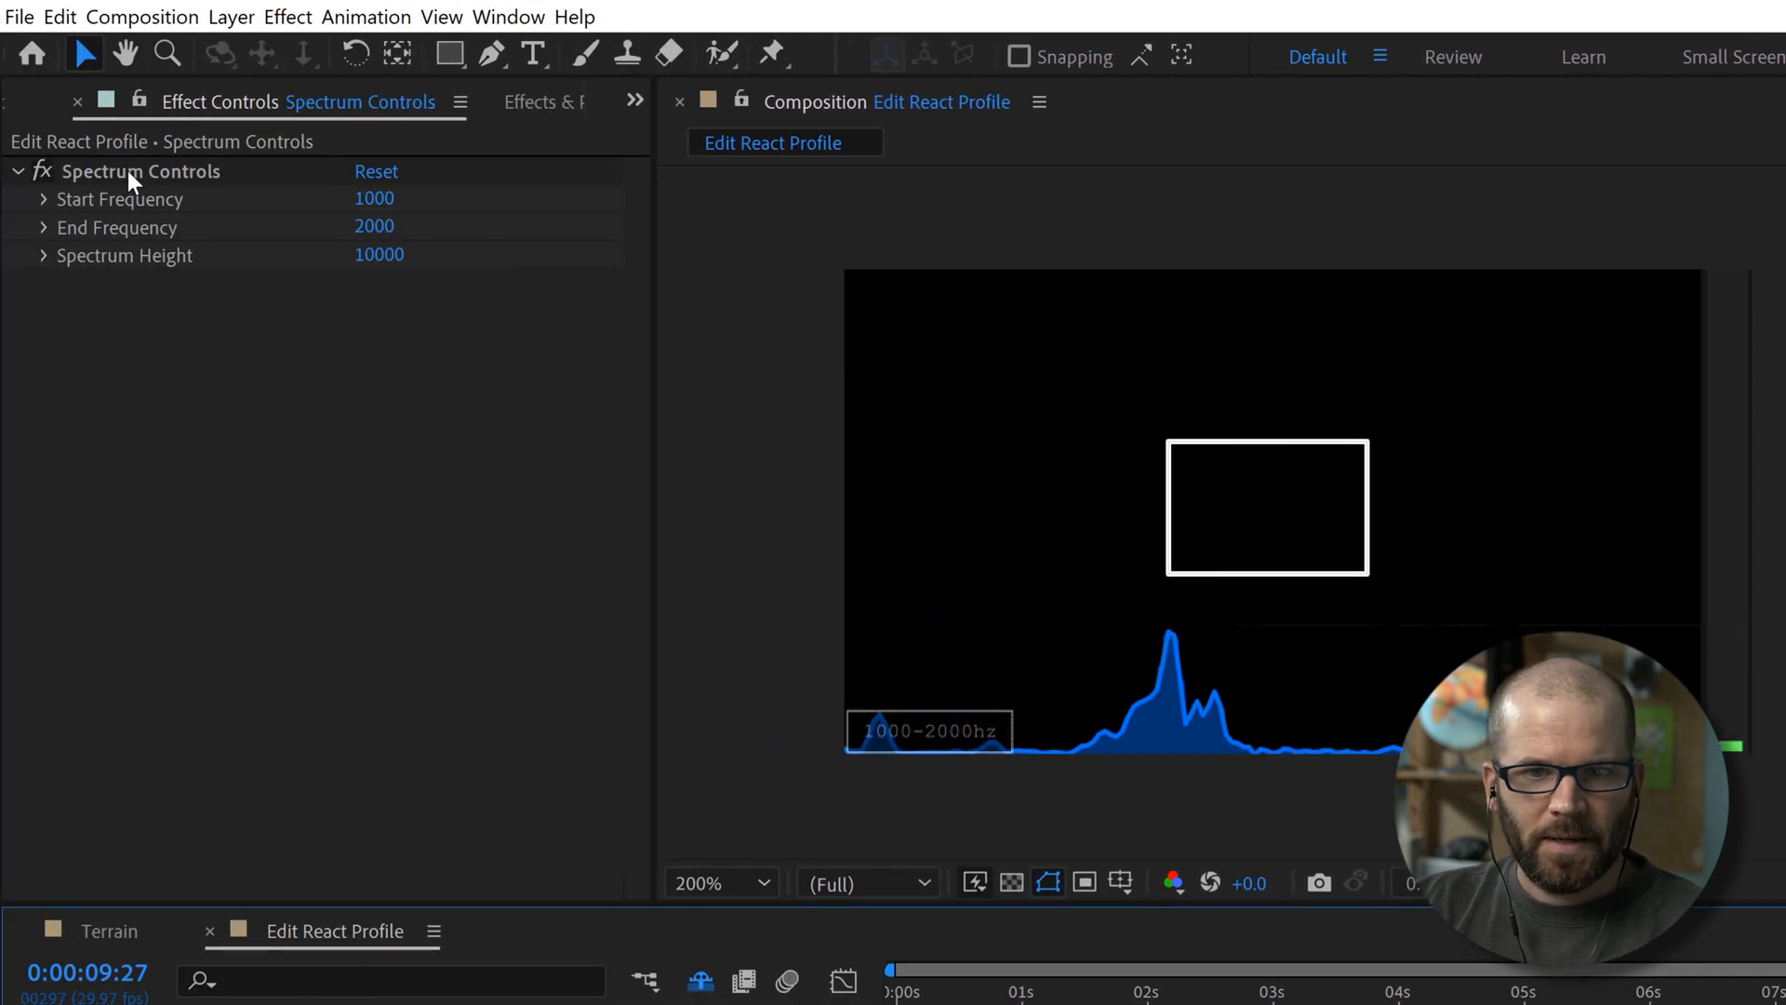
mouse_move(350, 334)
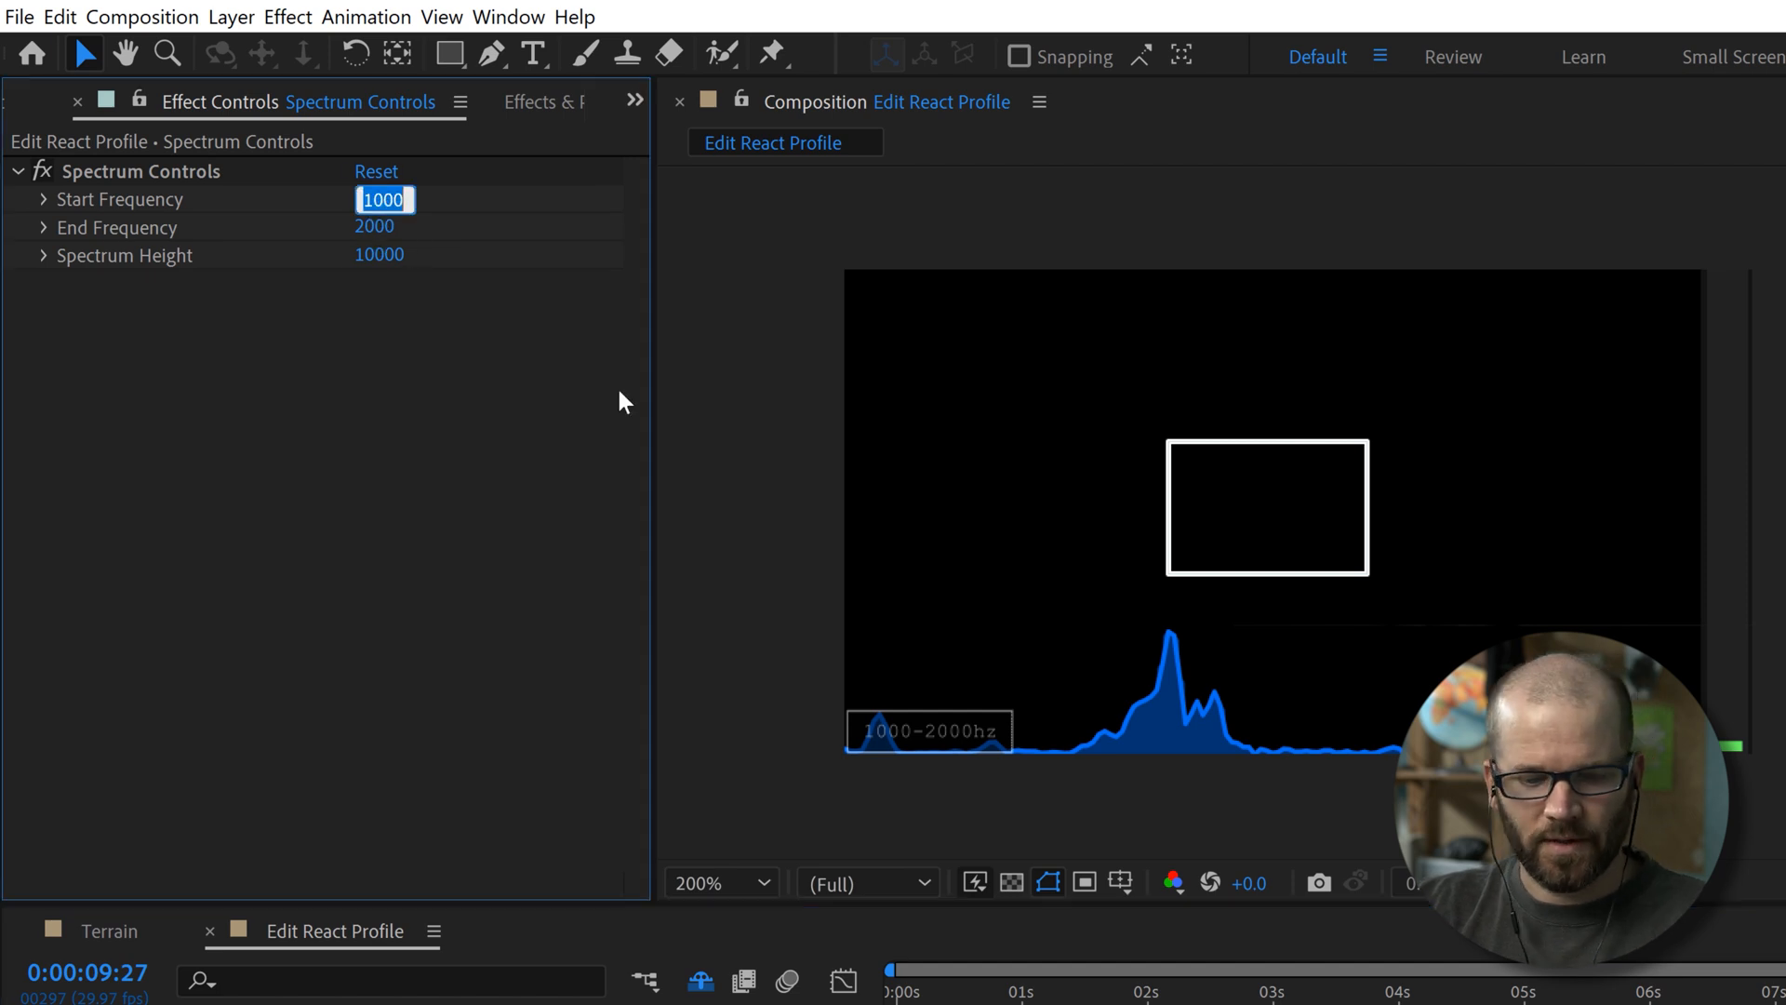
type("1")
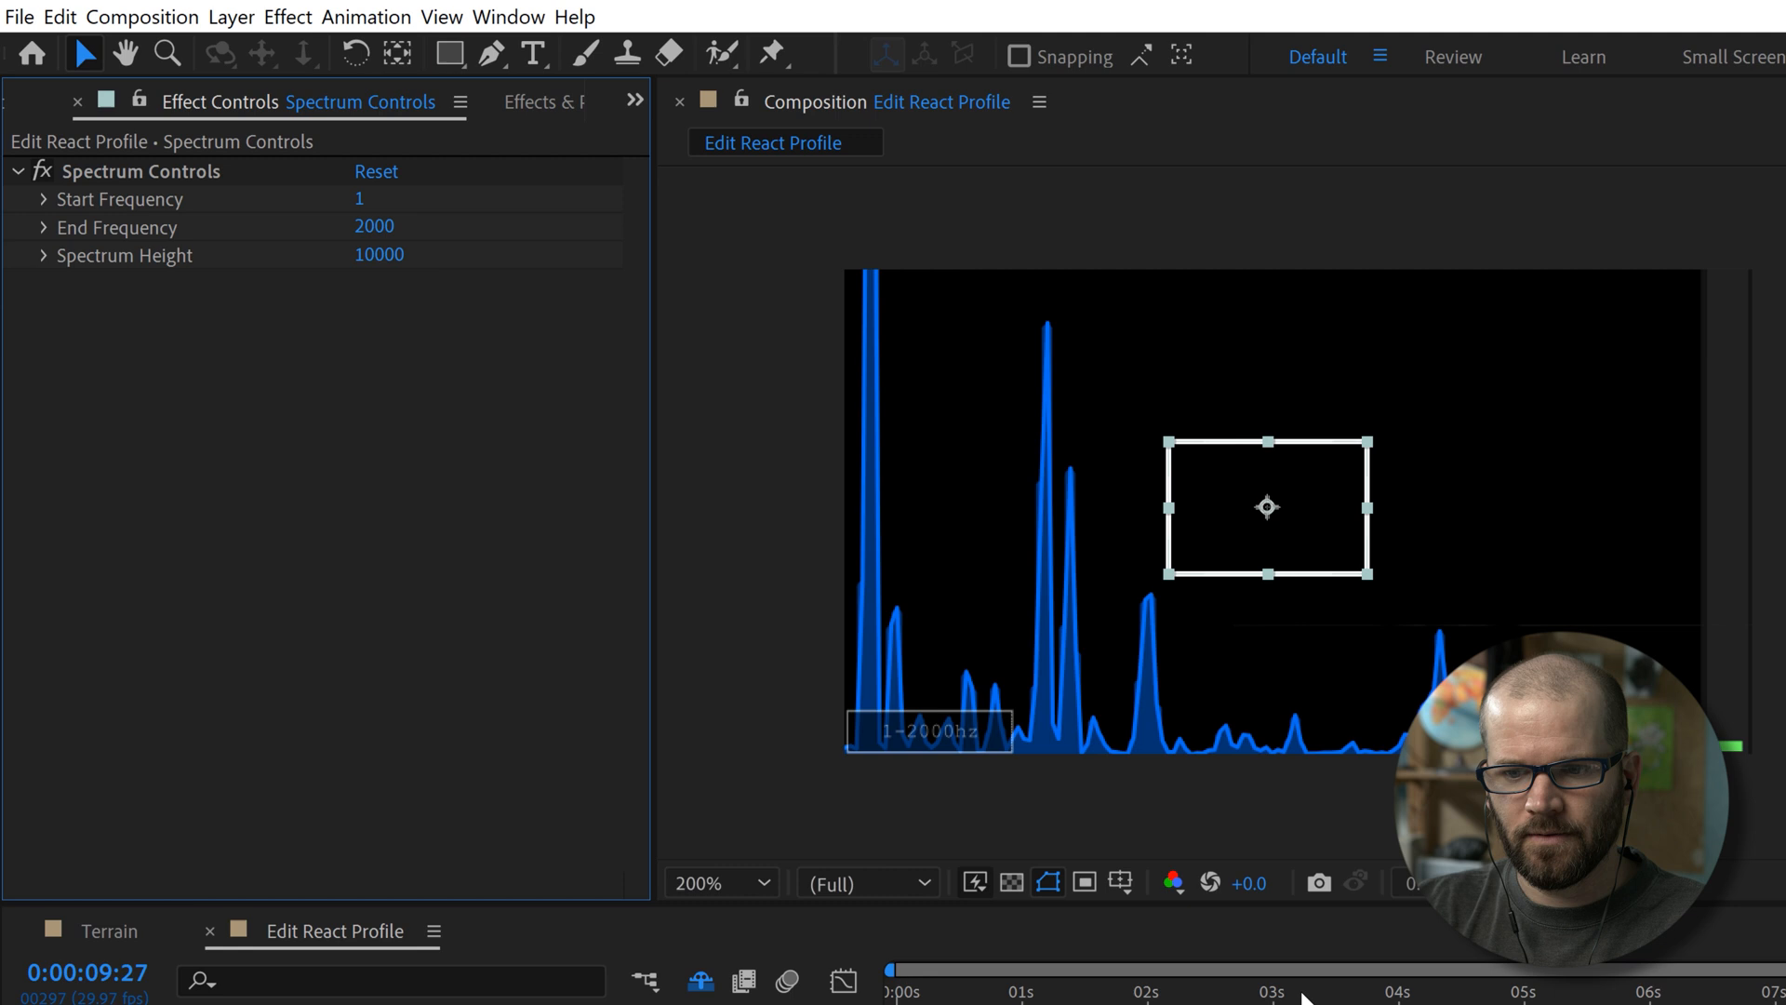
left_click(1097, 969)
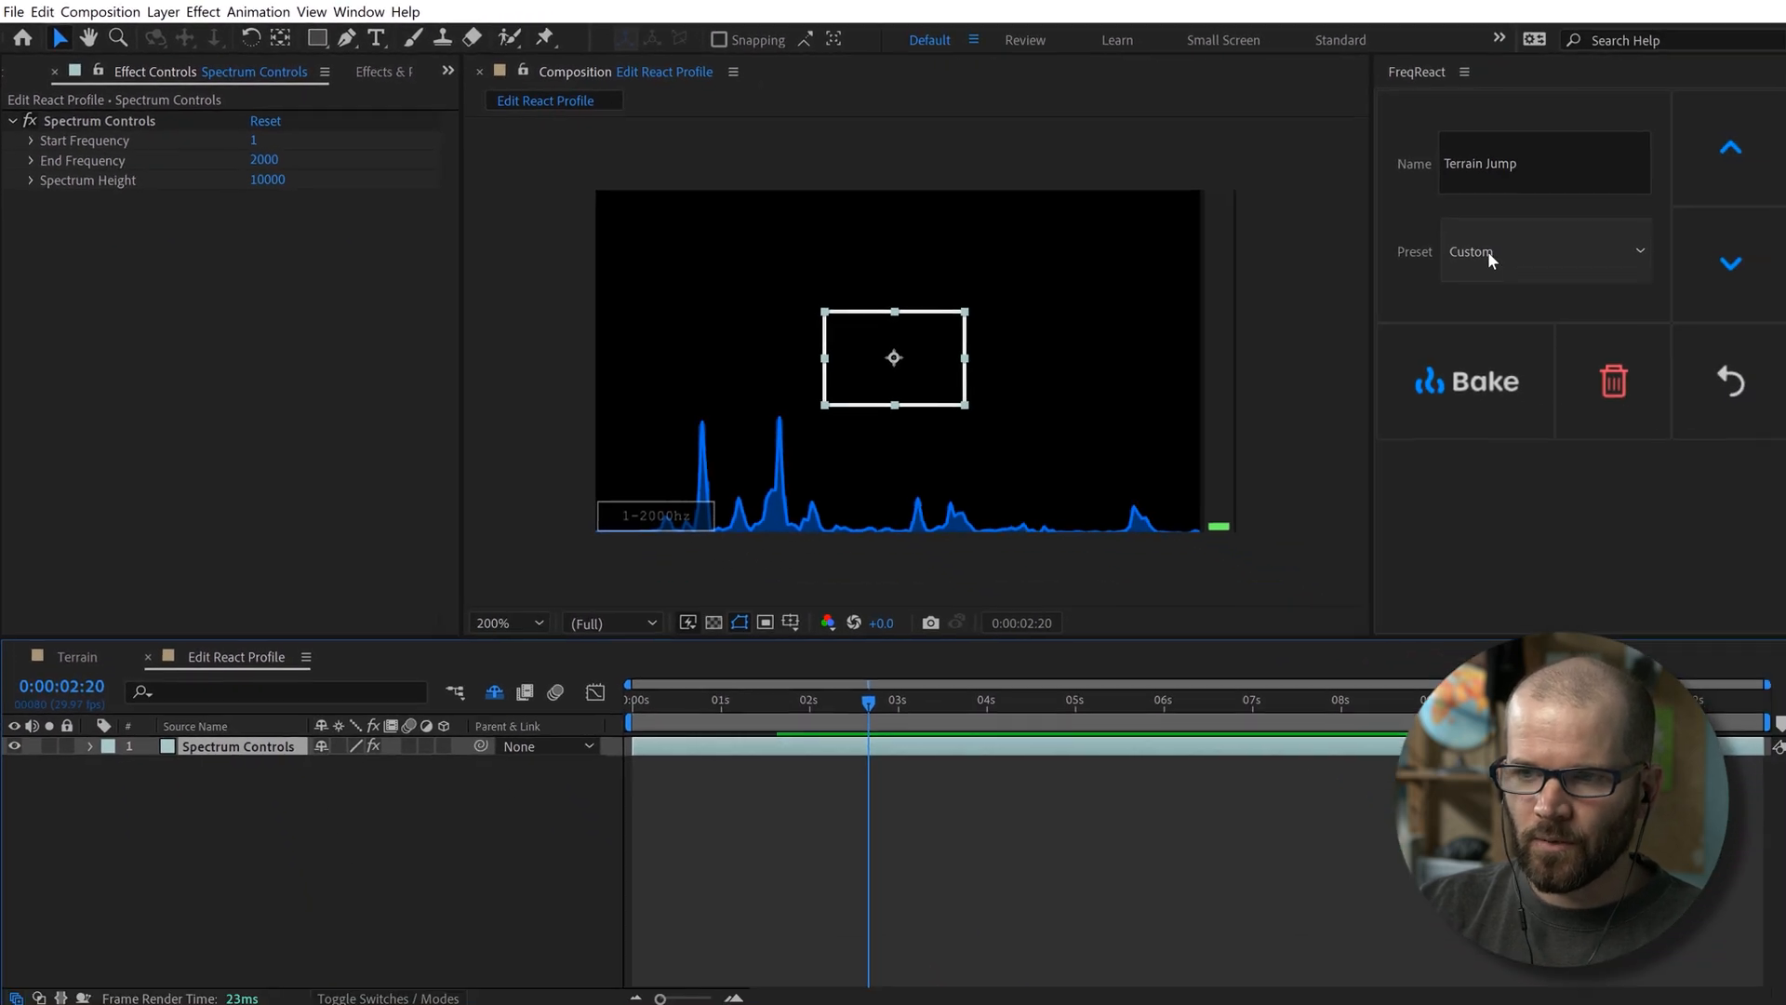
- Switch the spectrum to the Bass preset and preview it at different moments
left_click(1538, 249)
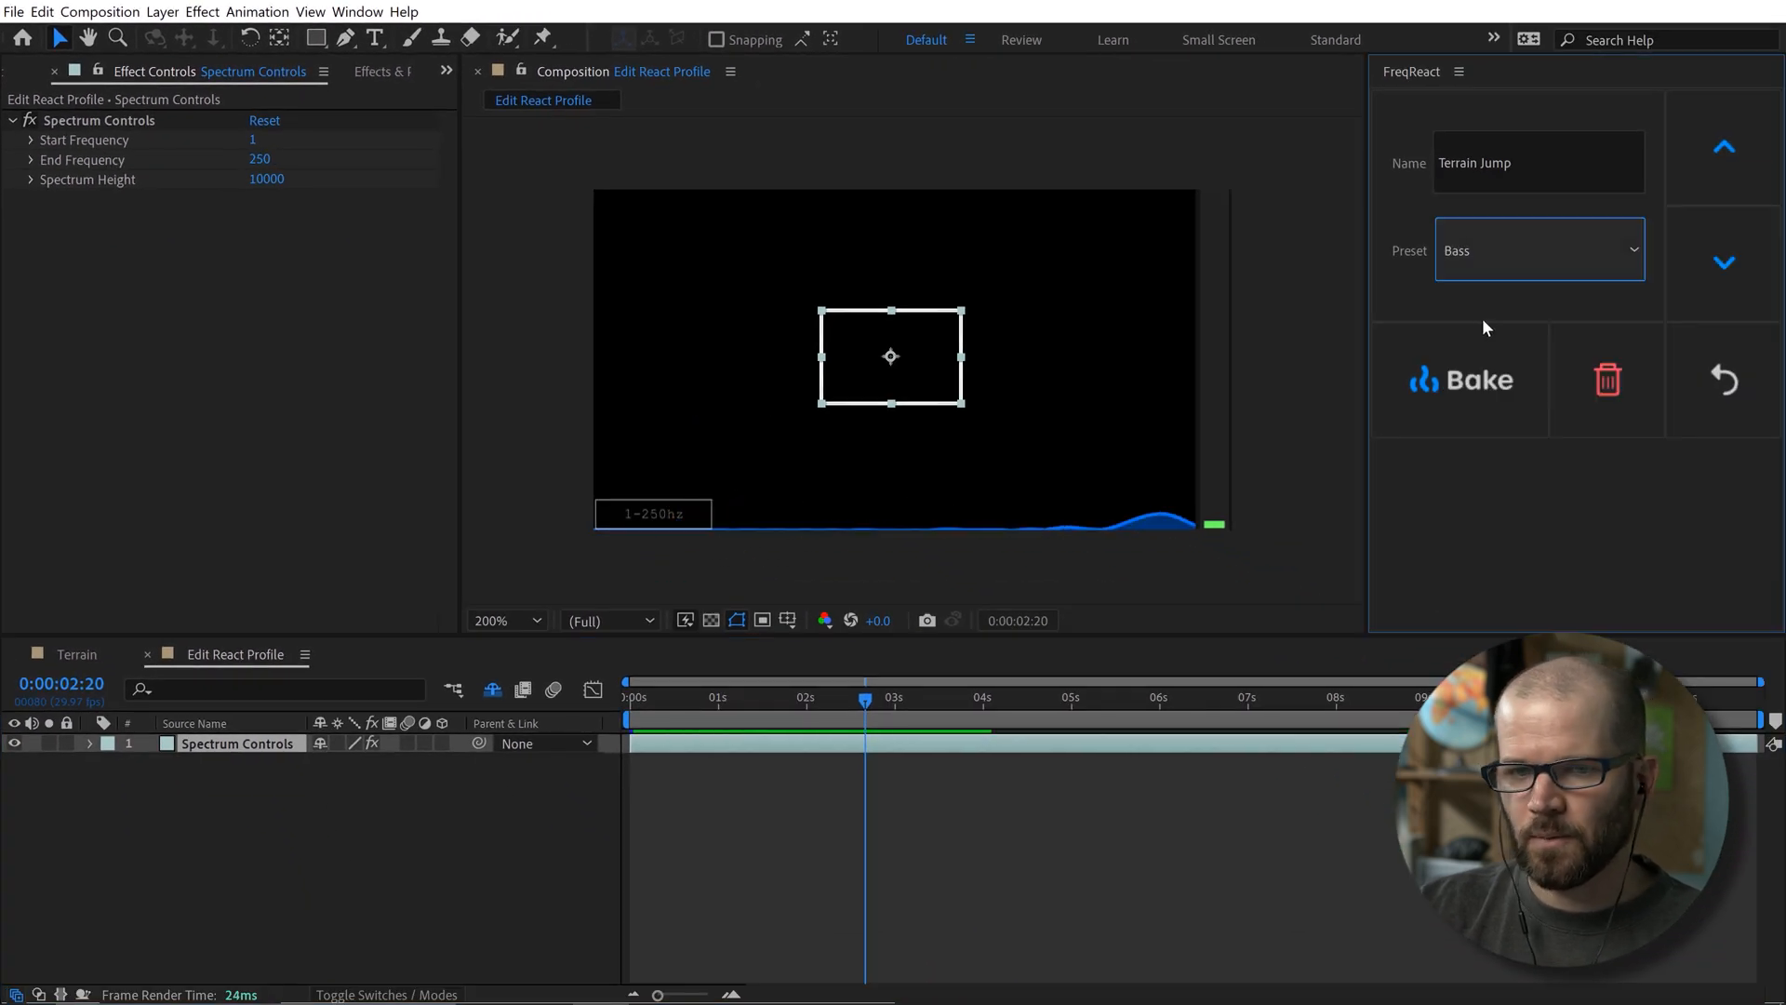
left_click(738, 696)
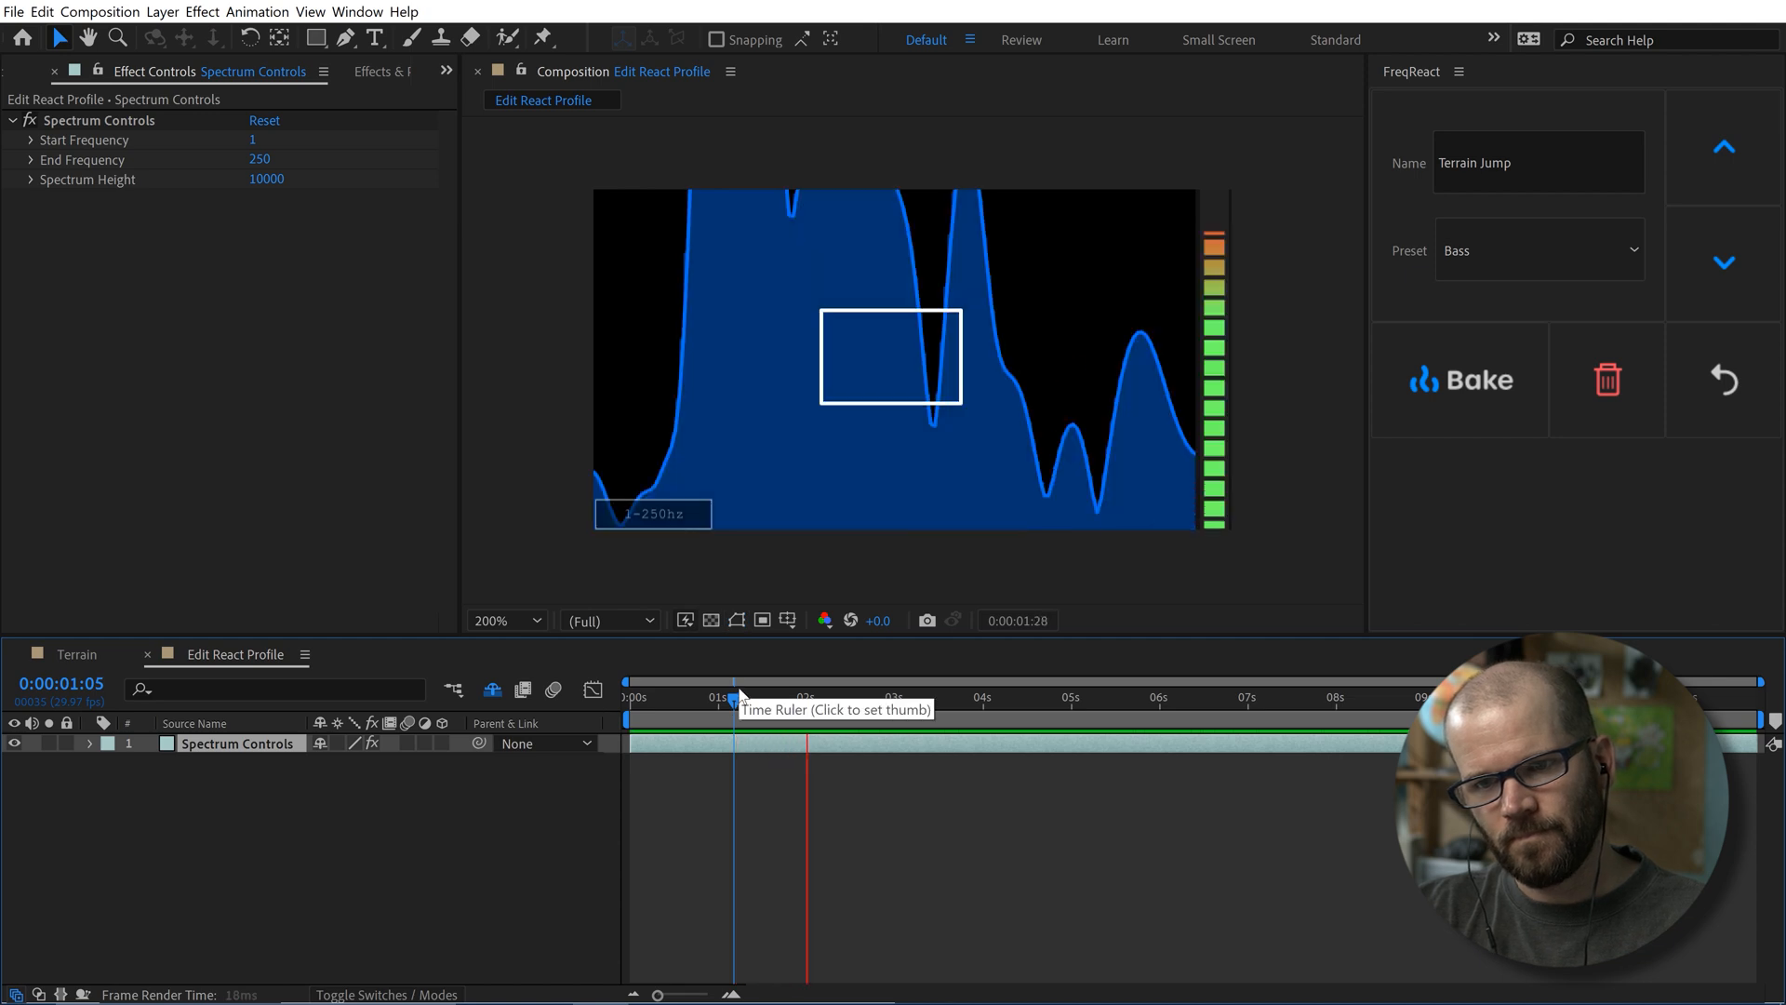
left_click(904, 697)
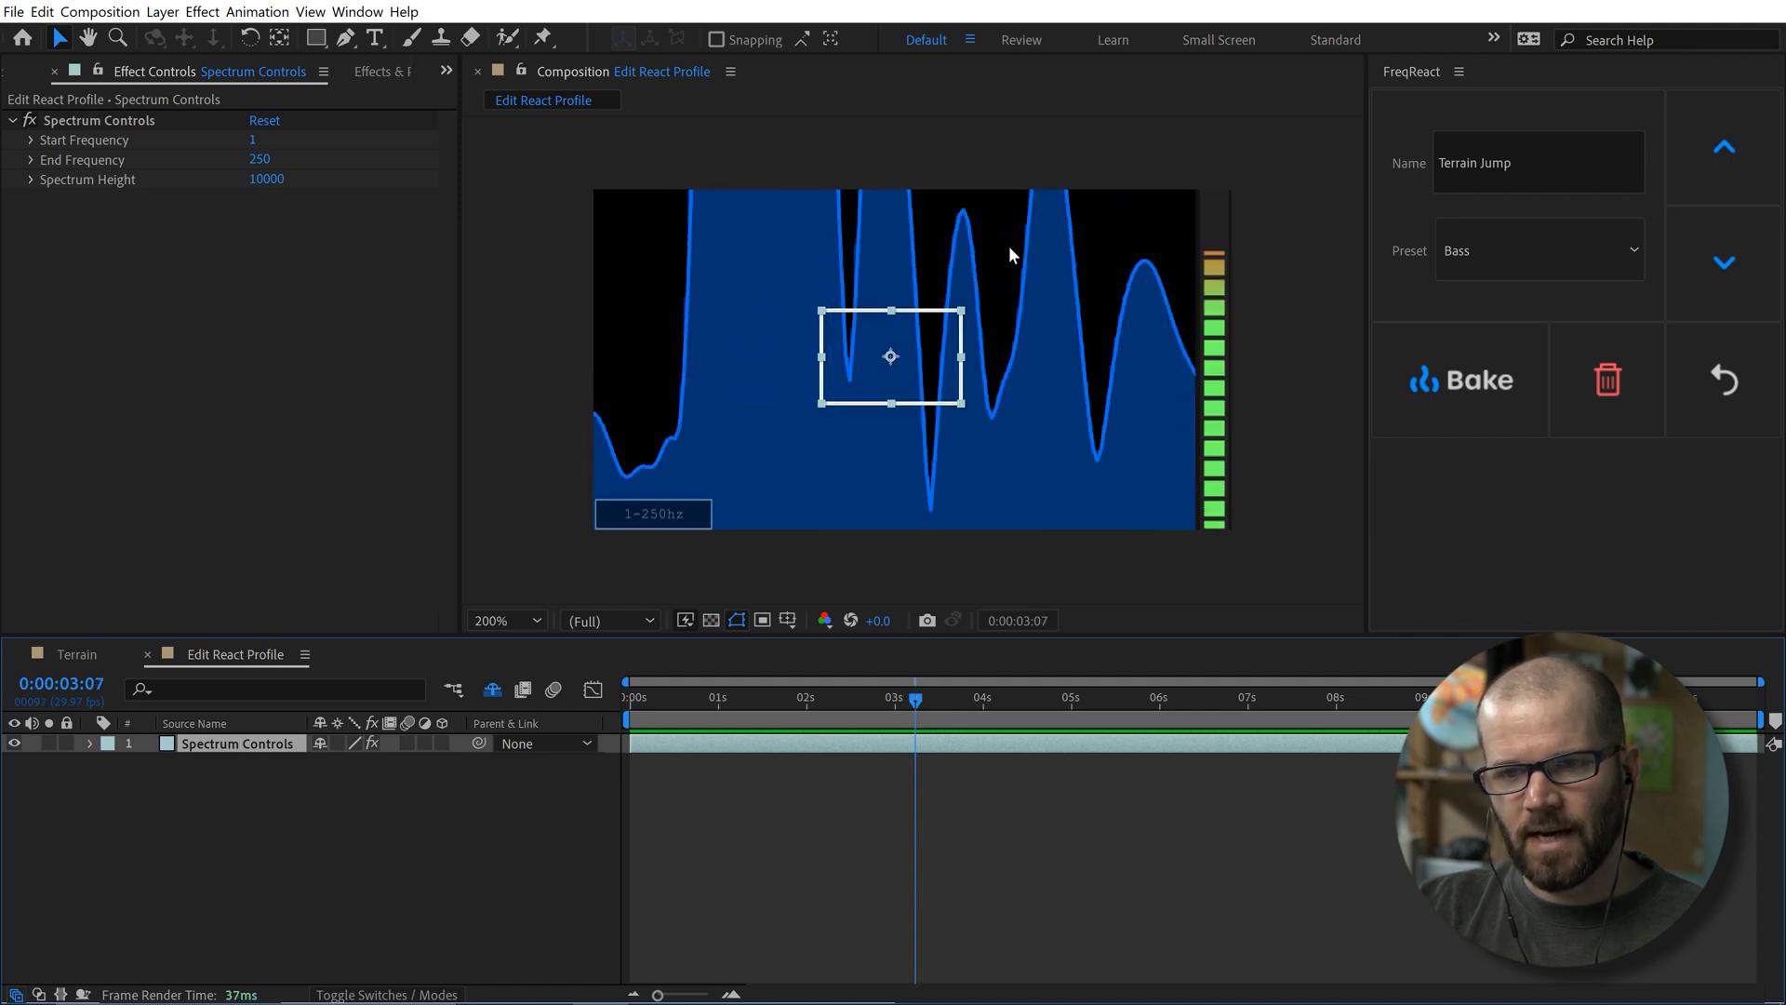
mouse_move(1083, 186)
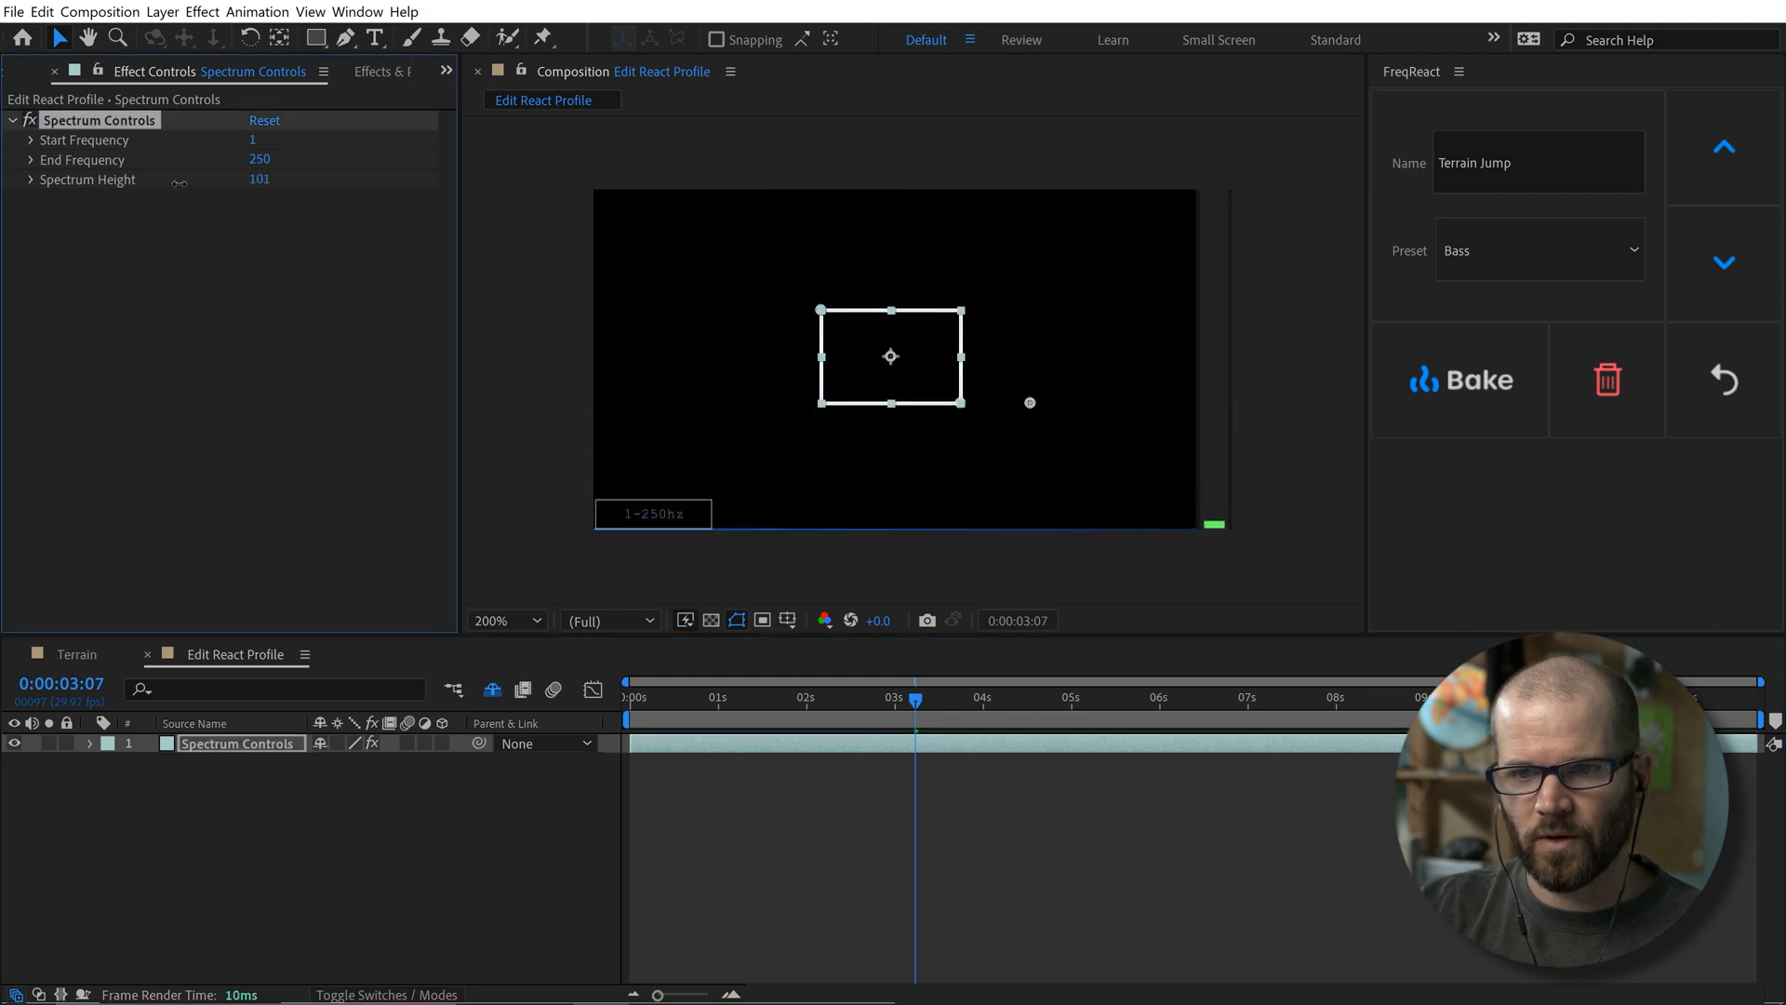
- Raise Spectrum Height to 1501, fit the detection box on the main bass peak, and save
left_click(628, 696)
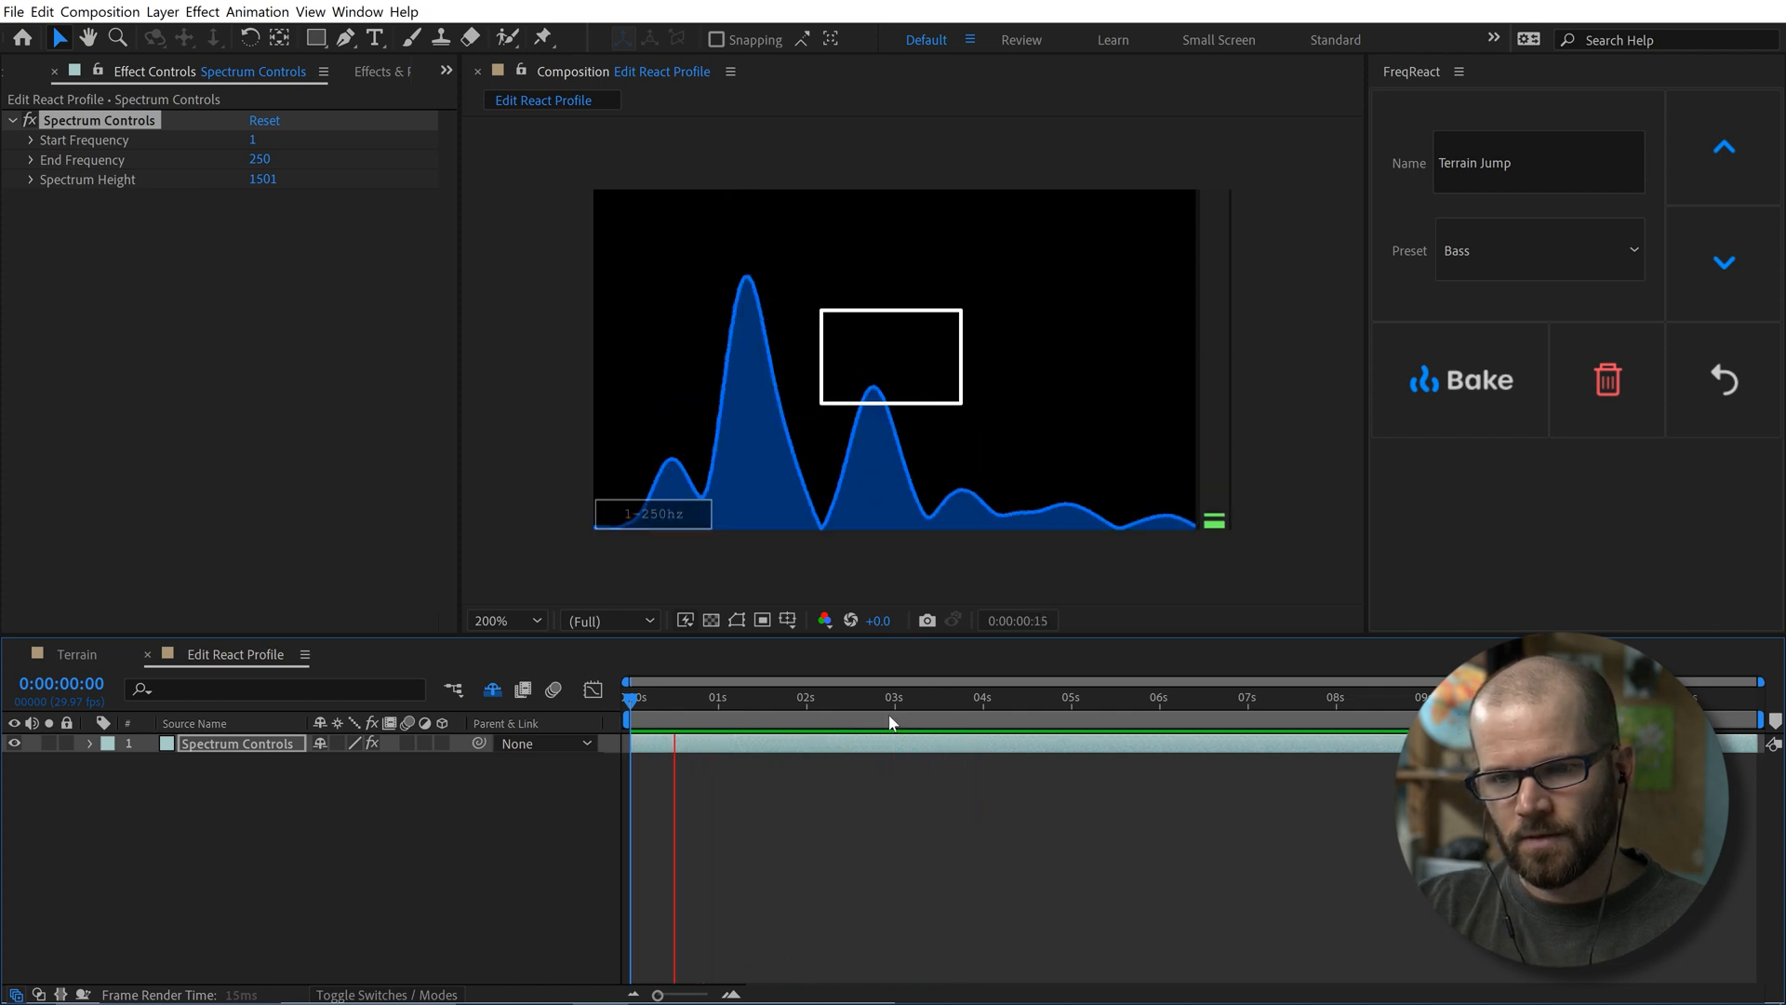
left_click(922, 696)
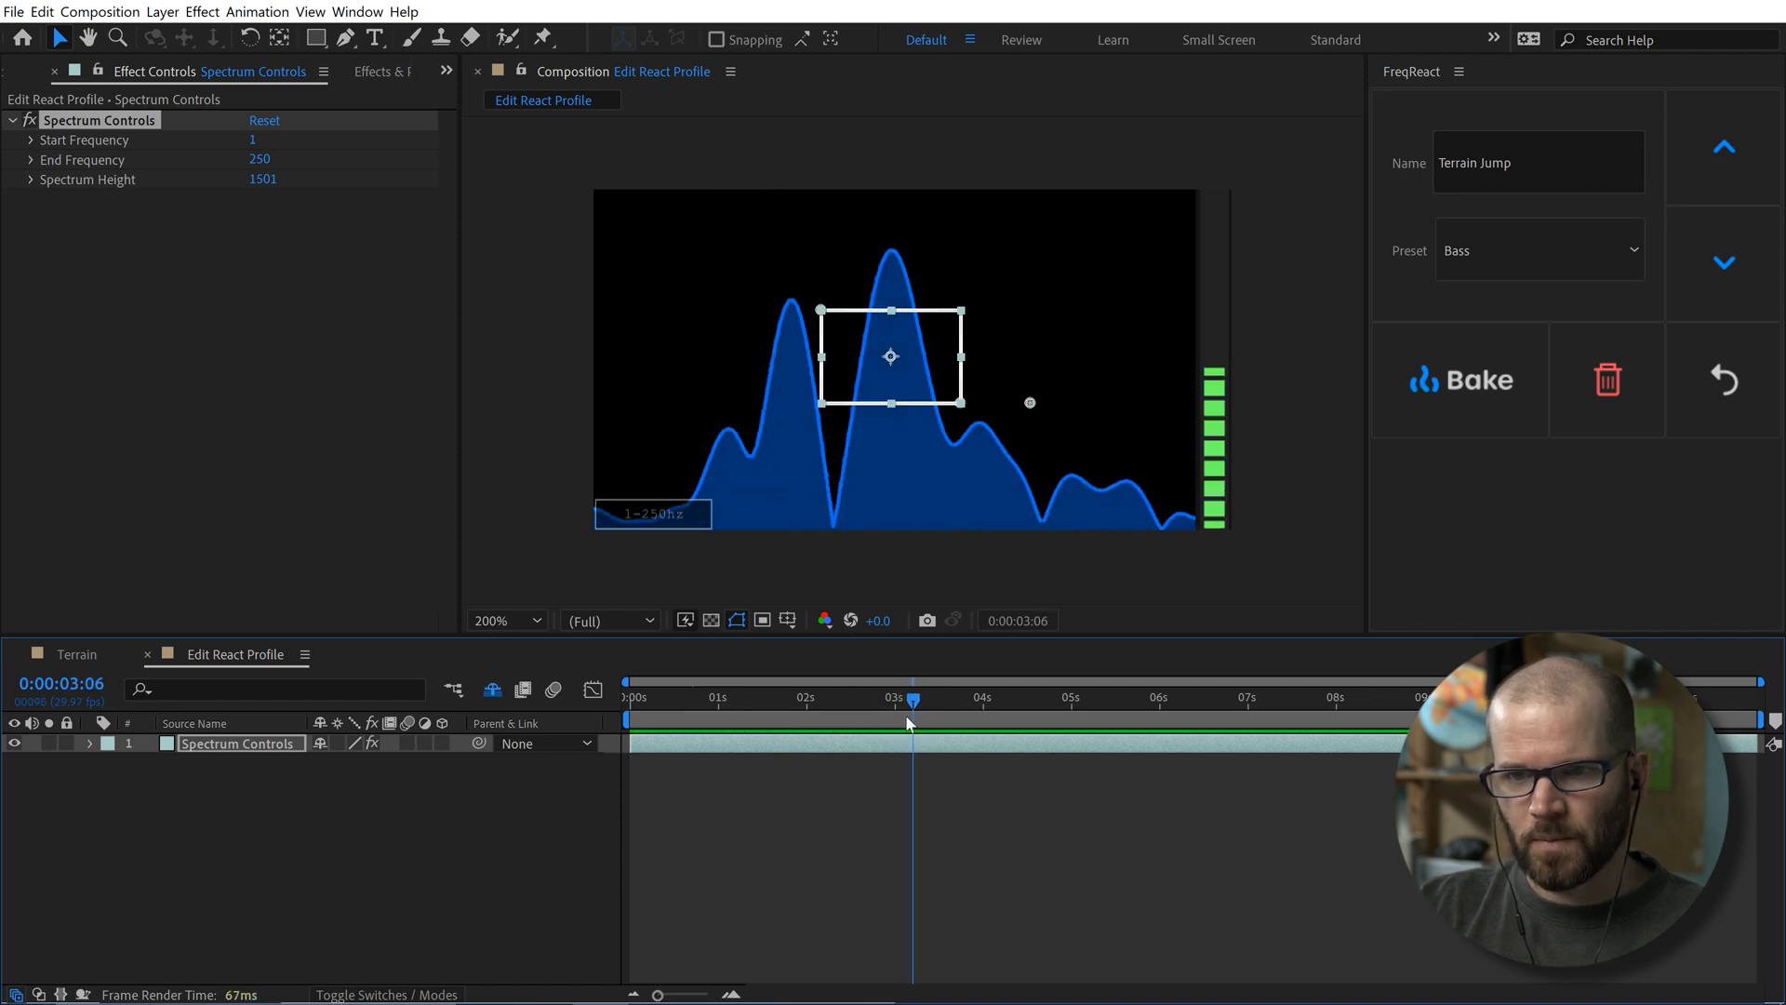
left_click(660, 697)
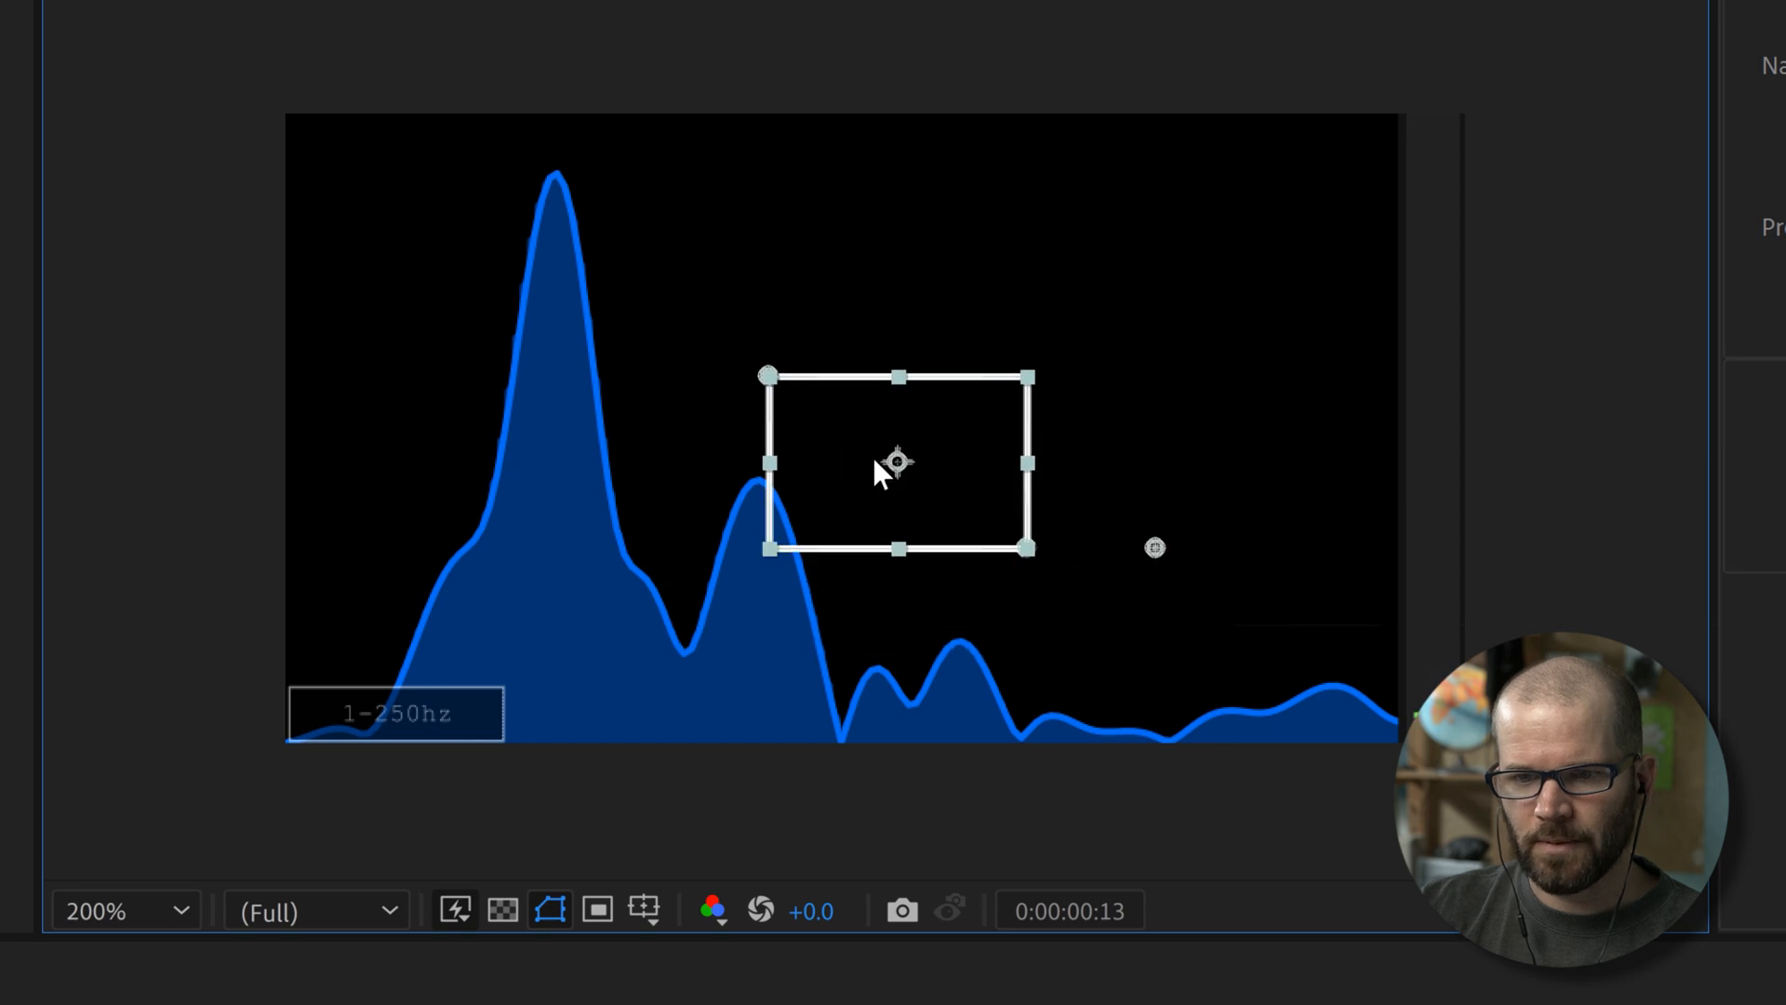
mouse_move(599, 917)
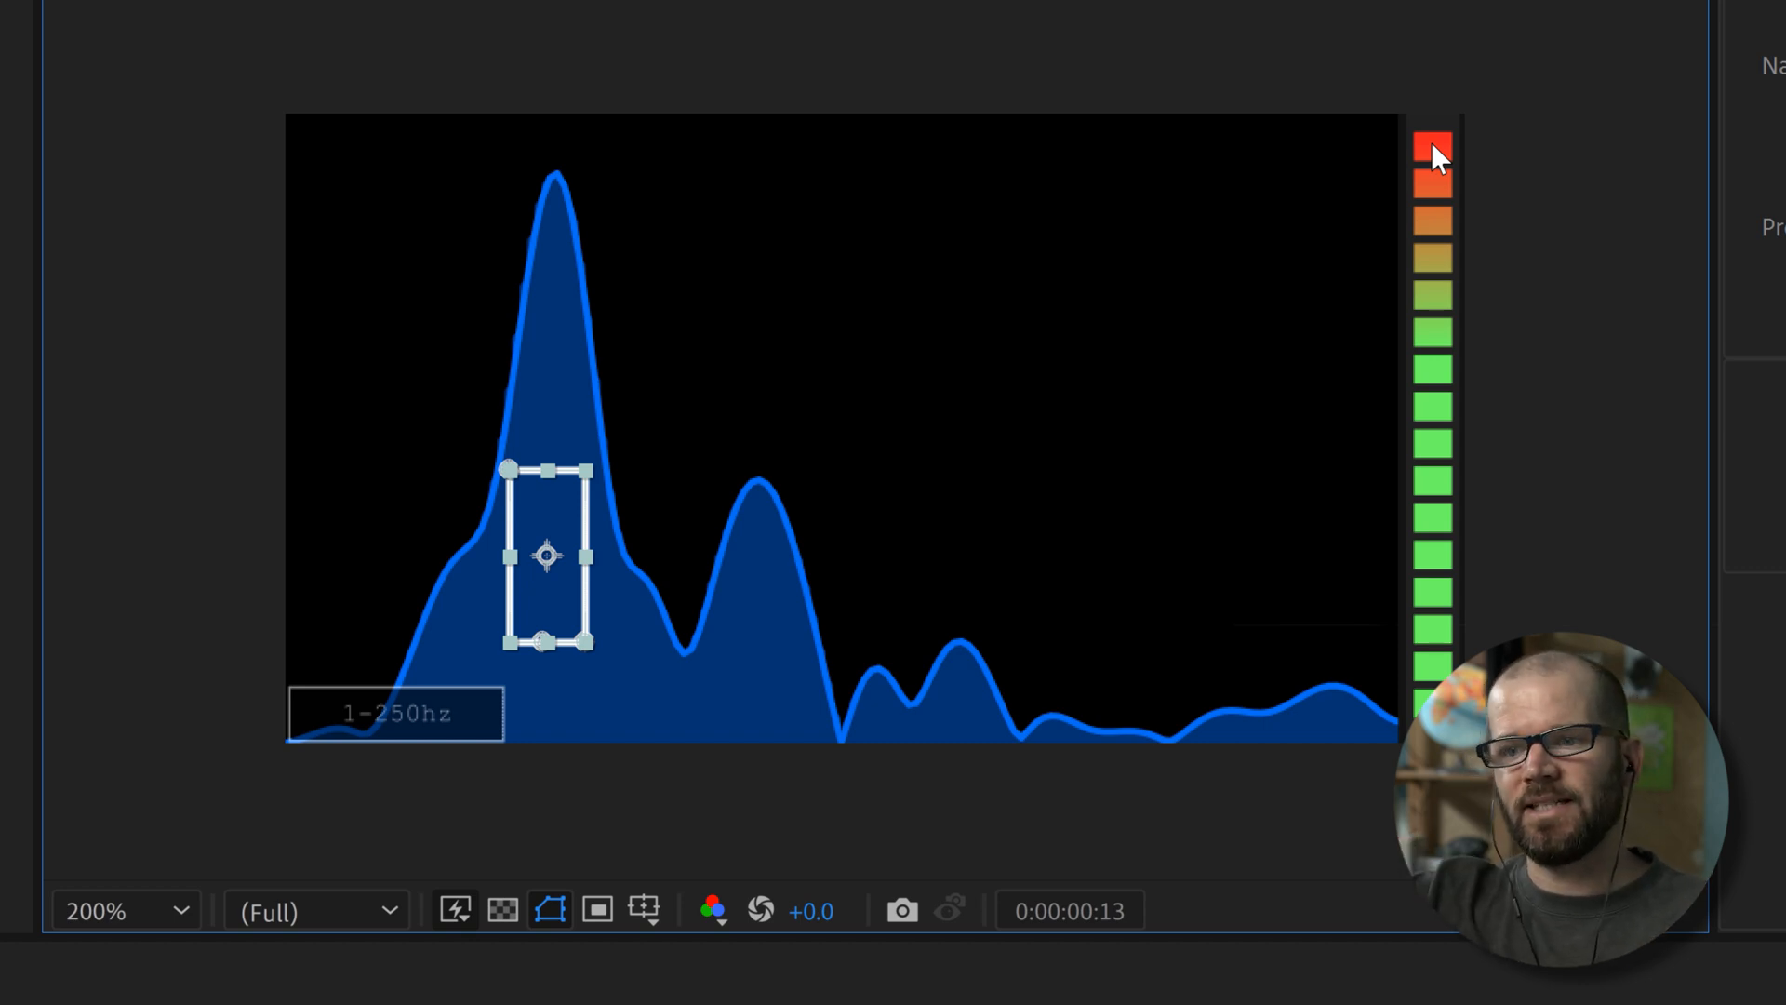
mouse_move(1273, 368)
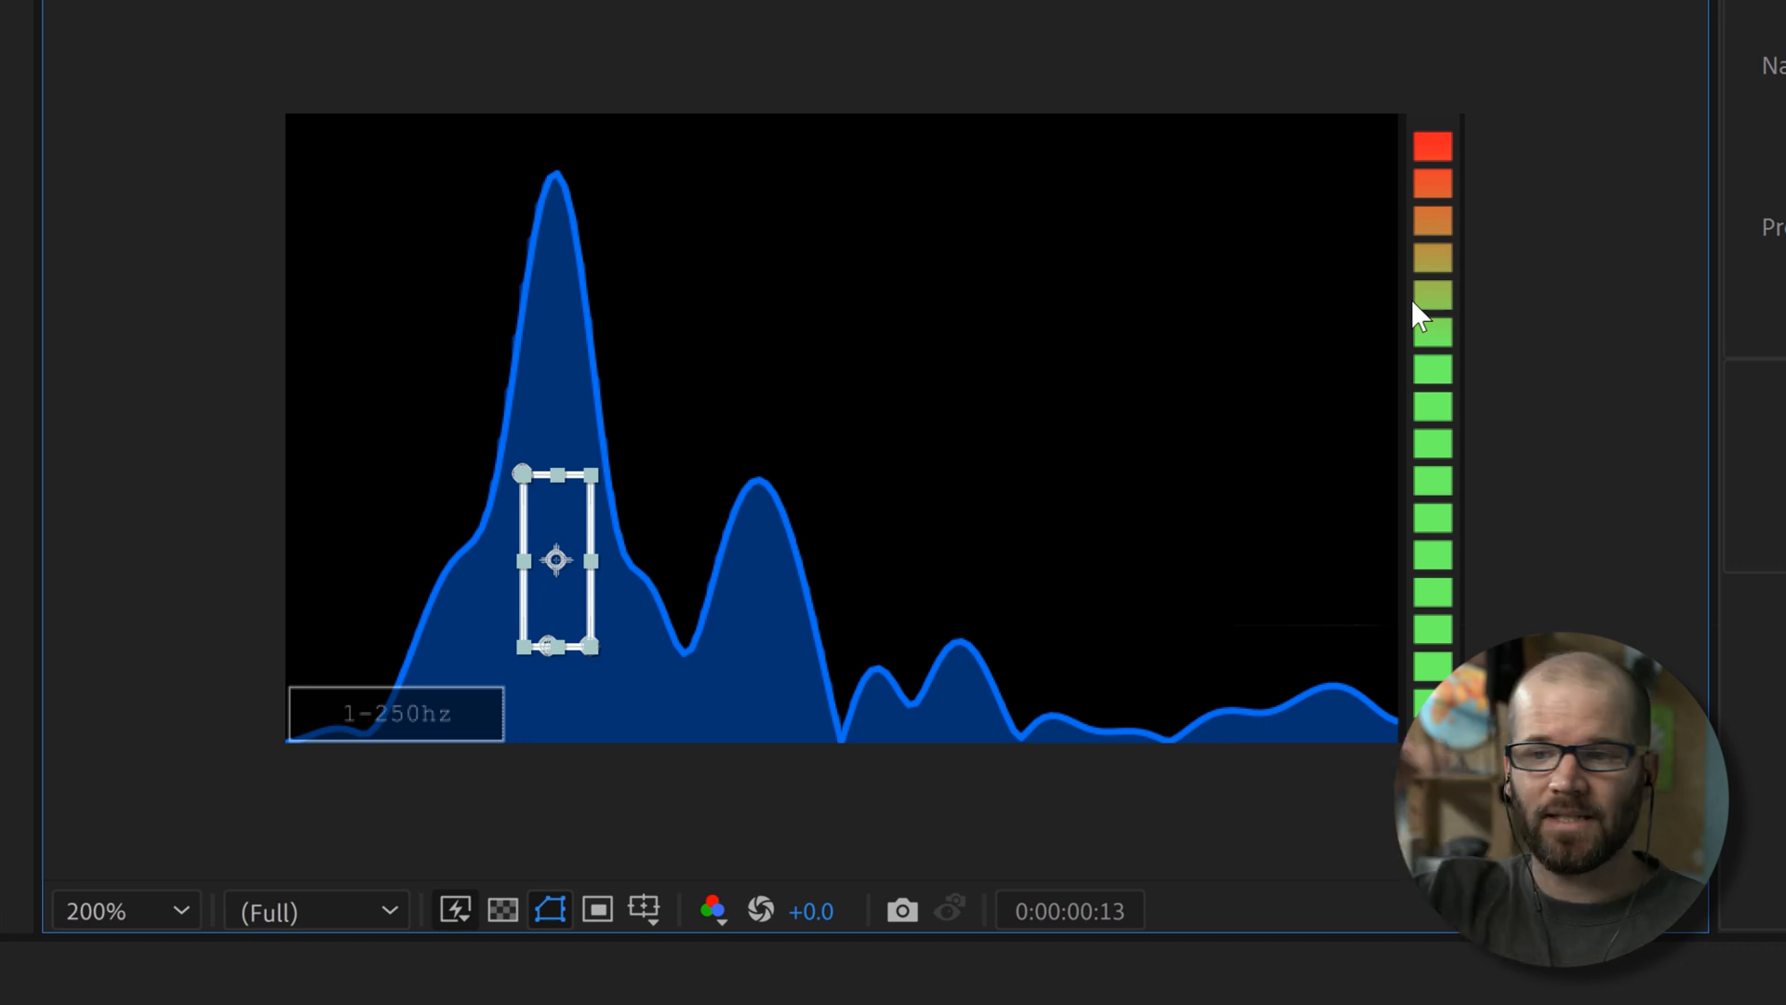
mouse_move(1441, 399)
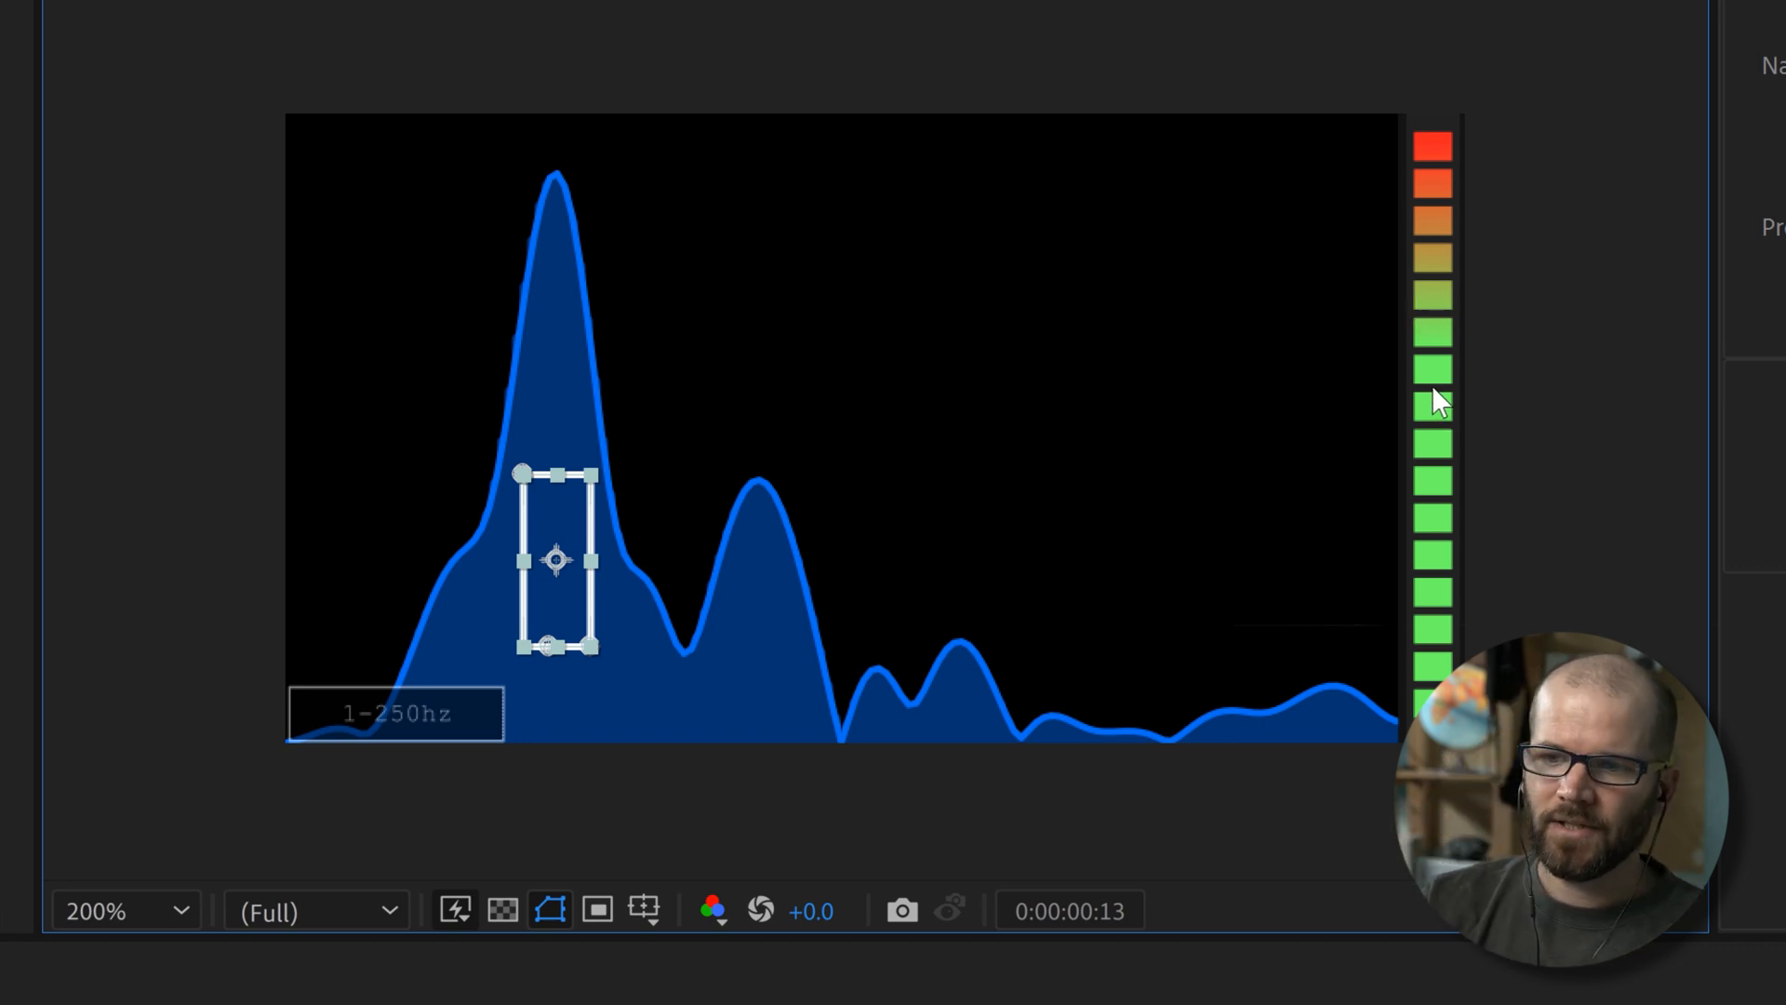
mouse_move(1447, 359)
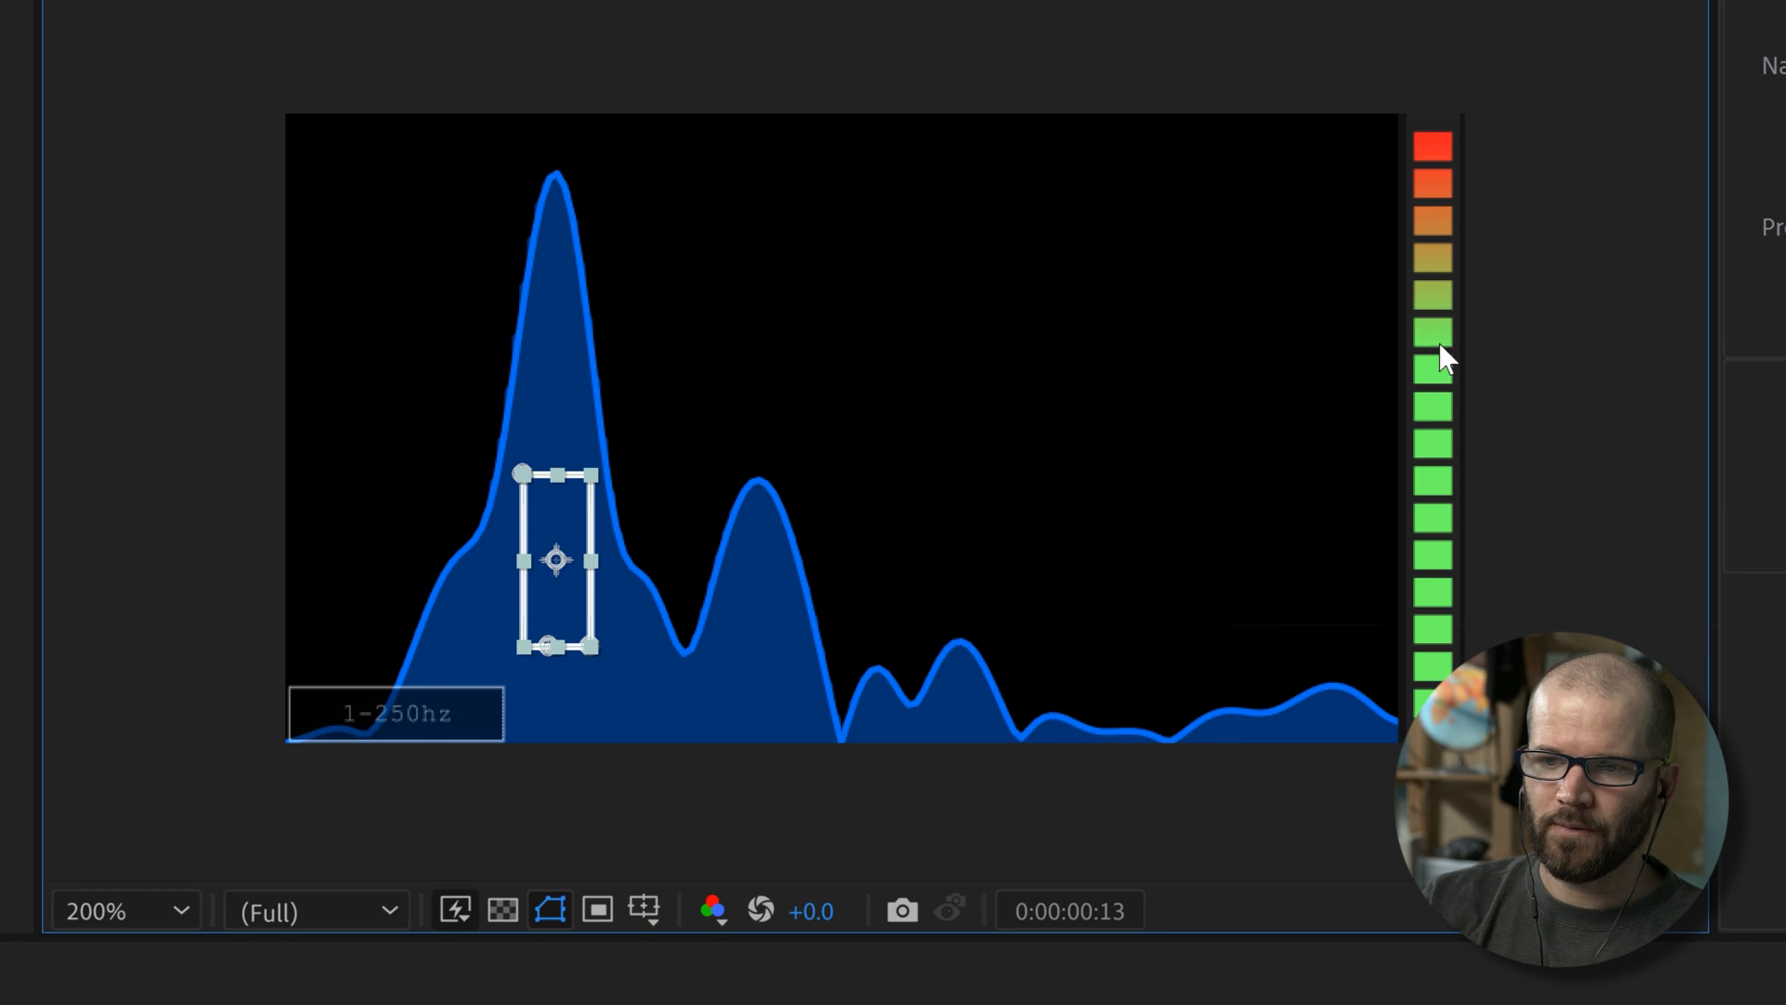
mouse_move(1458, 308)
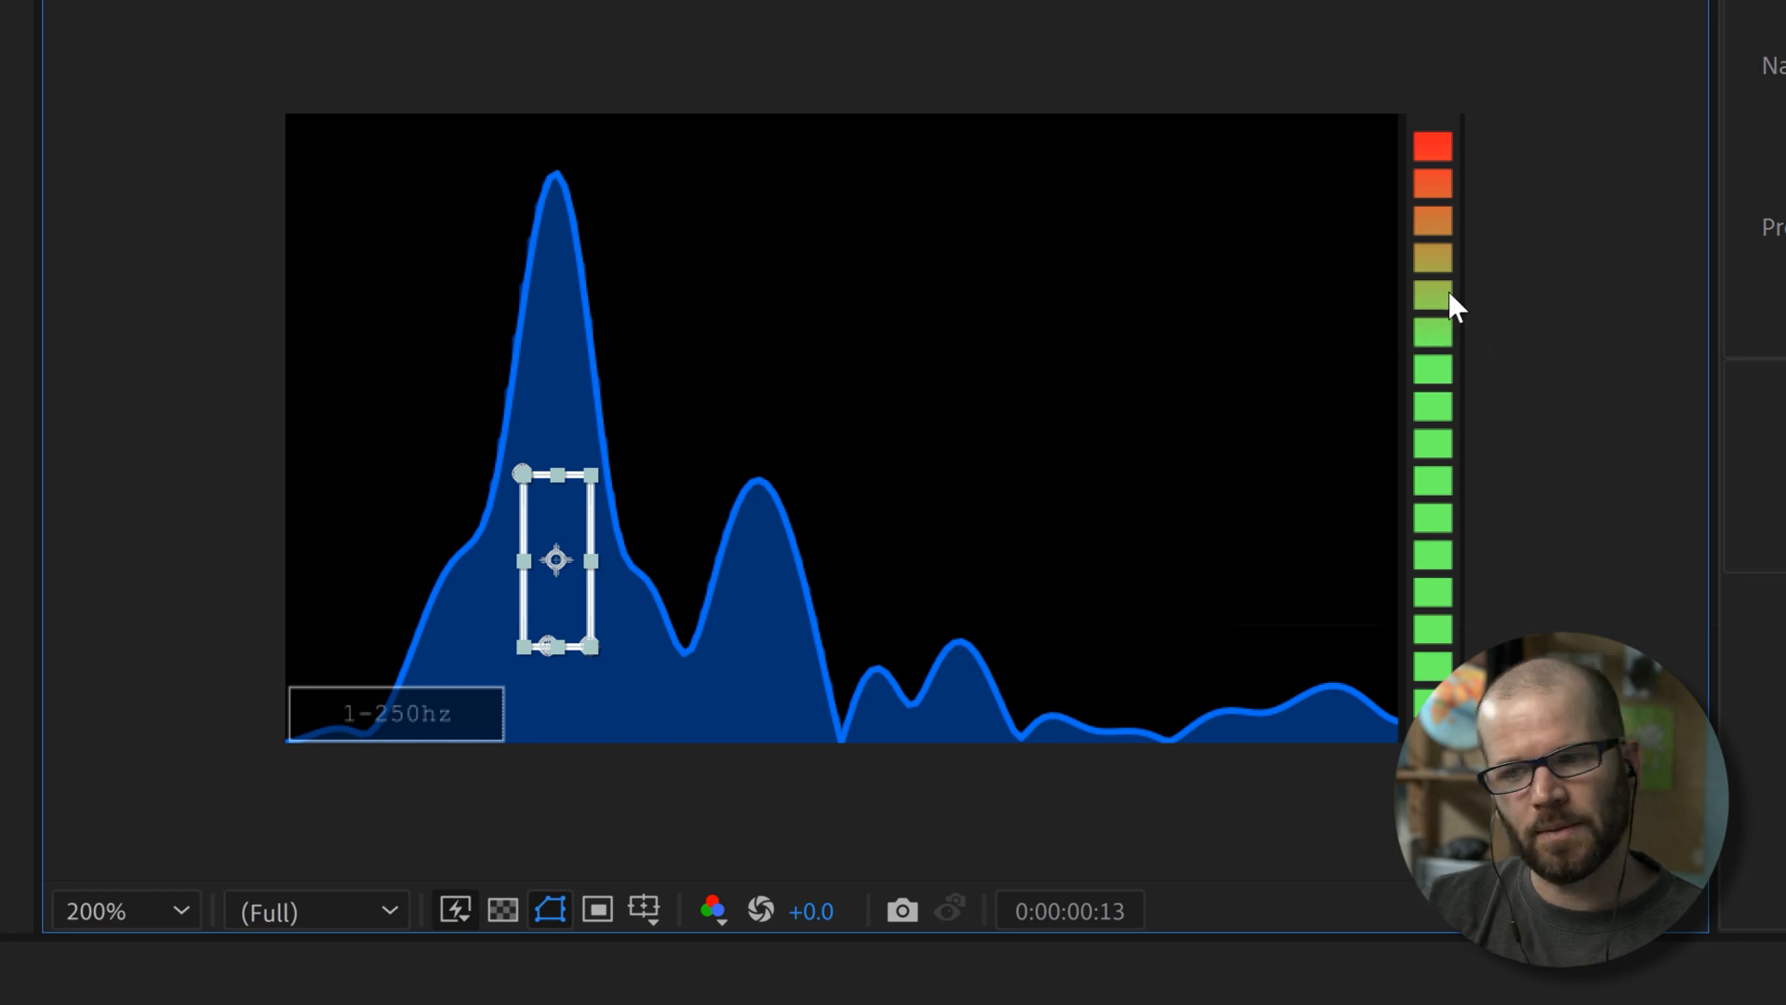
mouse_move(1470, 308)
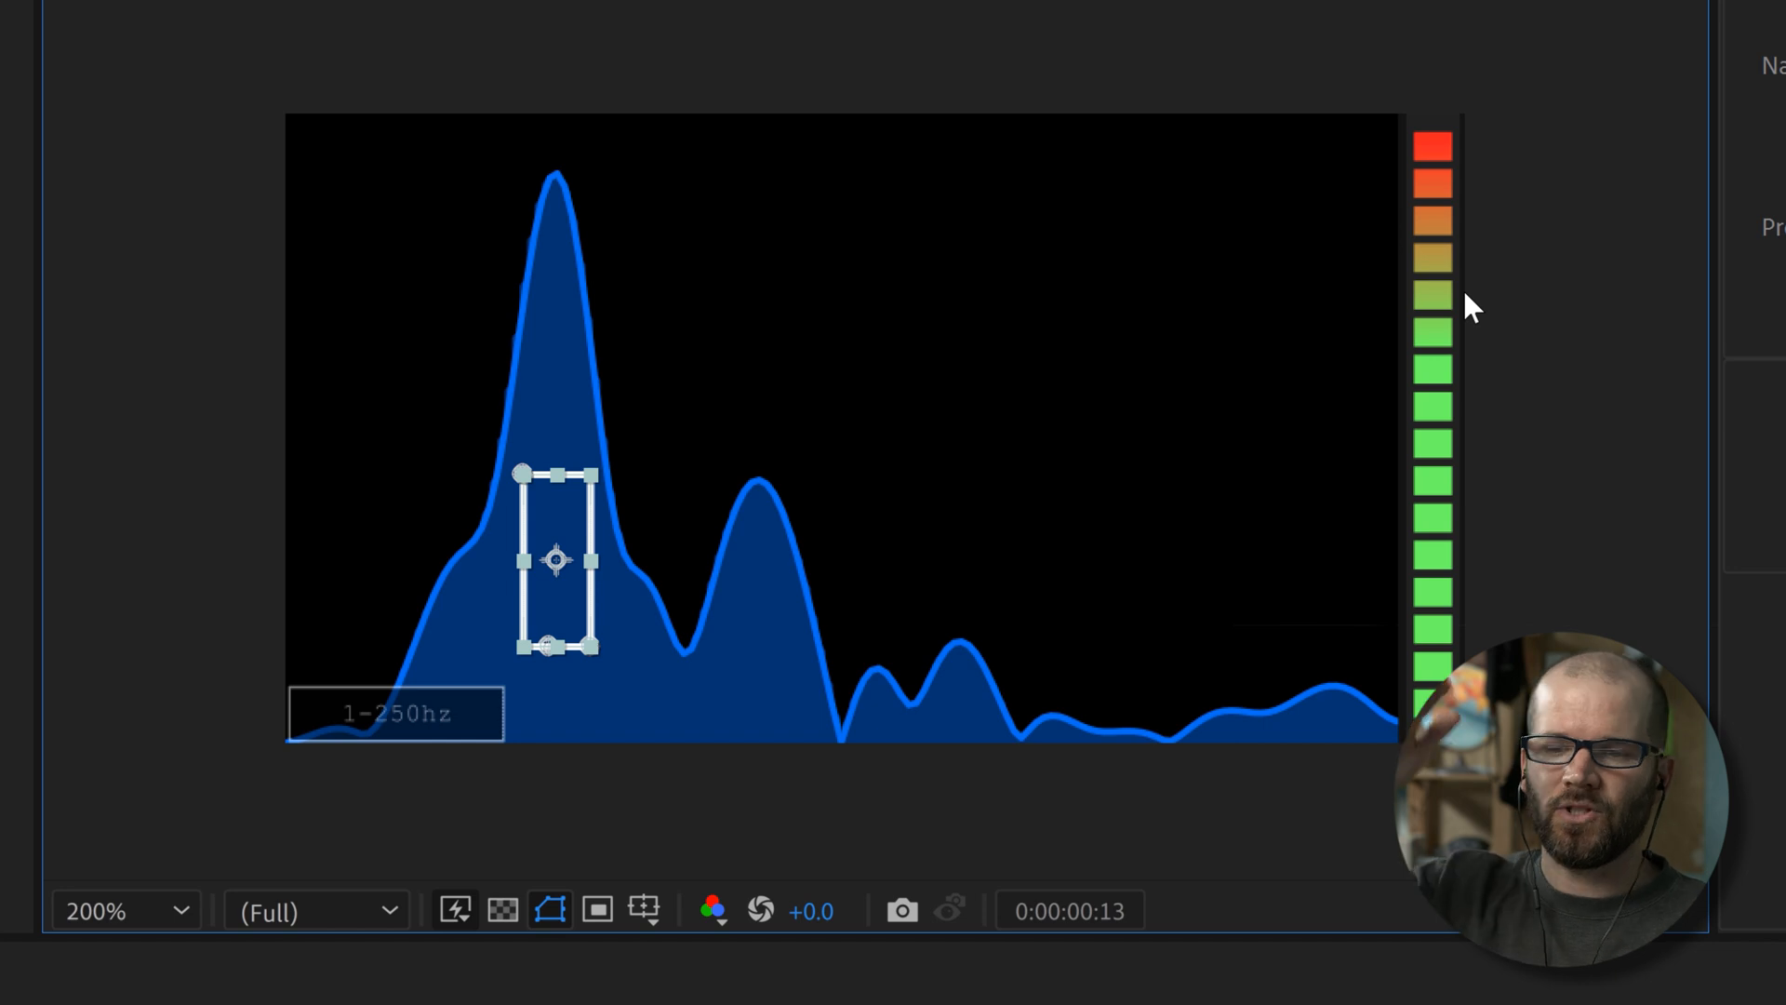
mouse_move(1391, 637)
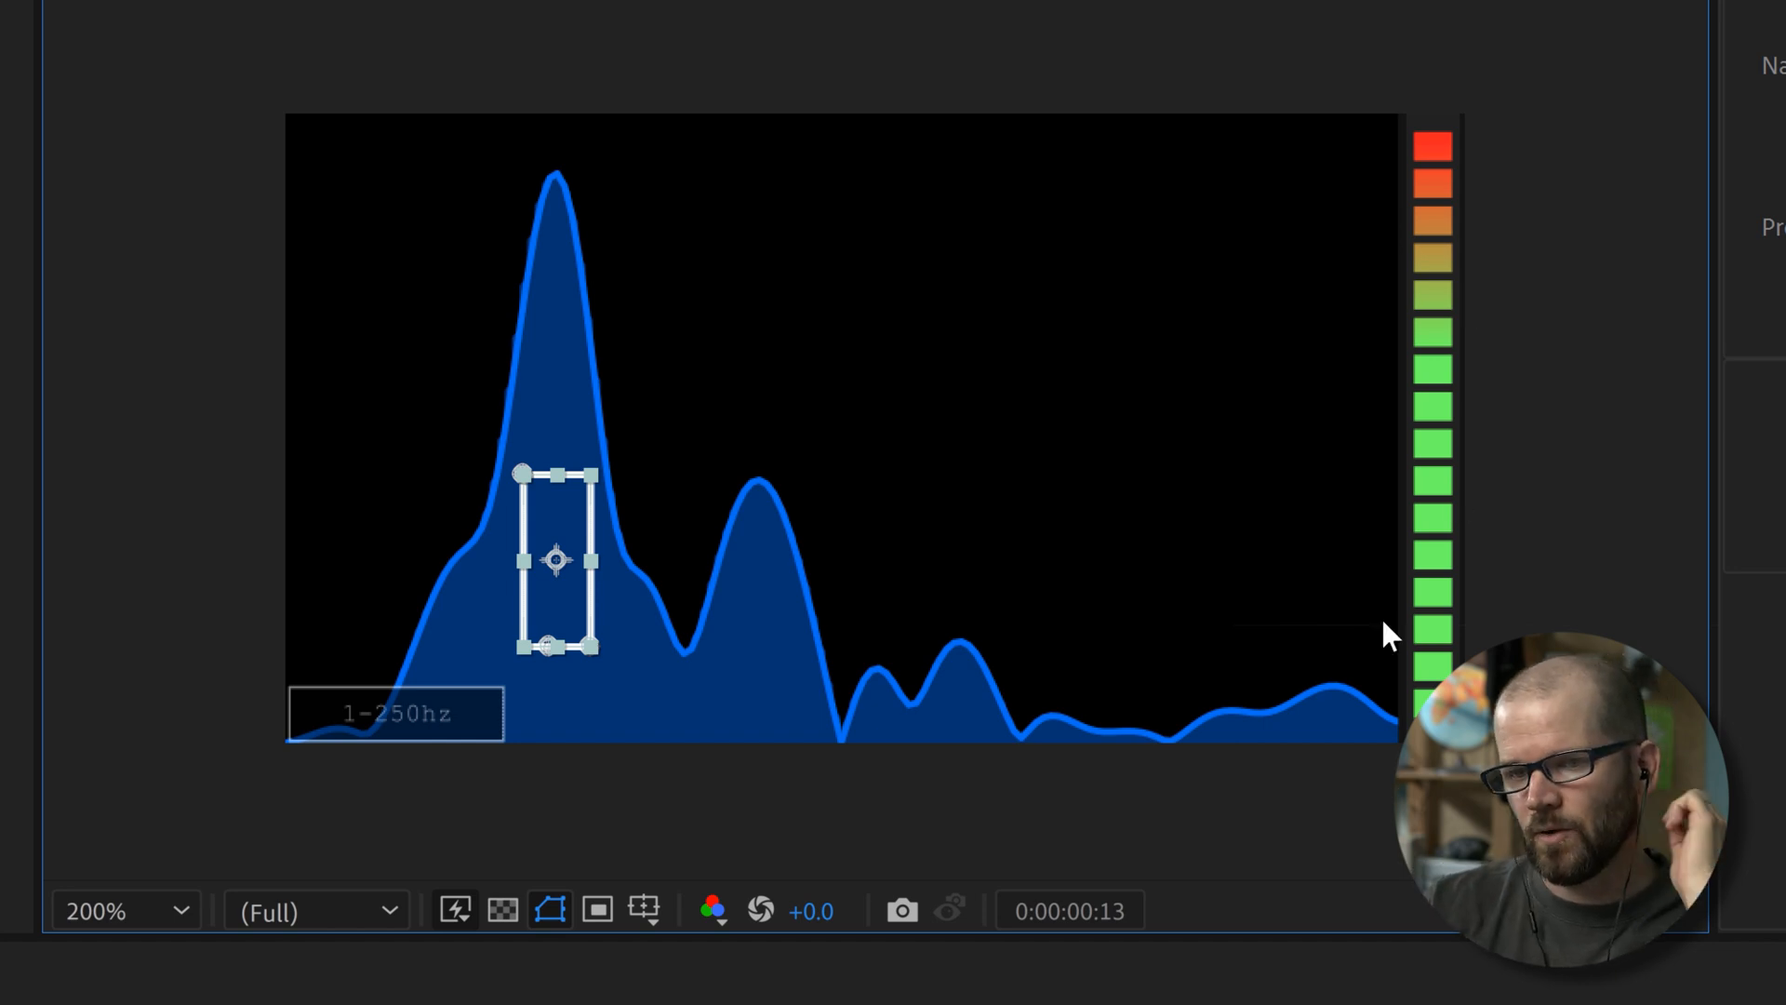
mouse_move(522, 679)
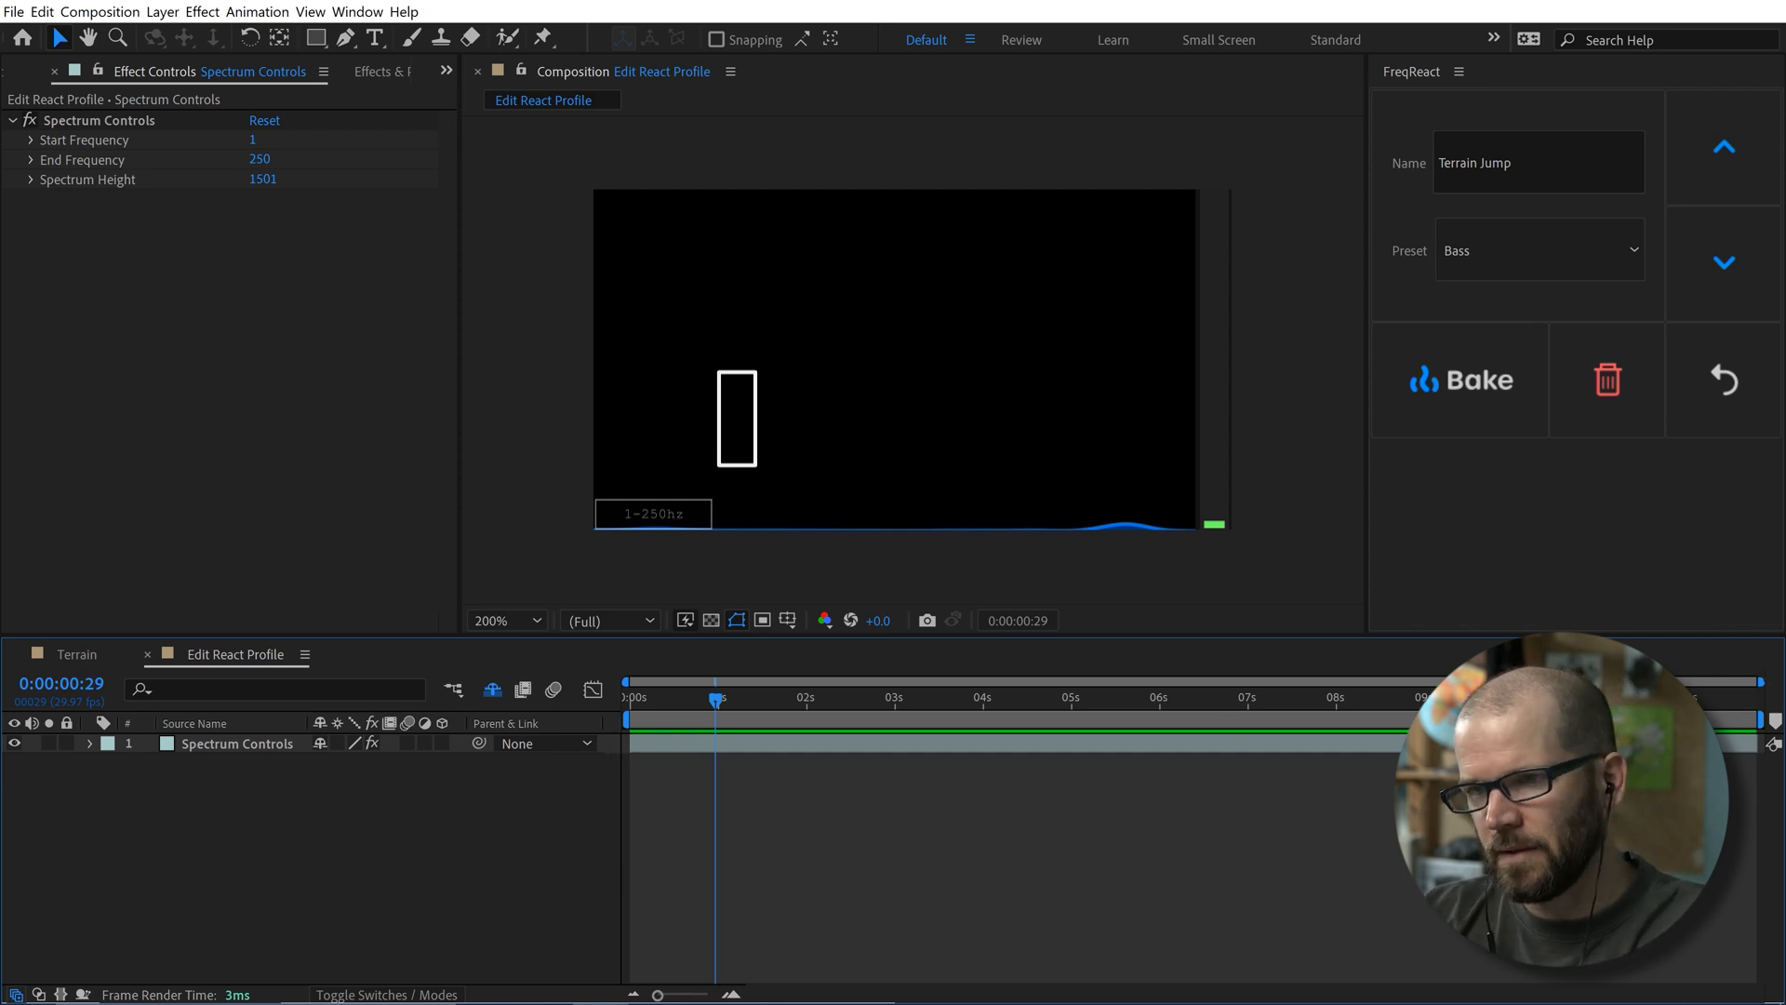
left_click(1462, 379)
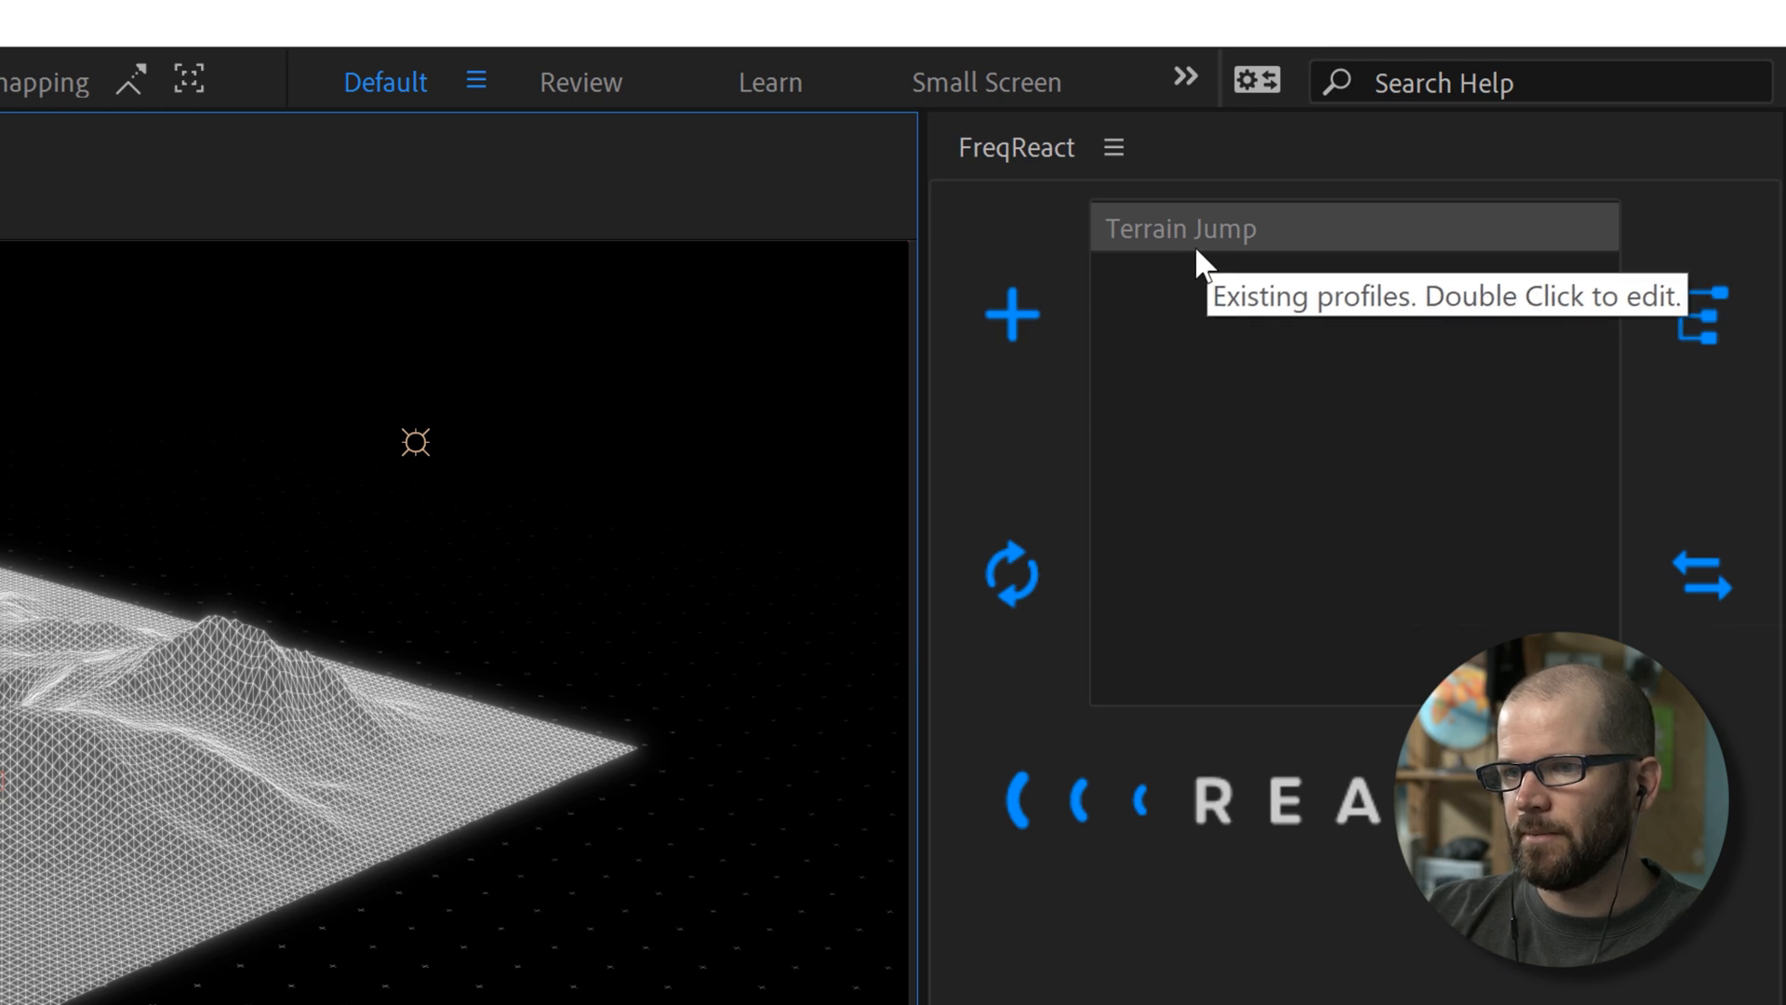
- Bake the Terrain Jump profile onto the song layer and return to the Terrain comp
double_click(1179, 228)
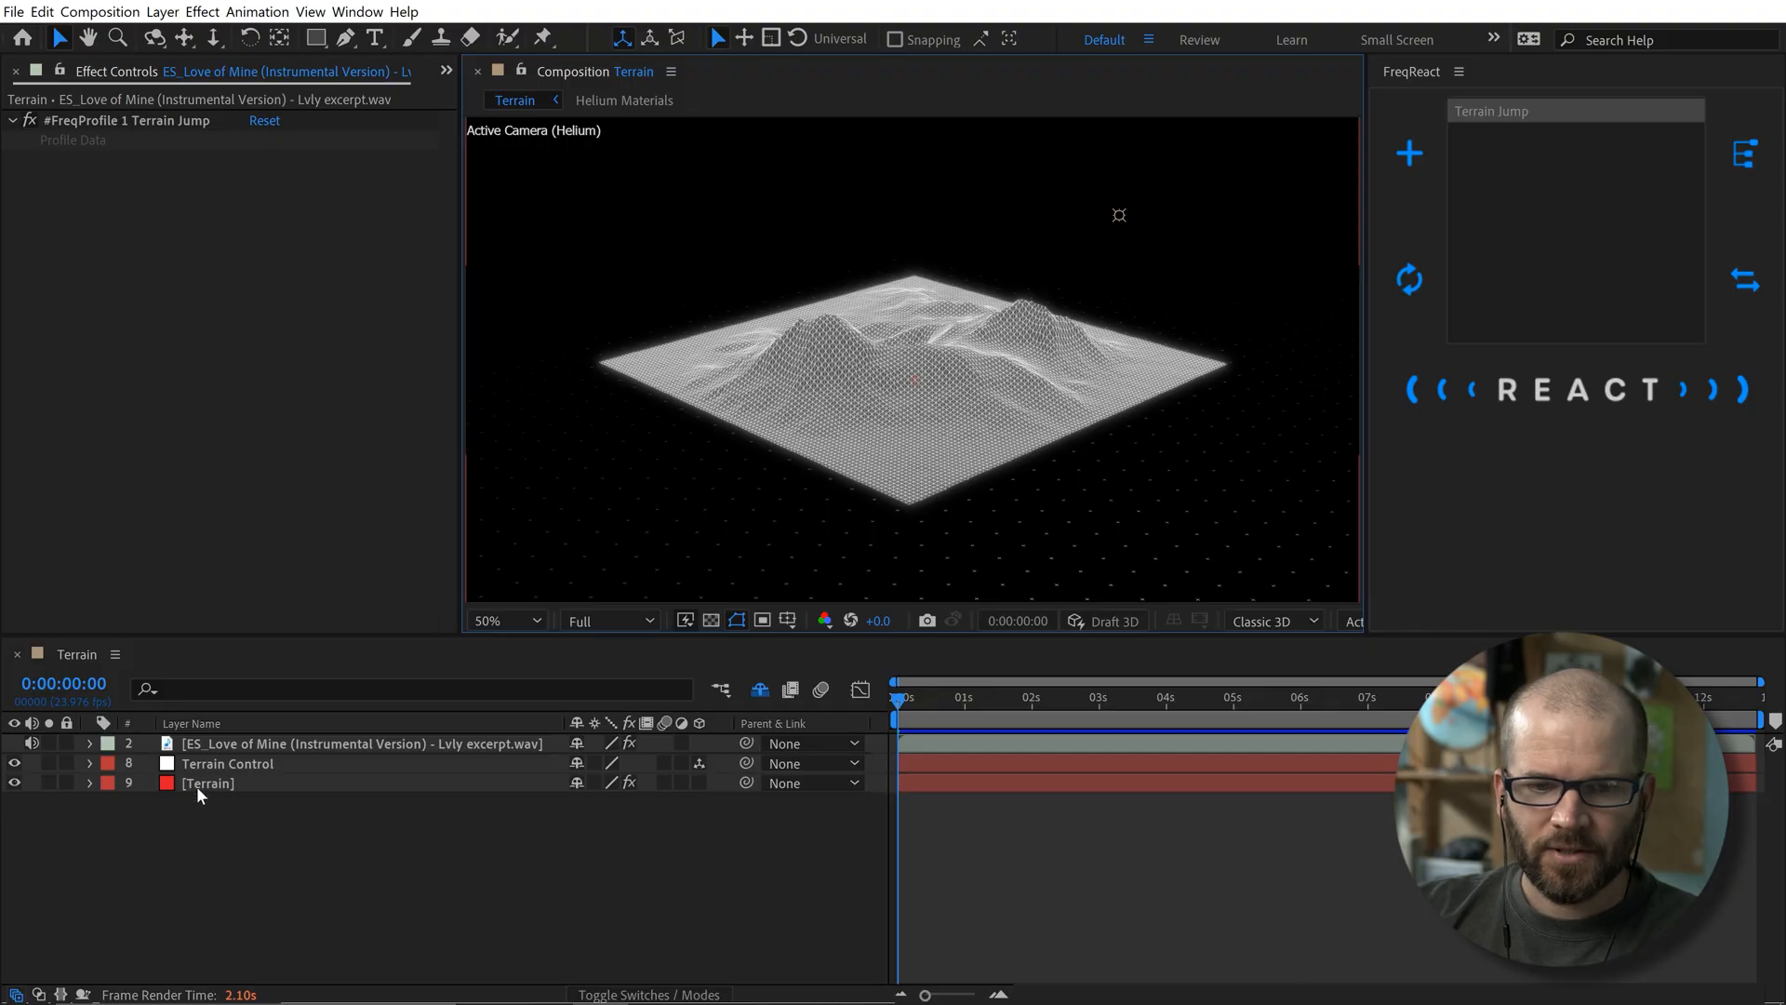
- Raise terrain Amount to 1000, then expand the Terrain effect and select Amount
left_click(209, 782)
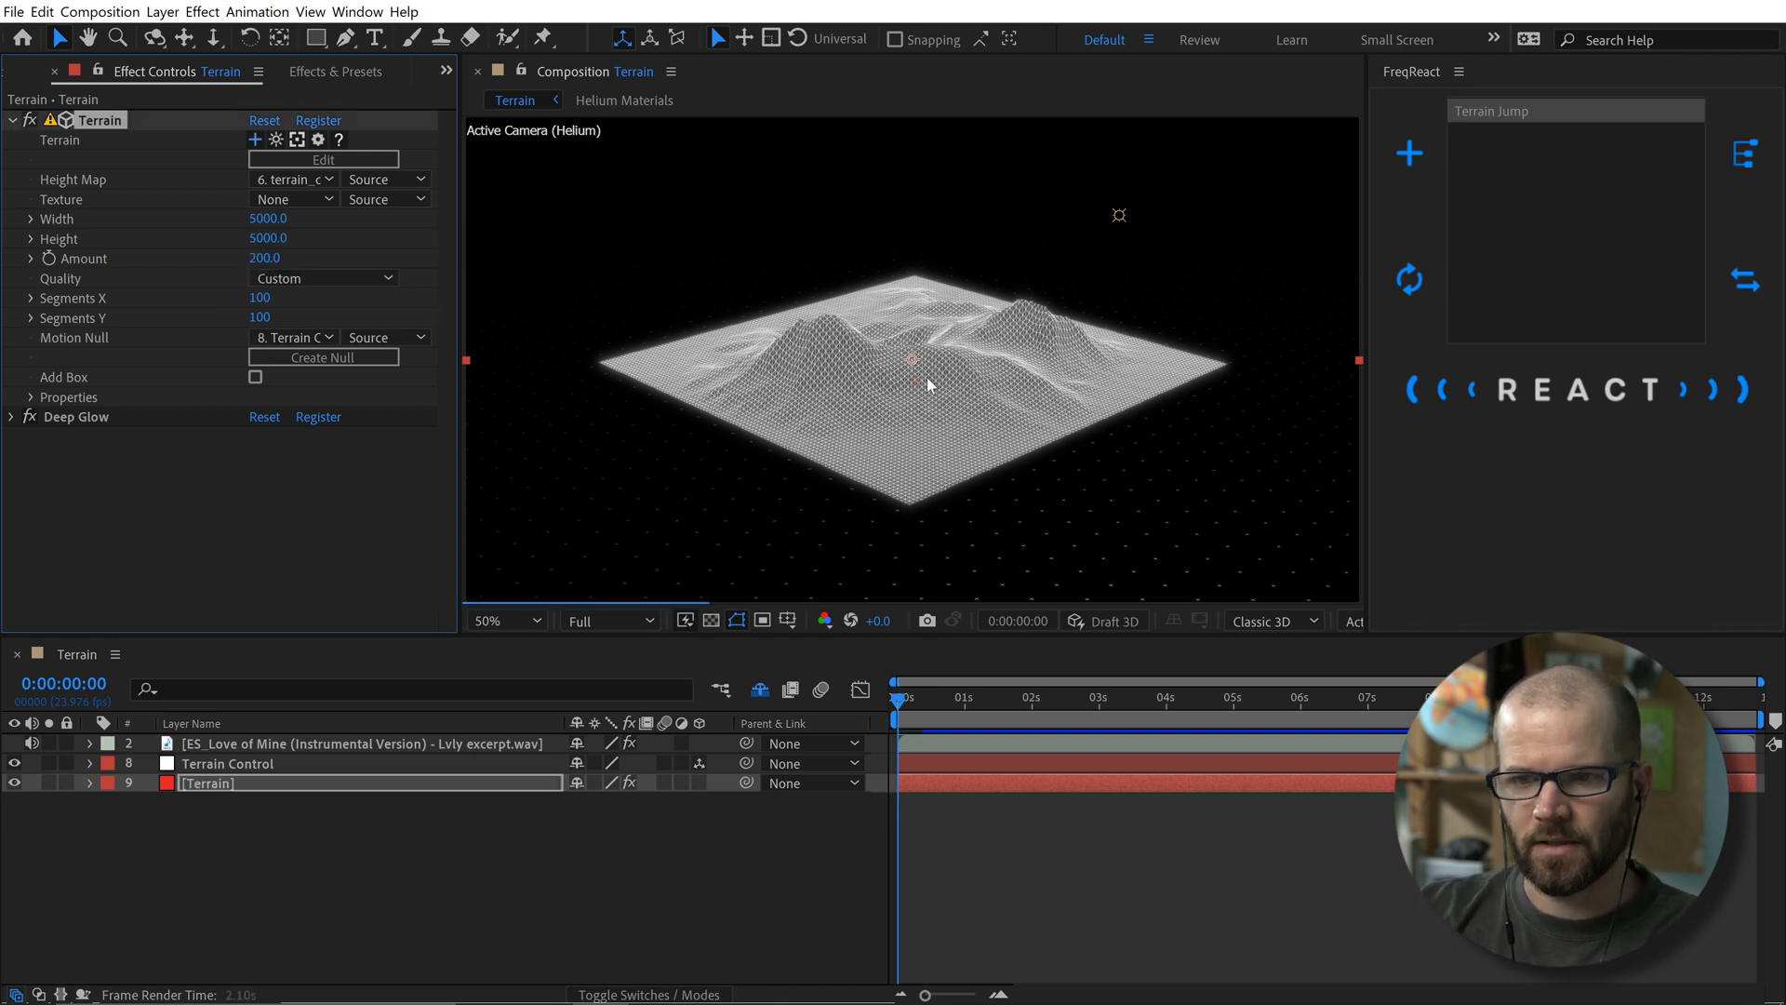
double_click(264, 259)
type("1000")
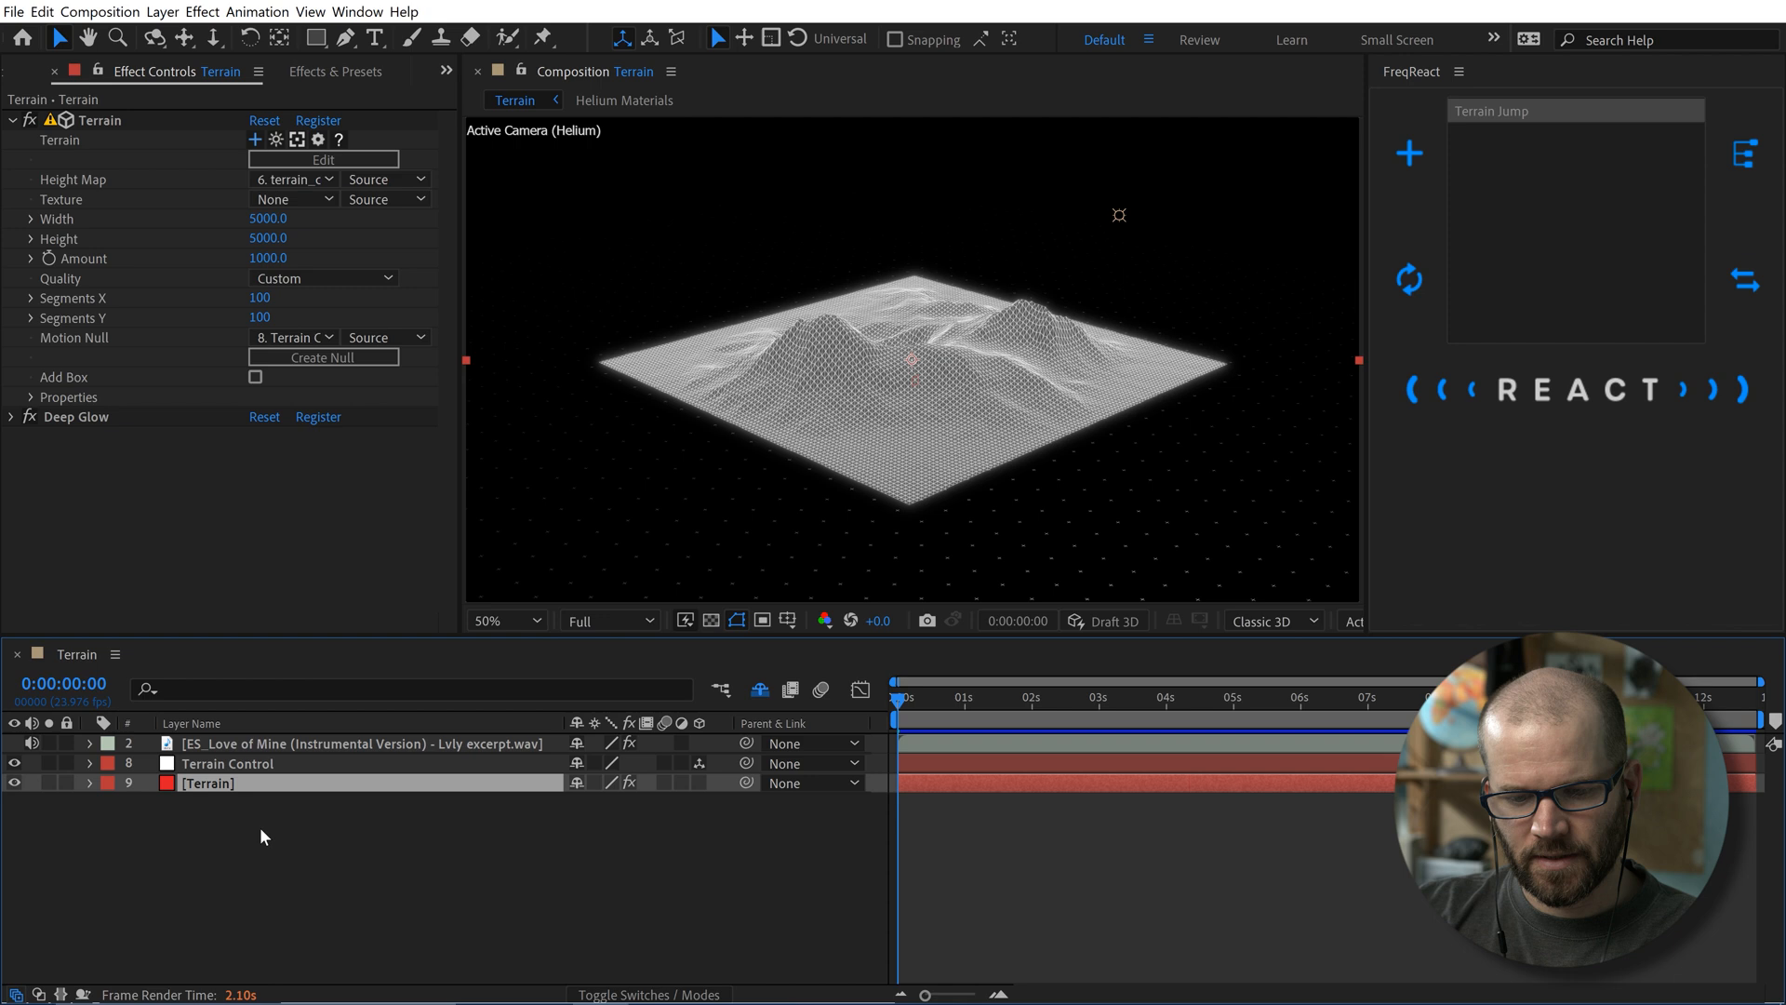
left_click(89, 782)
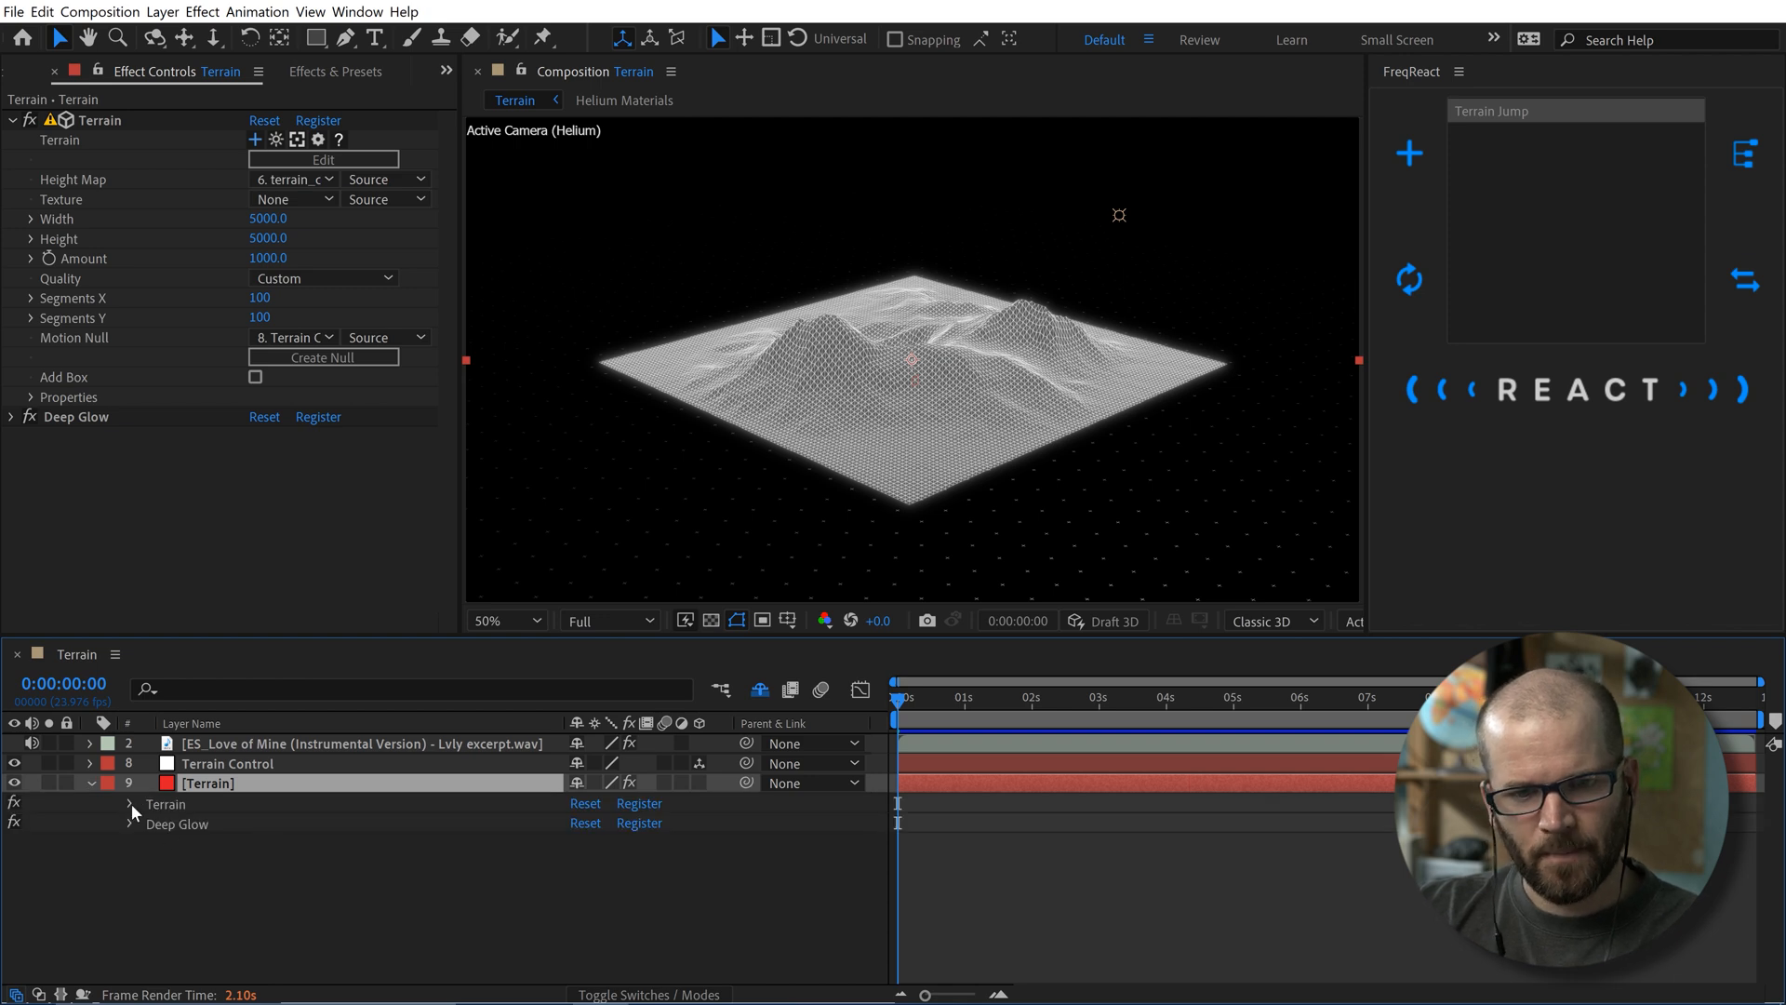
left_click(132, 804)
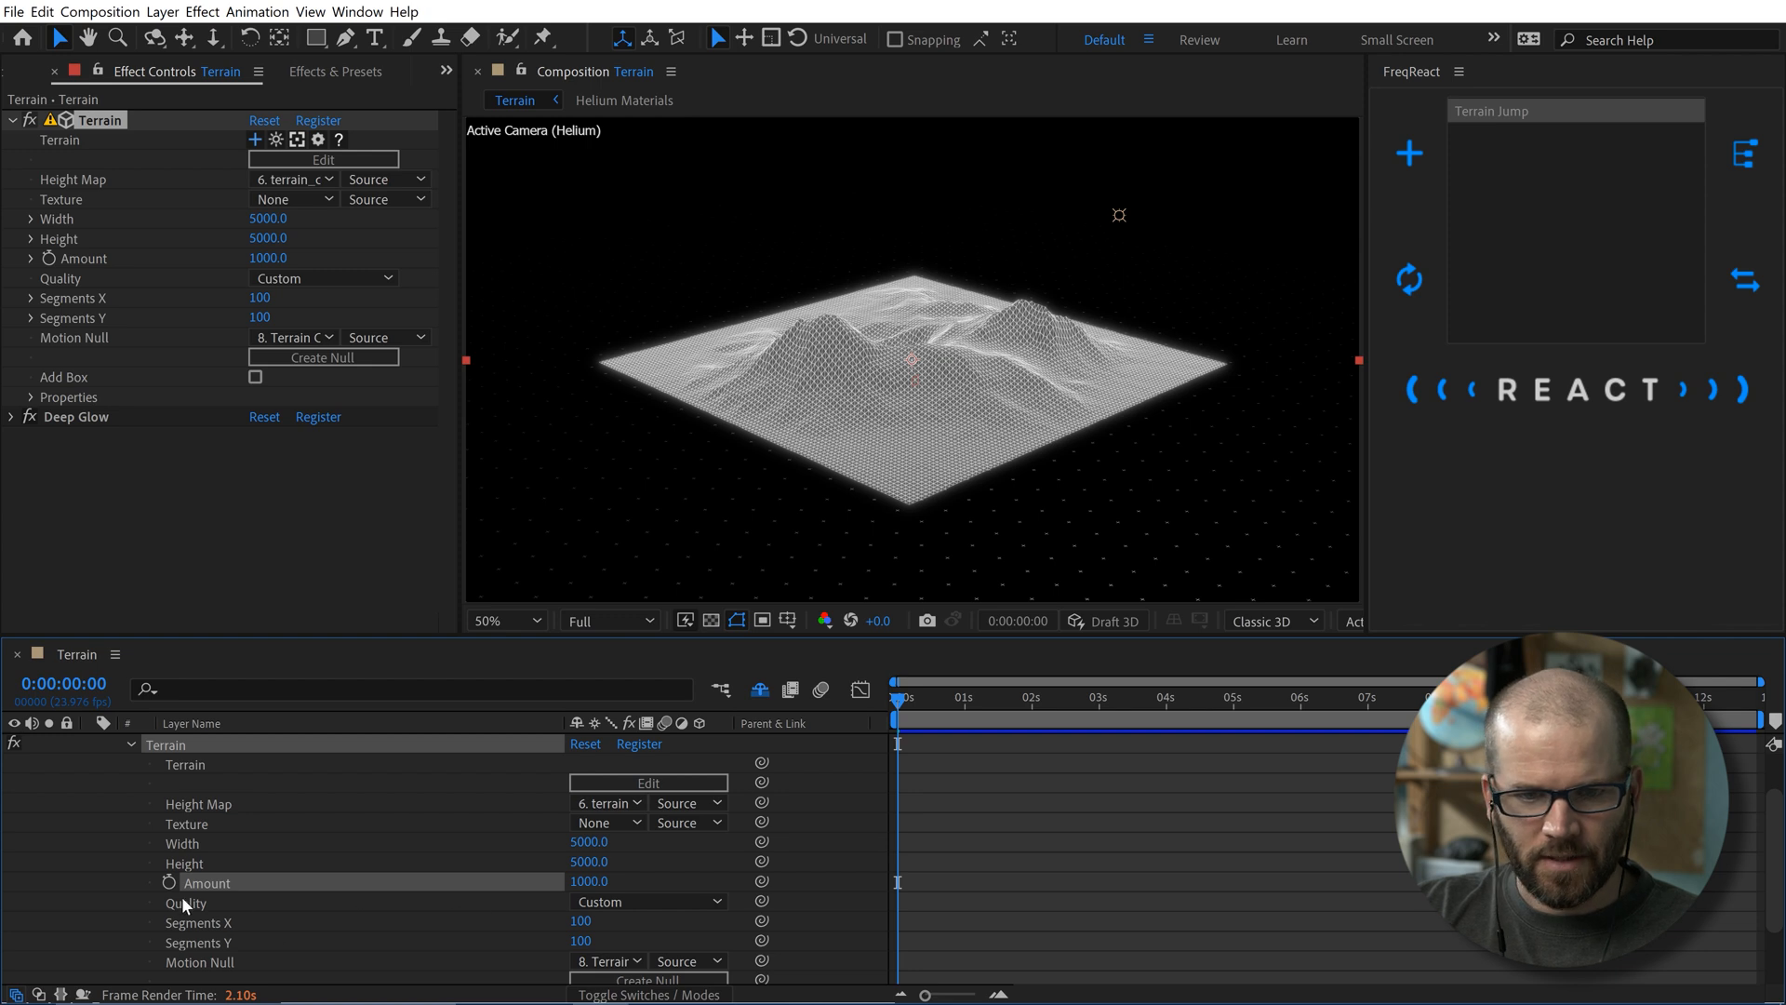
mouse_move(188, 900)
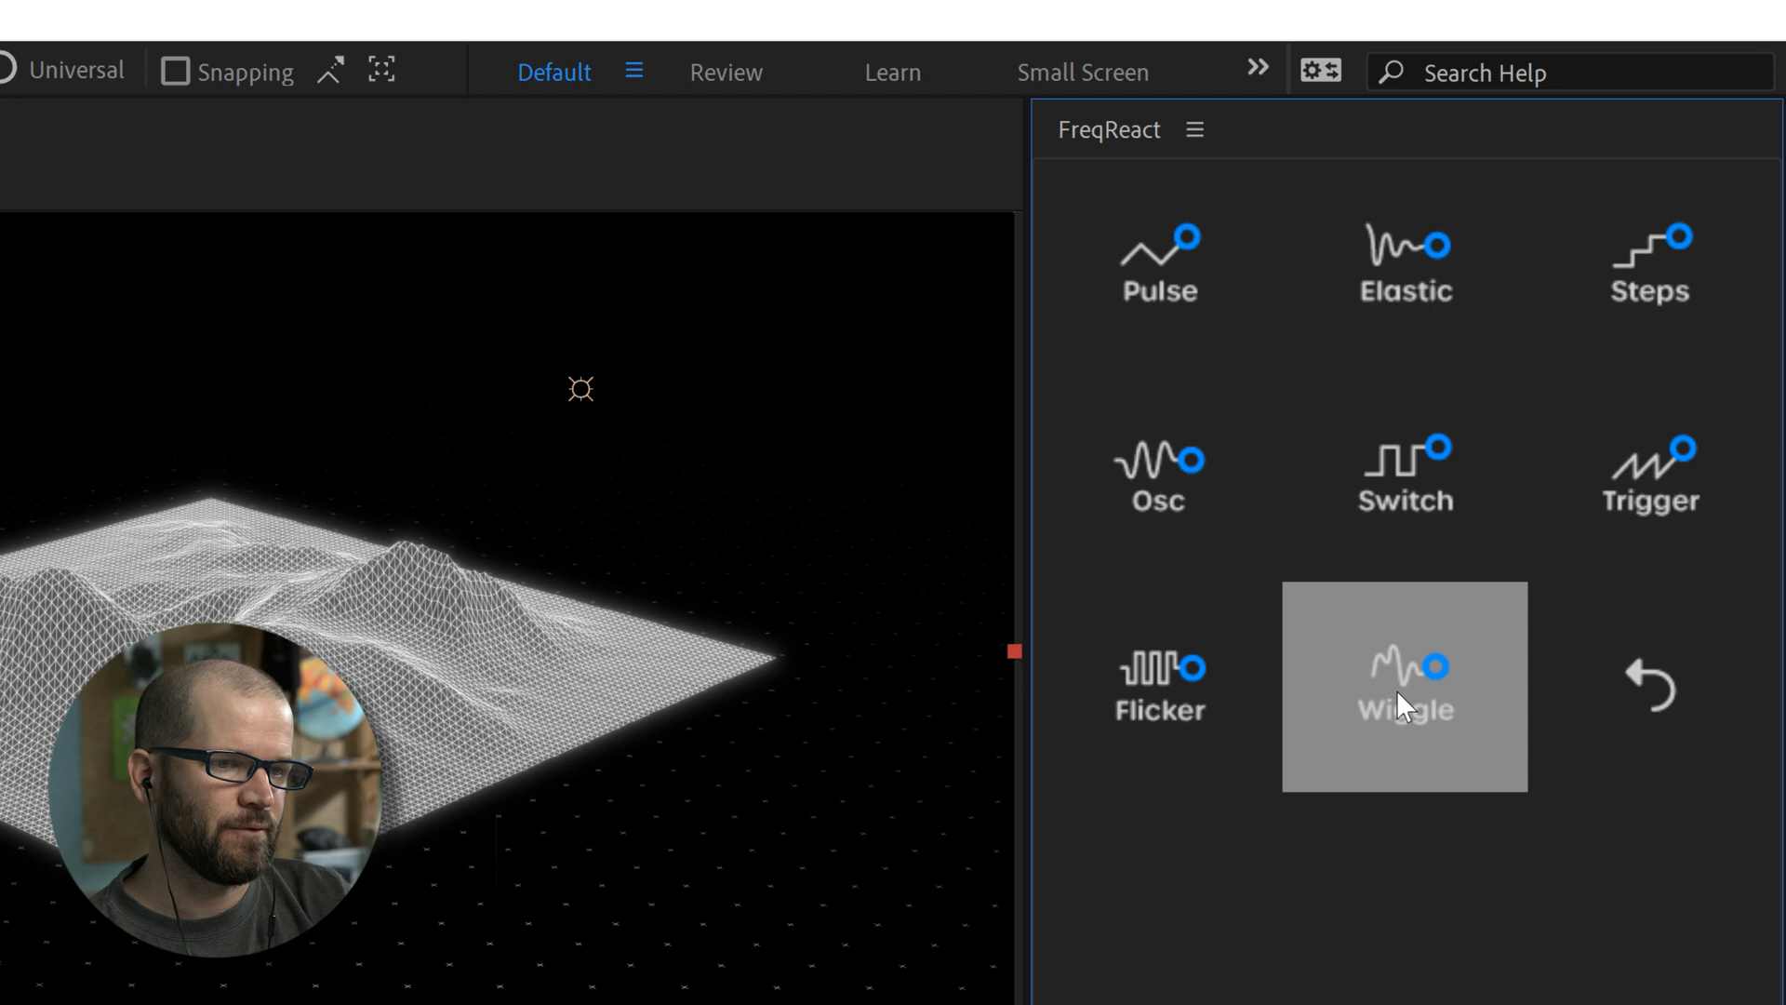
mouse_move(1366, 927)
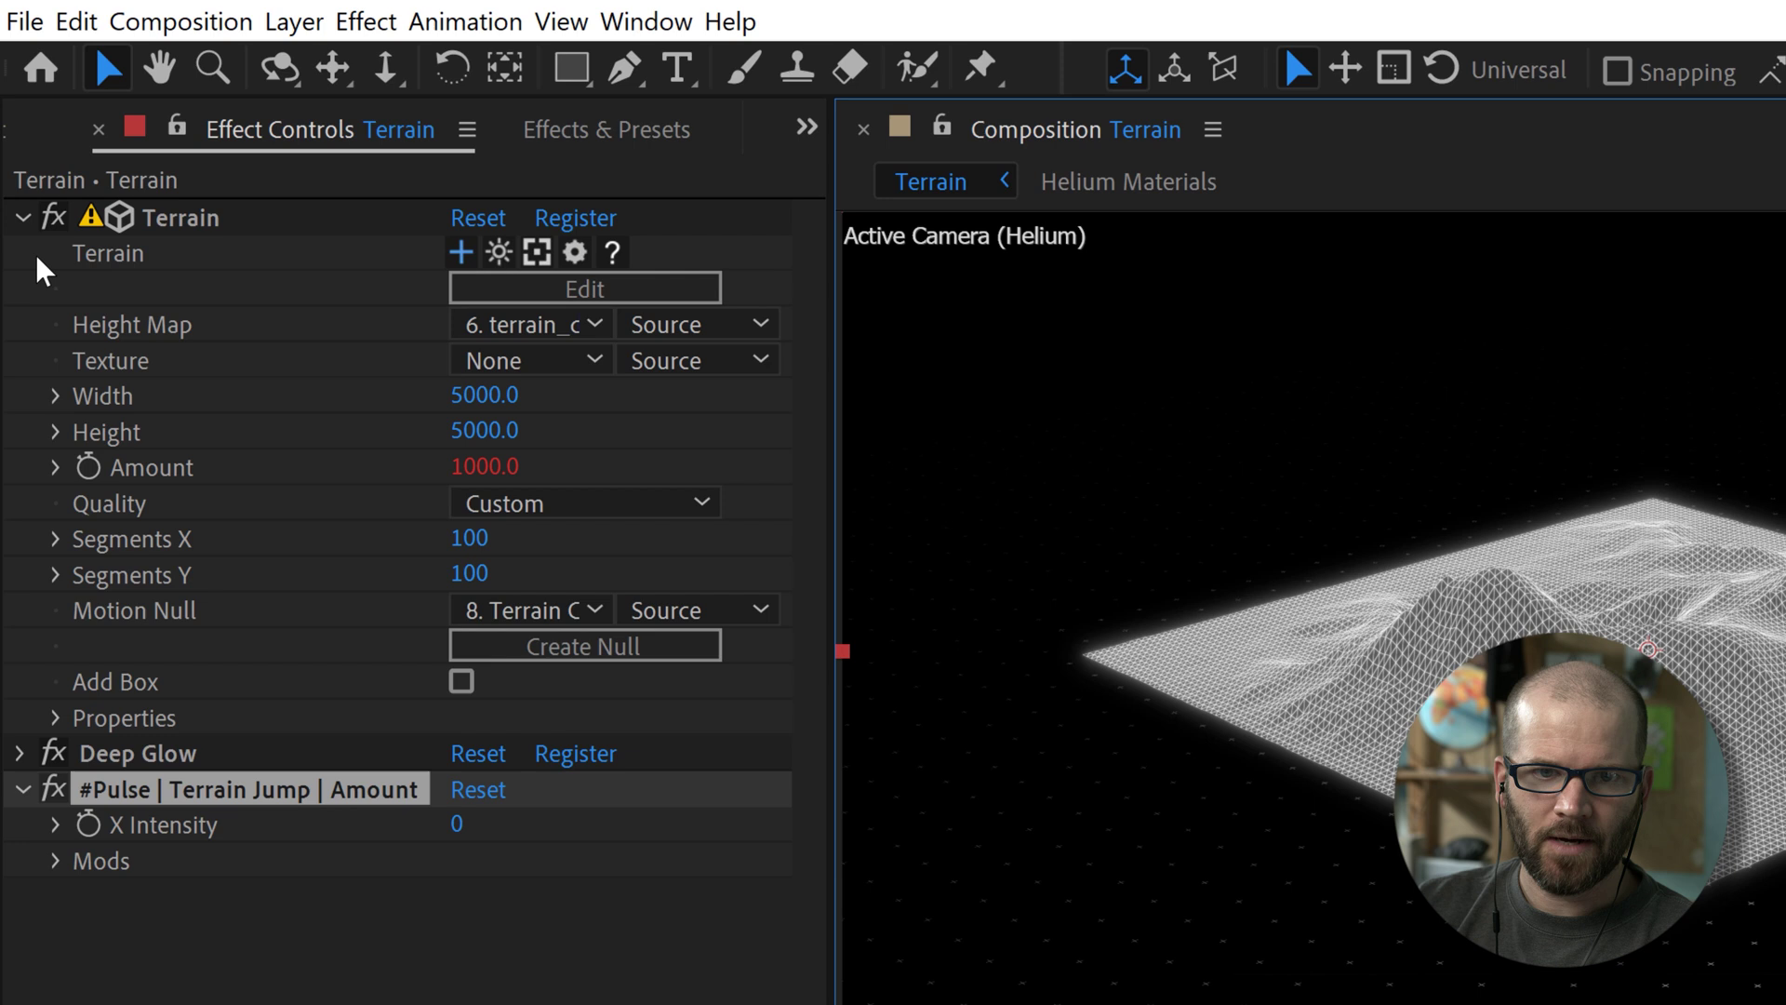
mouse_move(111, 808)
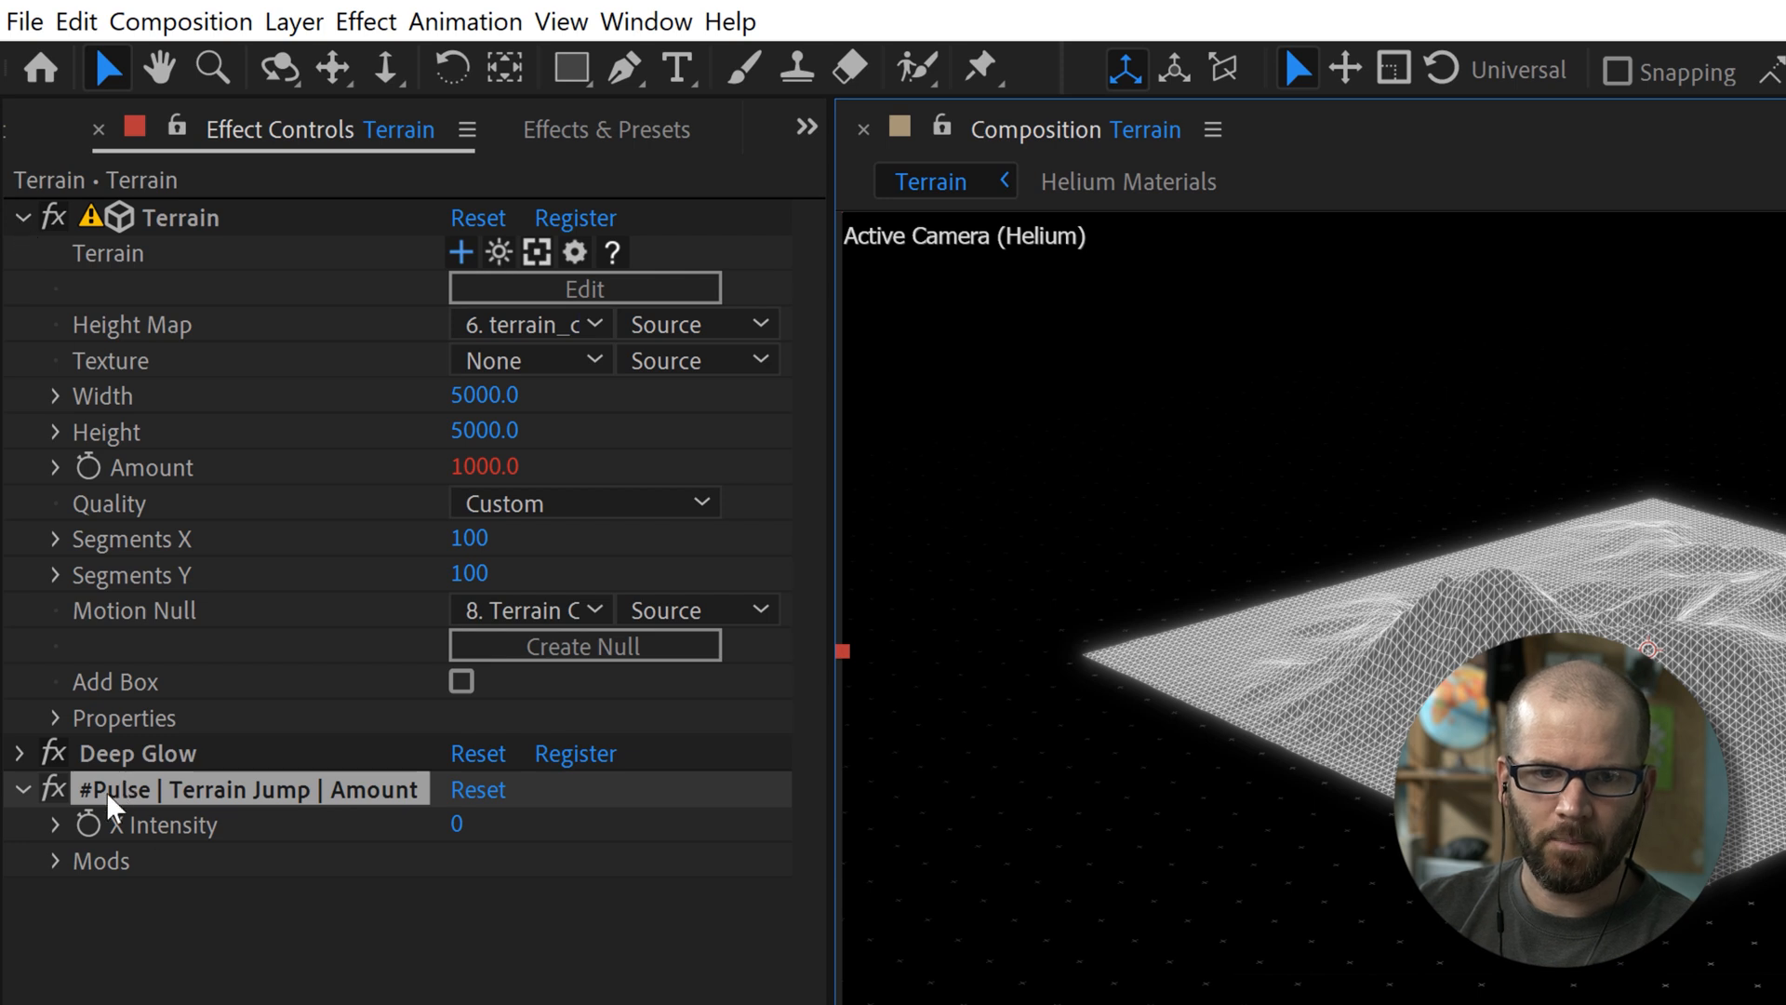
mouse_move(345, 812)
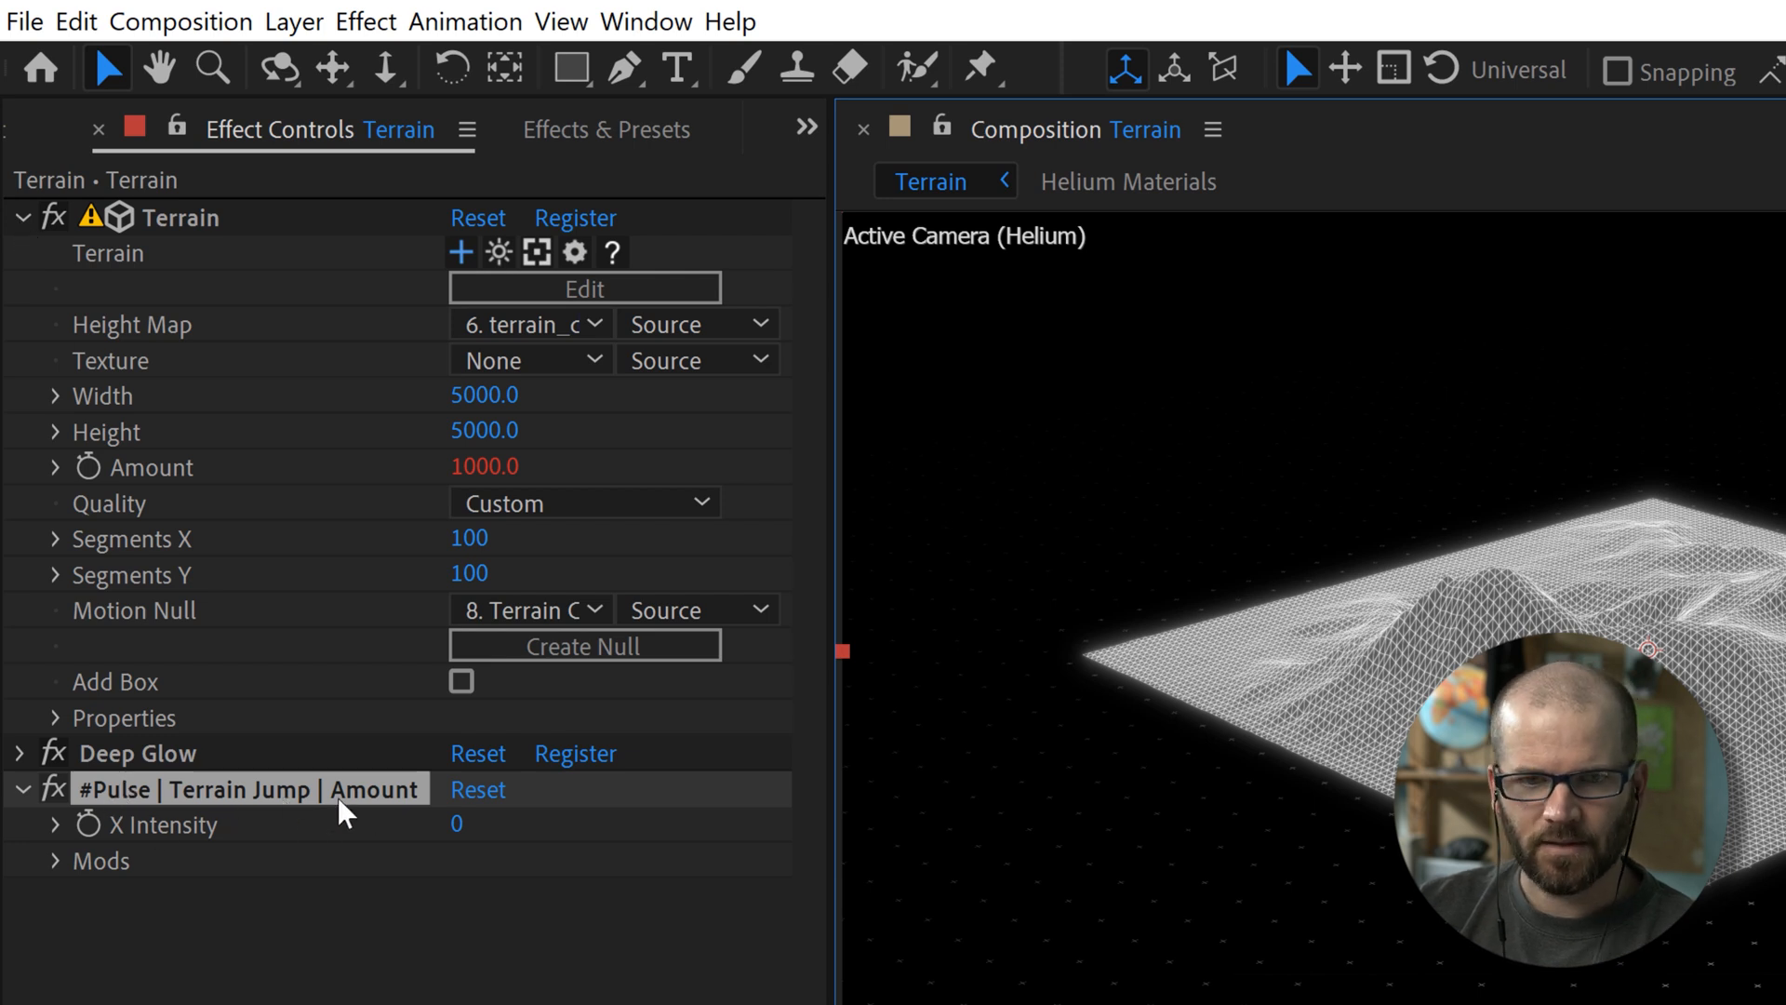
mouse_move(153, 484)
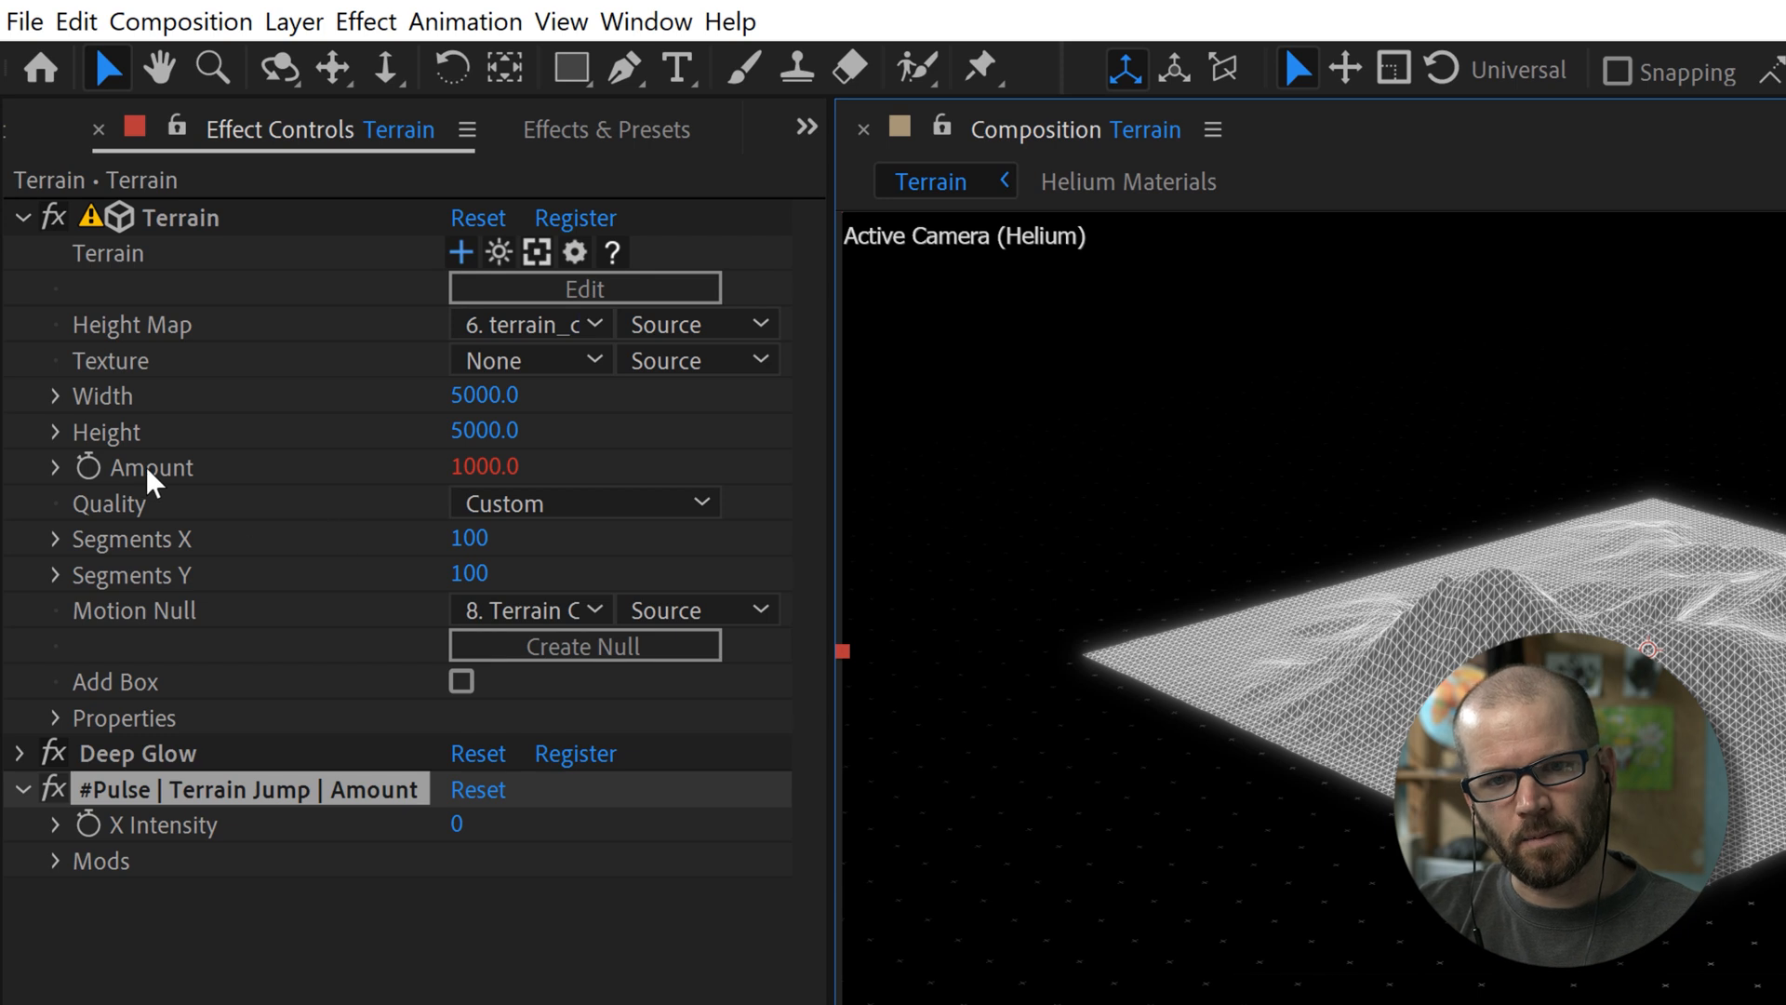
mouse_move(186, 547)
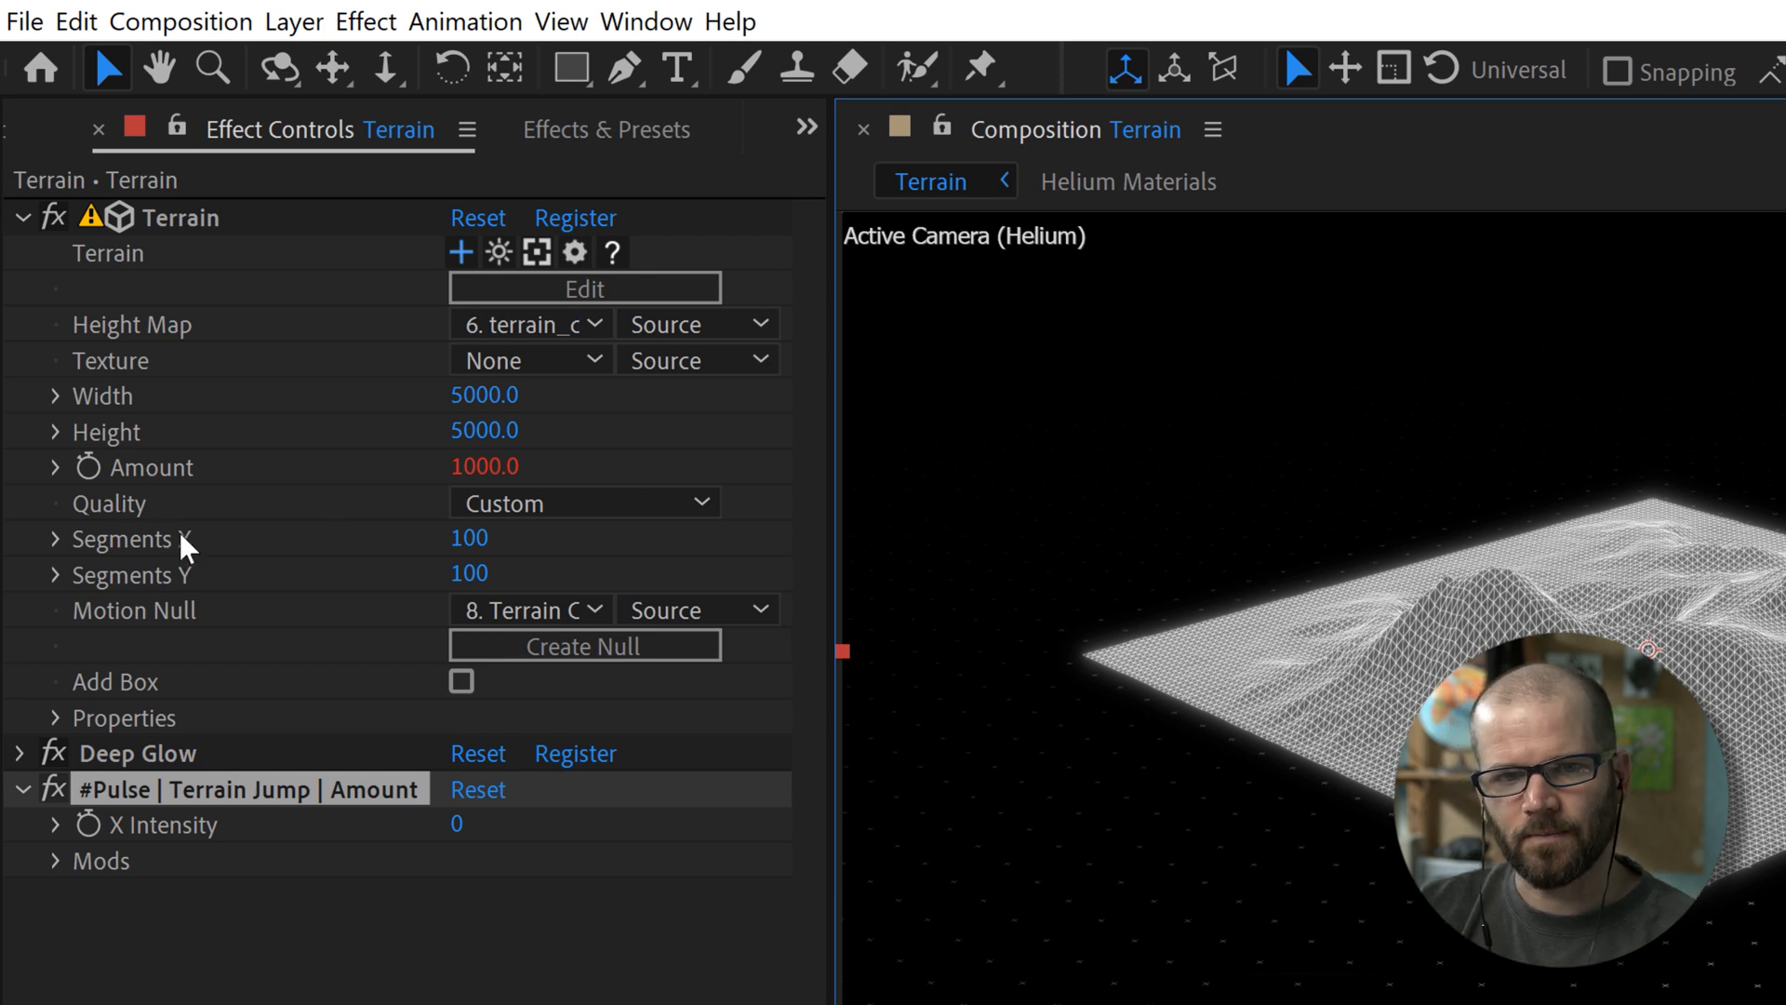
mouse_move(444, 875)
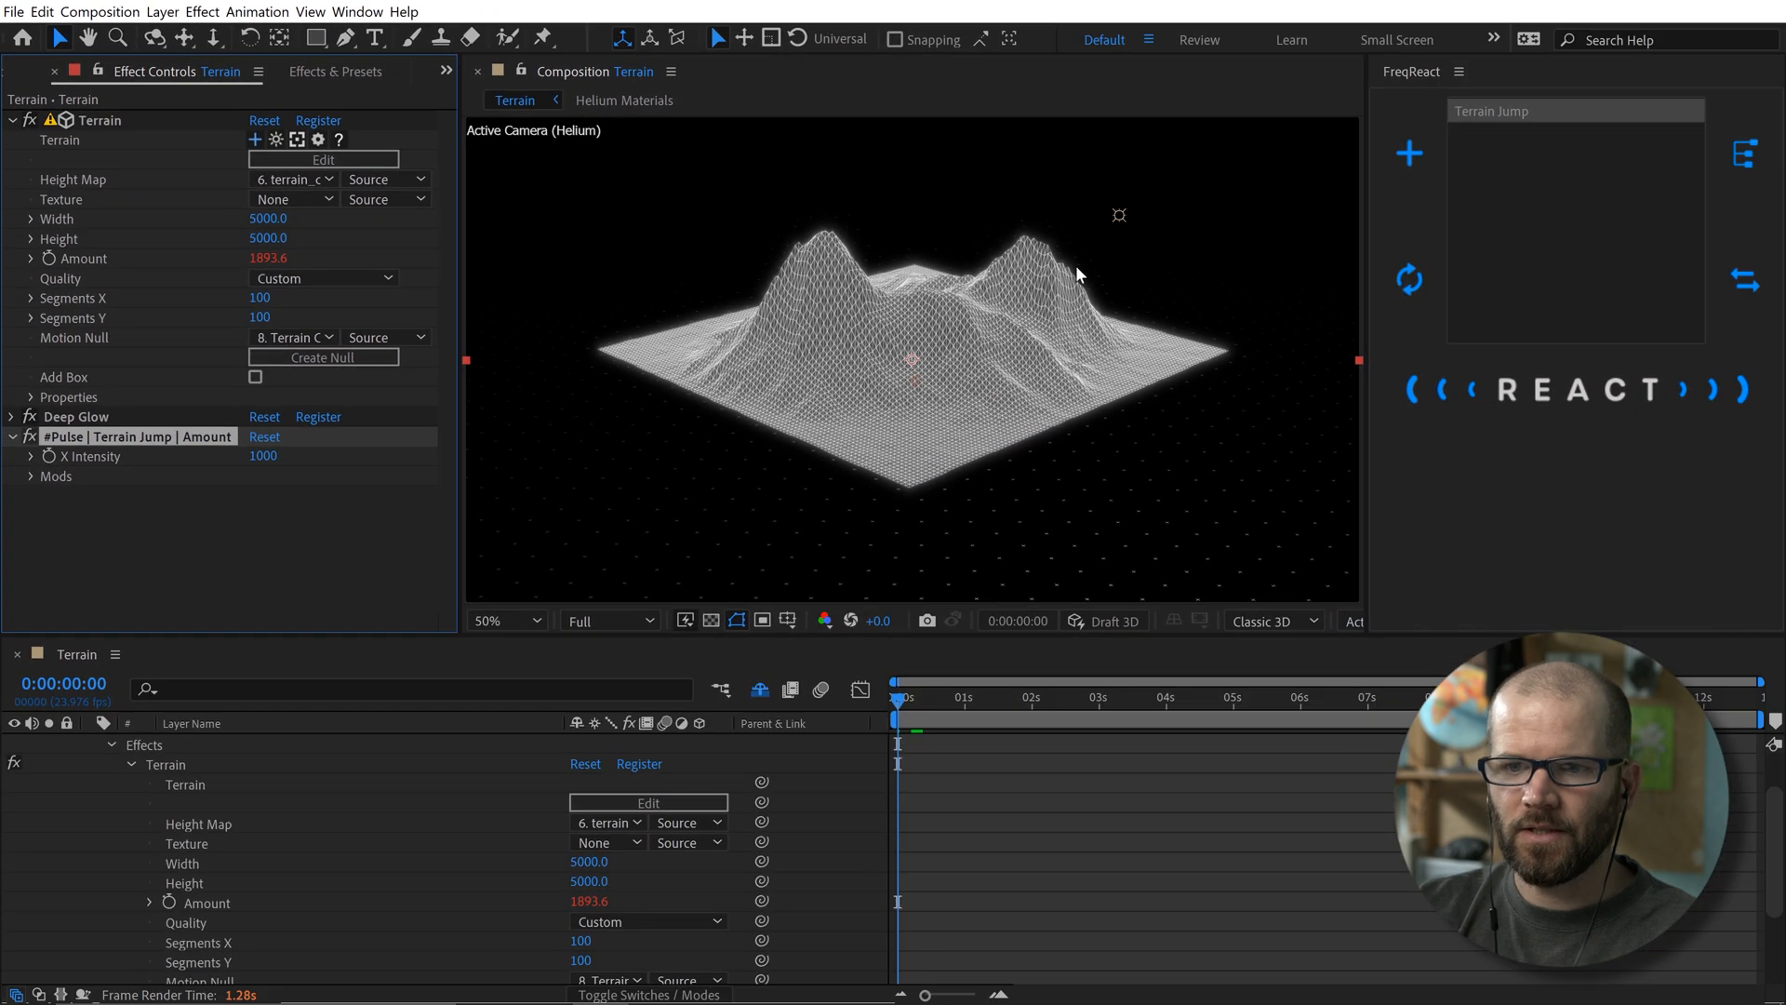
mouse_move(1005, 797)
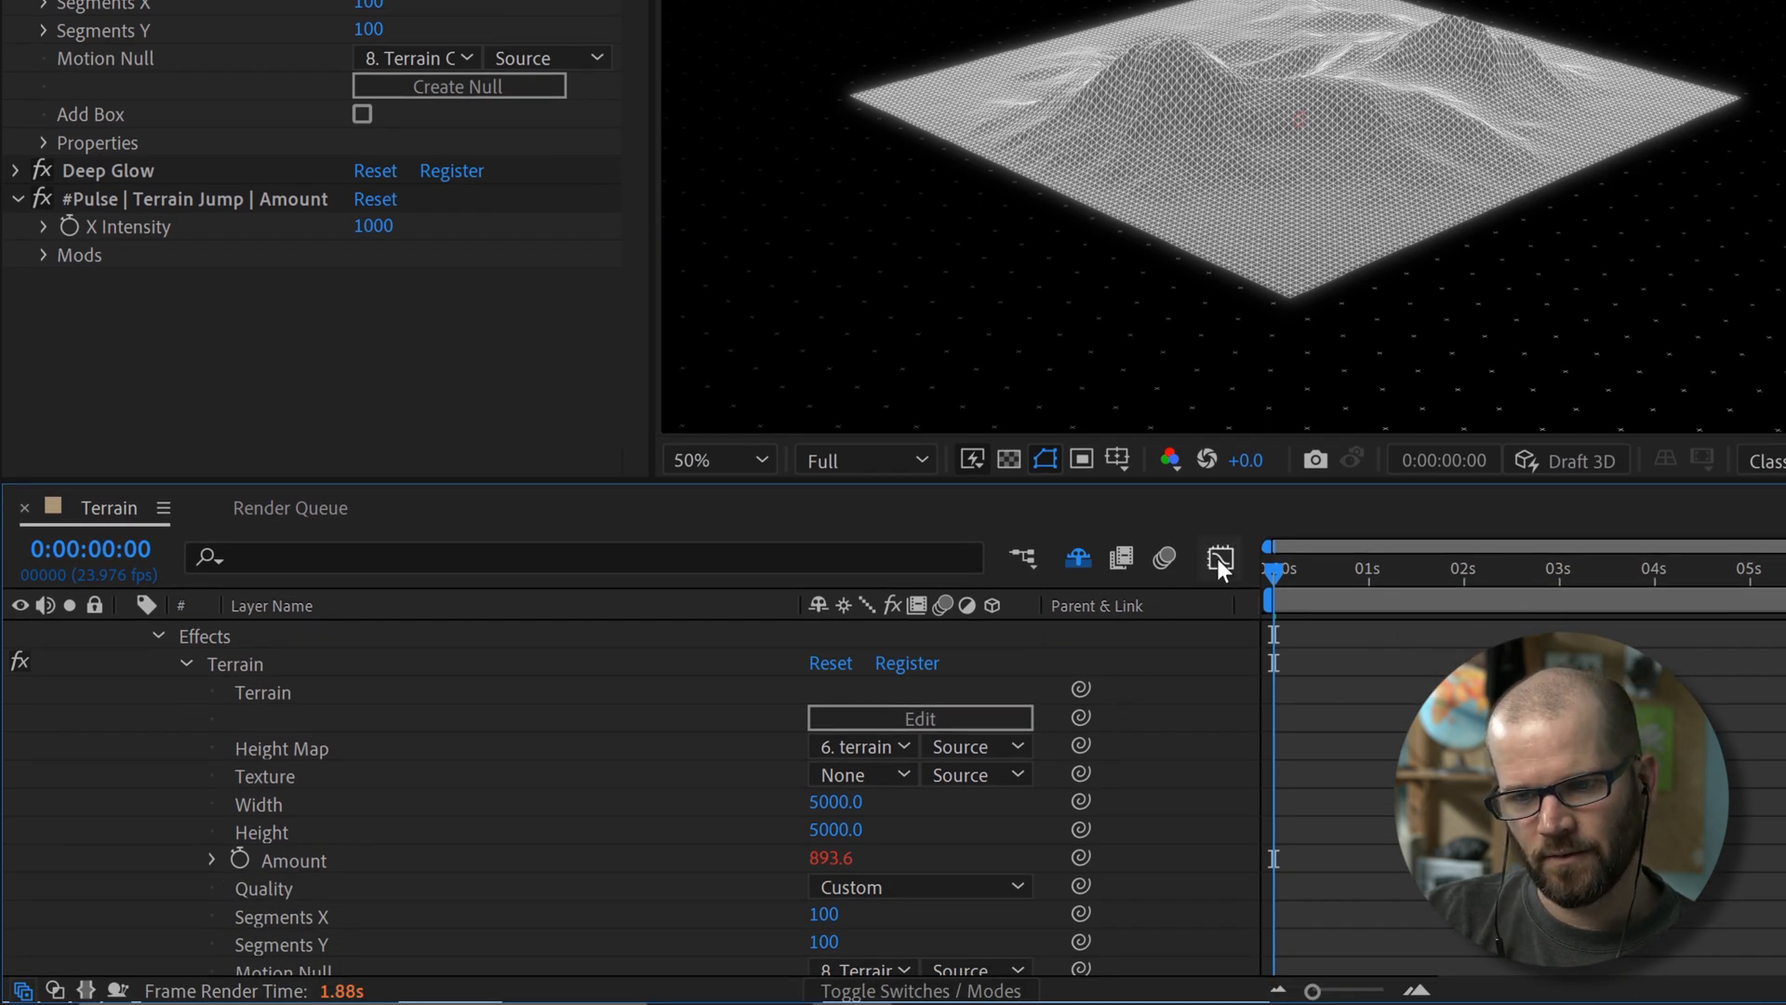
- Show the Amount curve in the Graph Editor and move the playhead to frame 10
left_click(1219, 559)
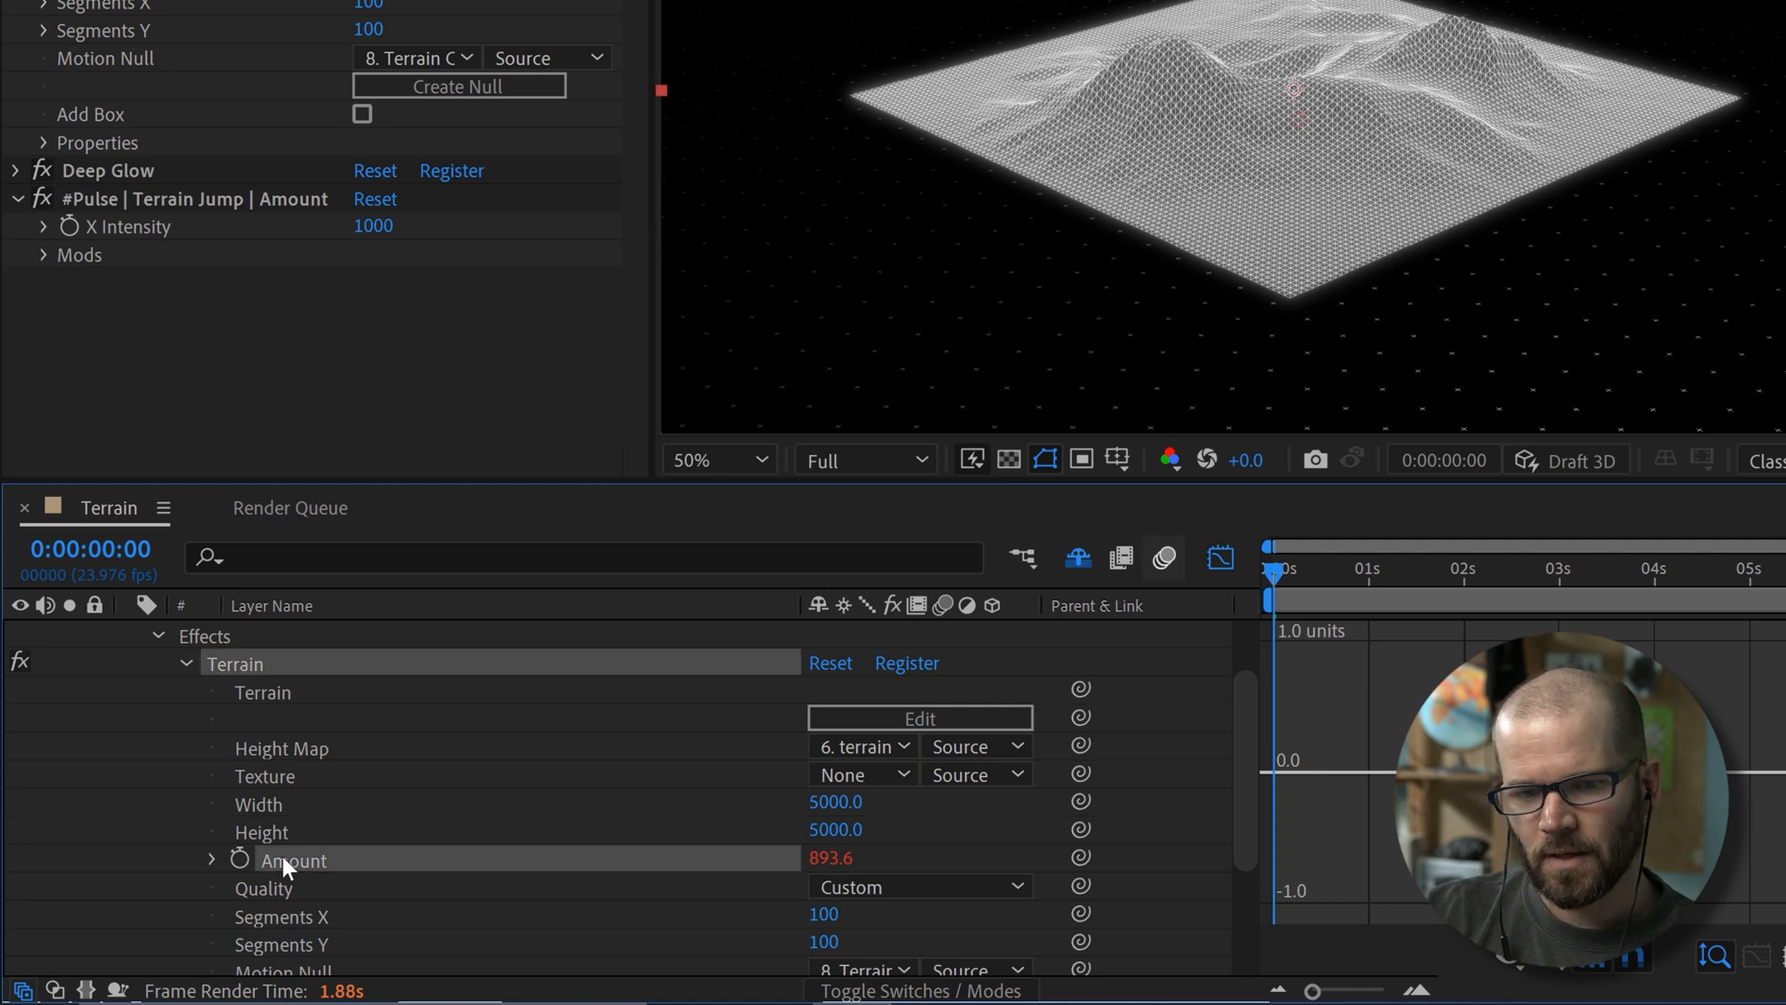
left_click(213, 859)
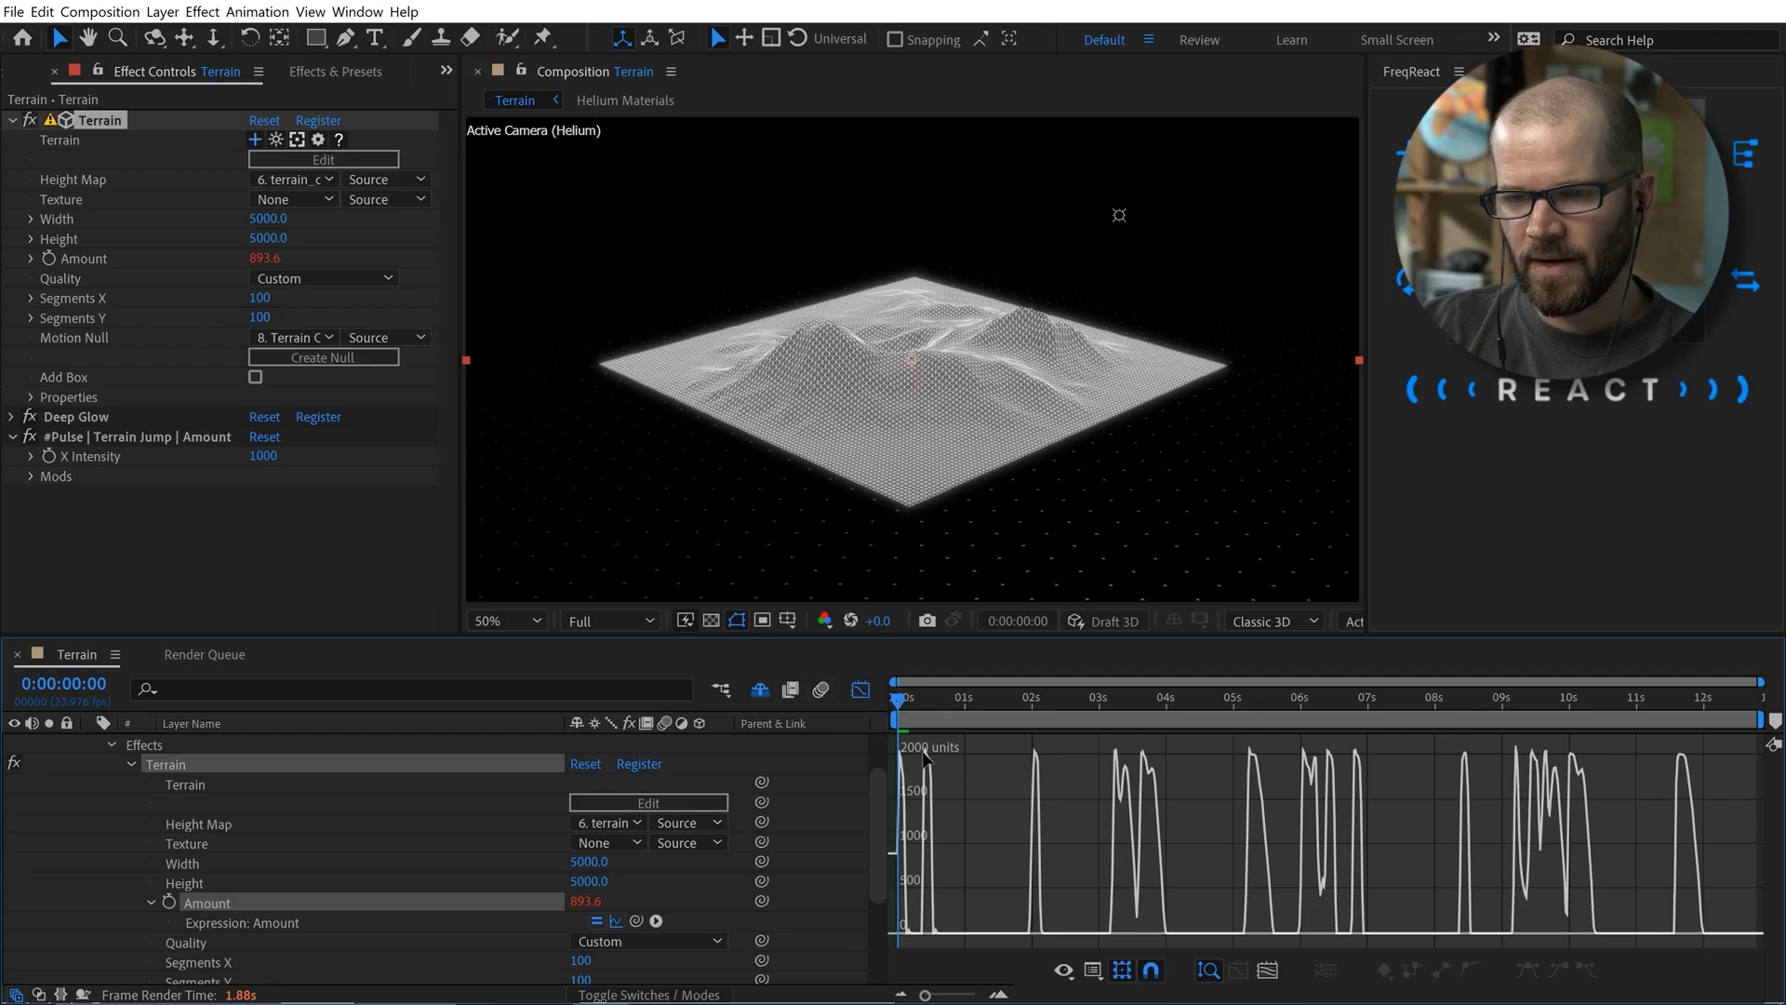
mouse_move(968, 742)
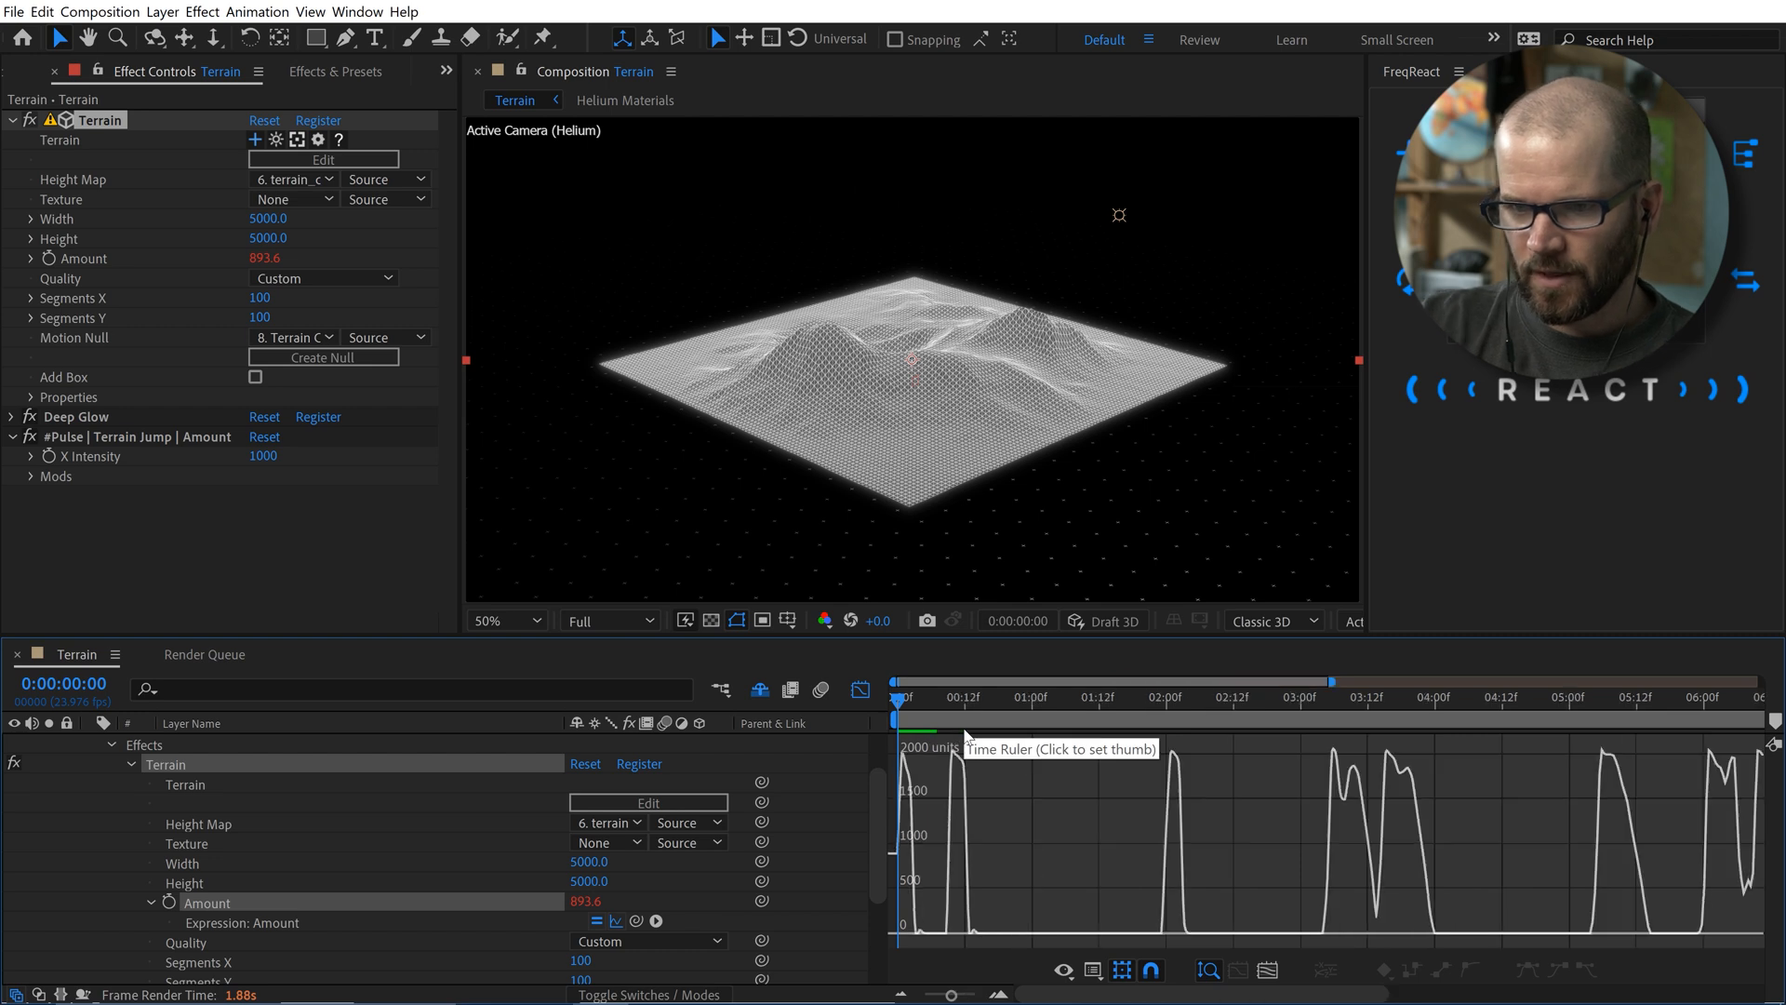
left_click(955, 696)
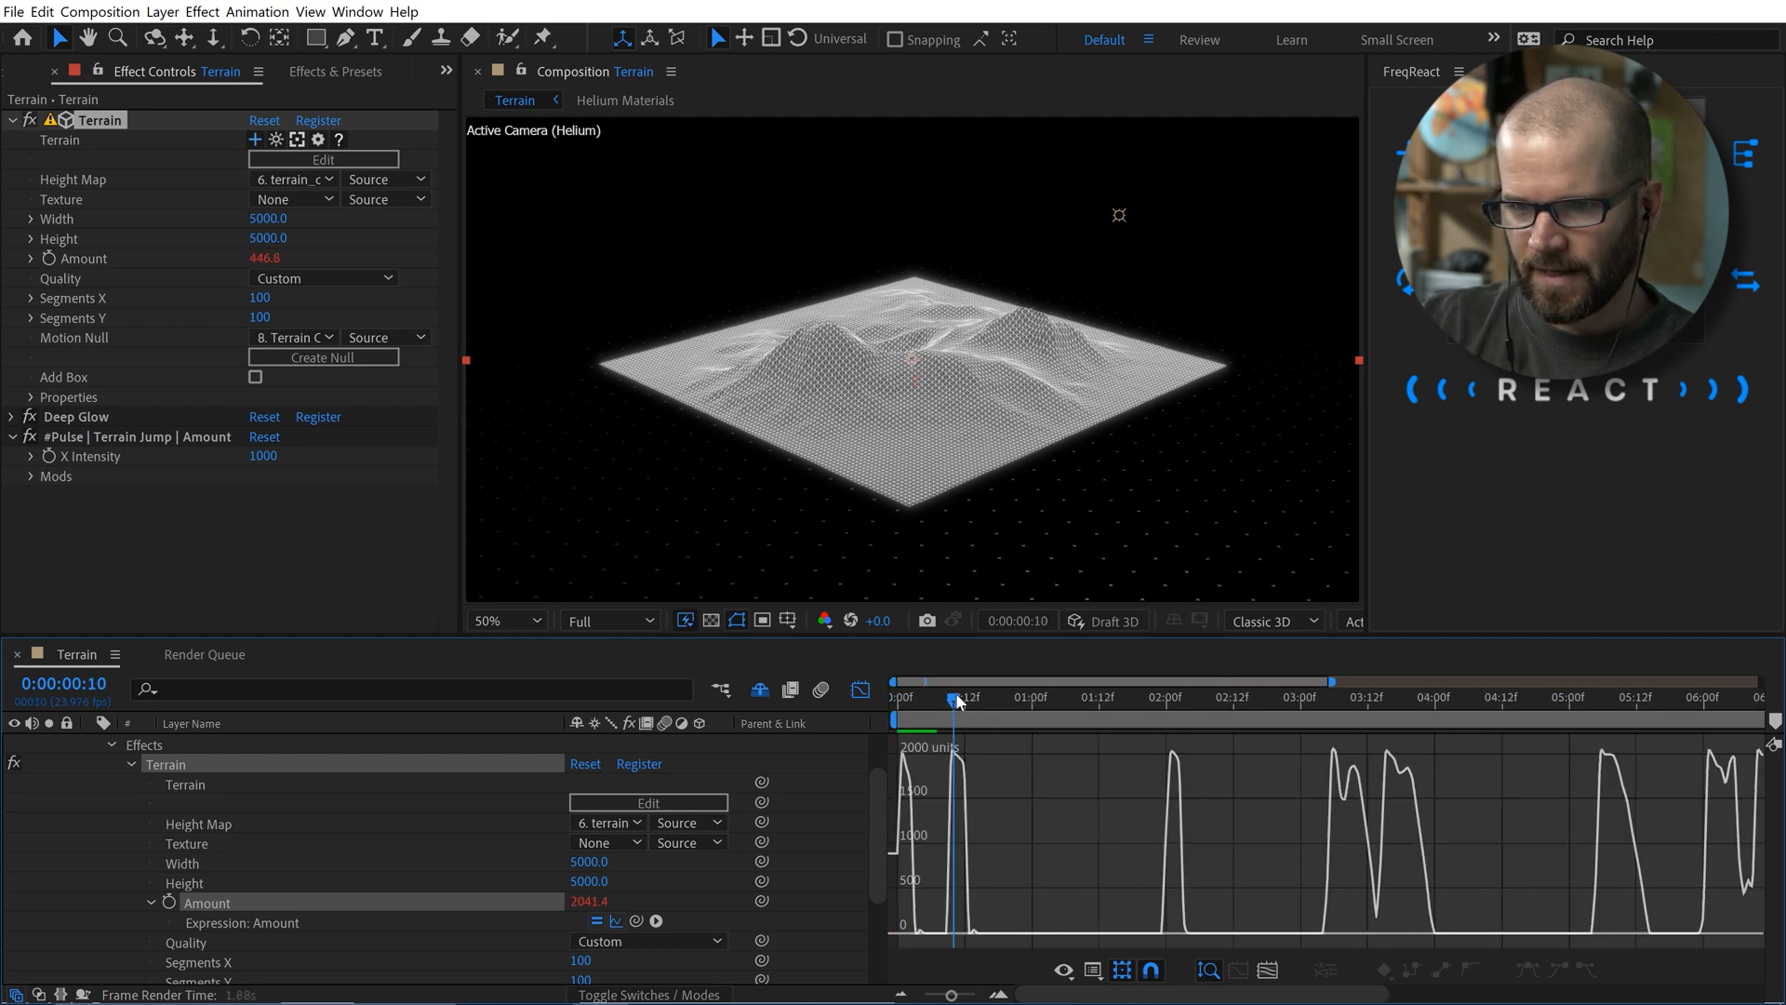
mouse_move(963, 715)
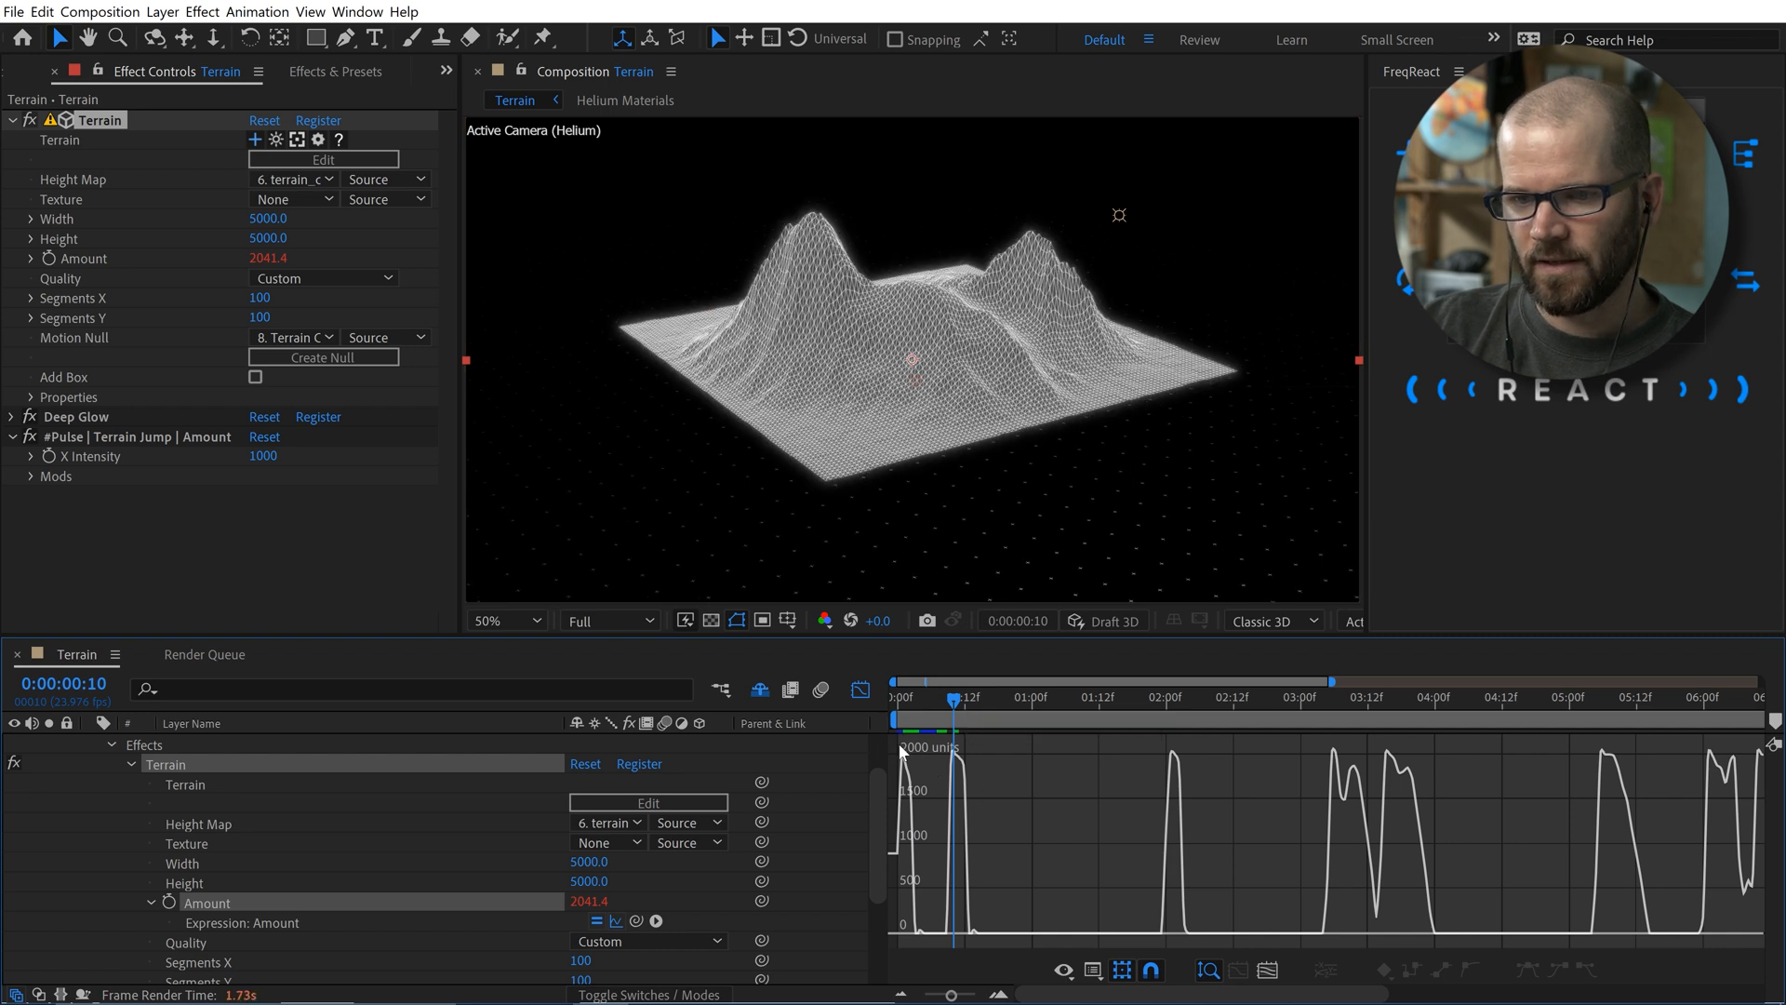
mouse_move(928, 762)
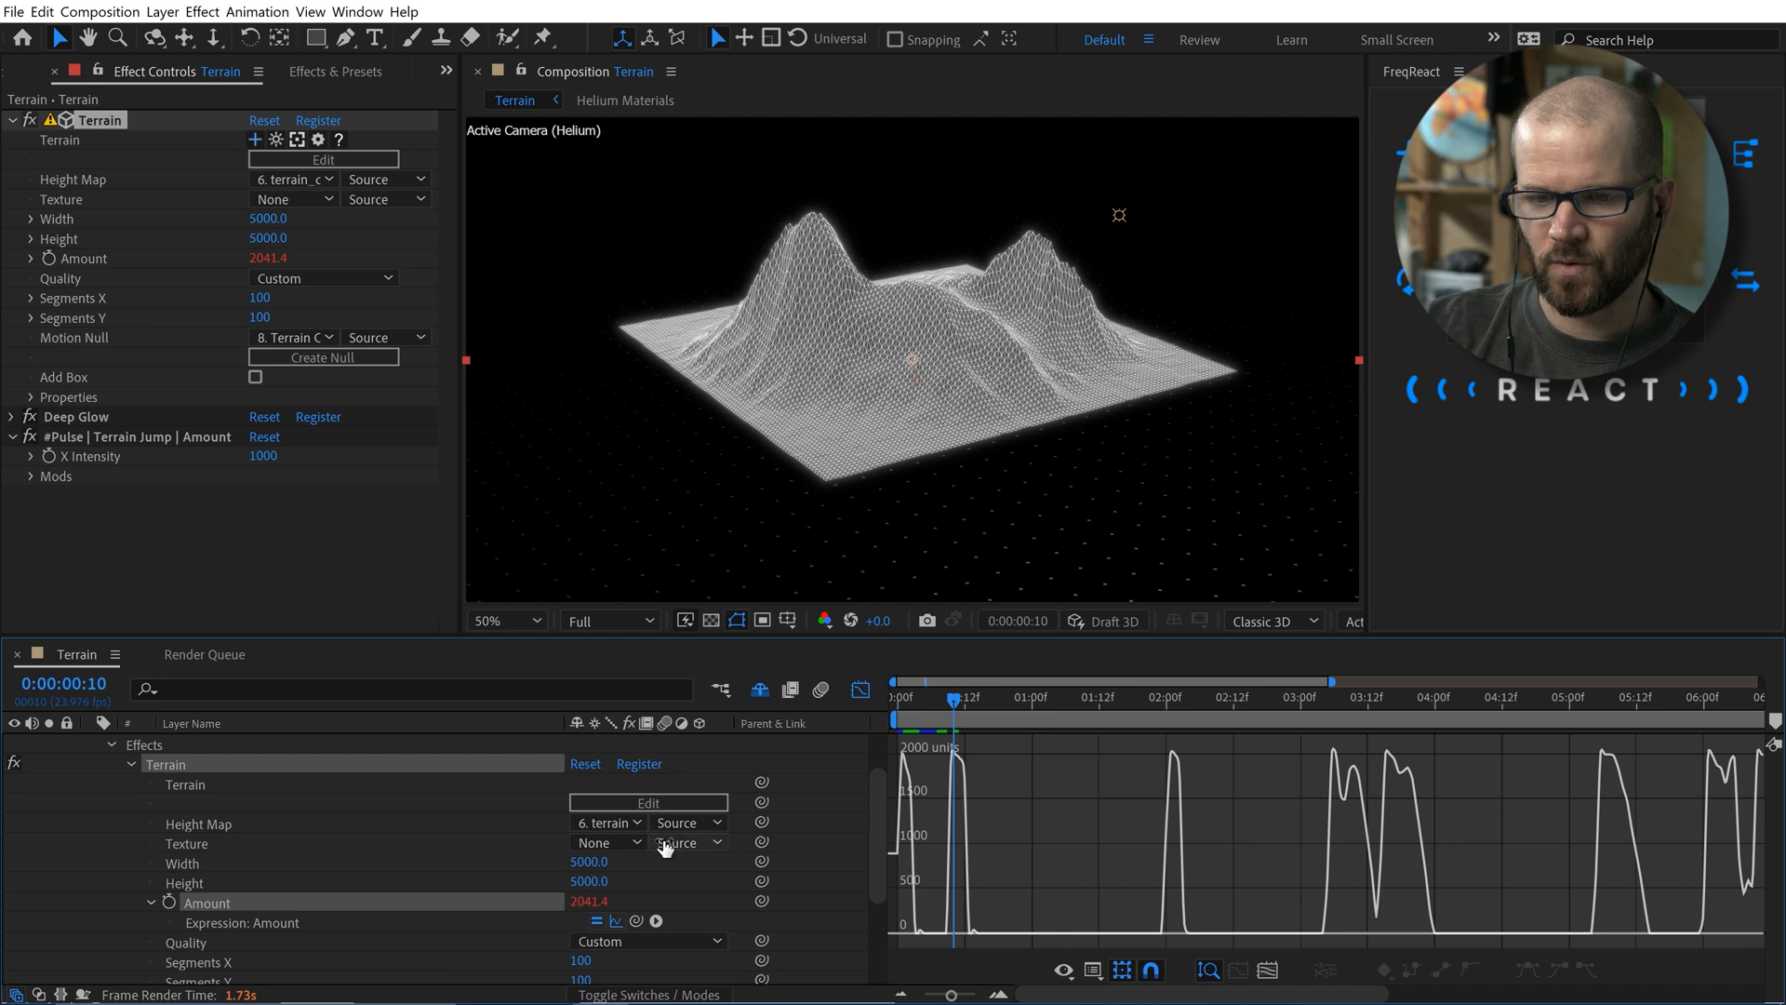
mouse_move(778, 553)
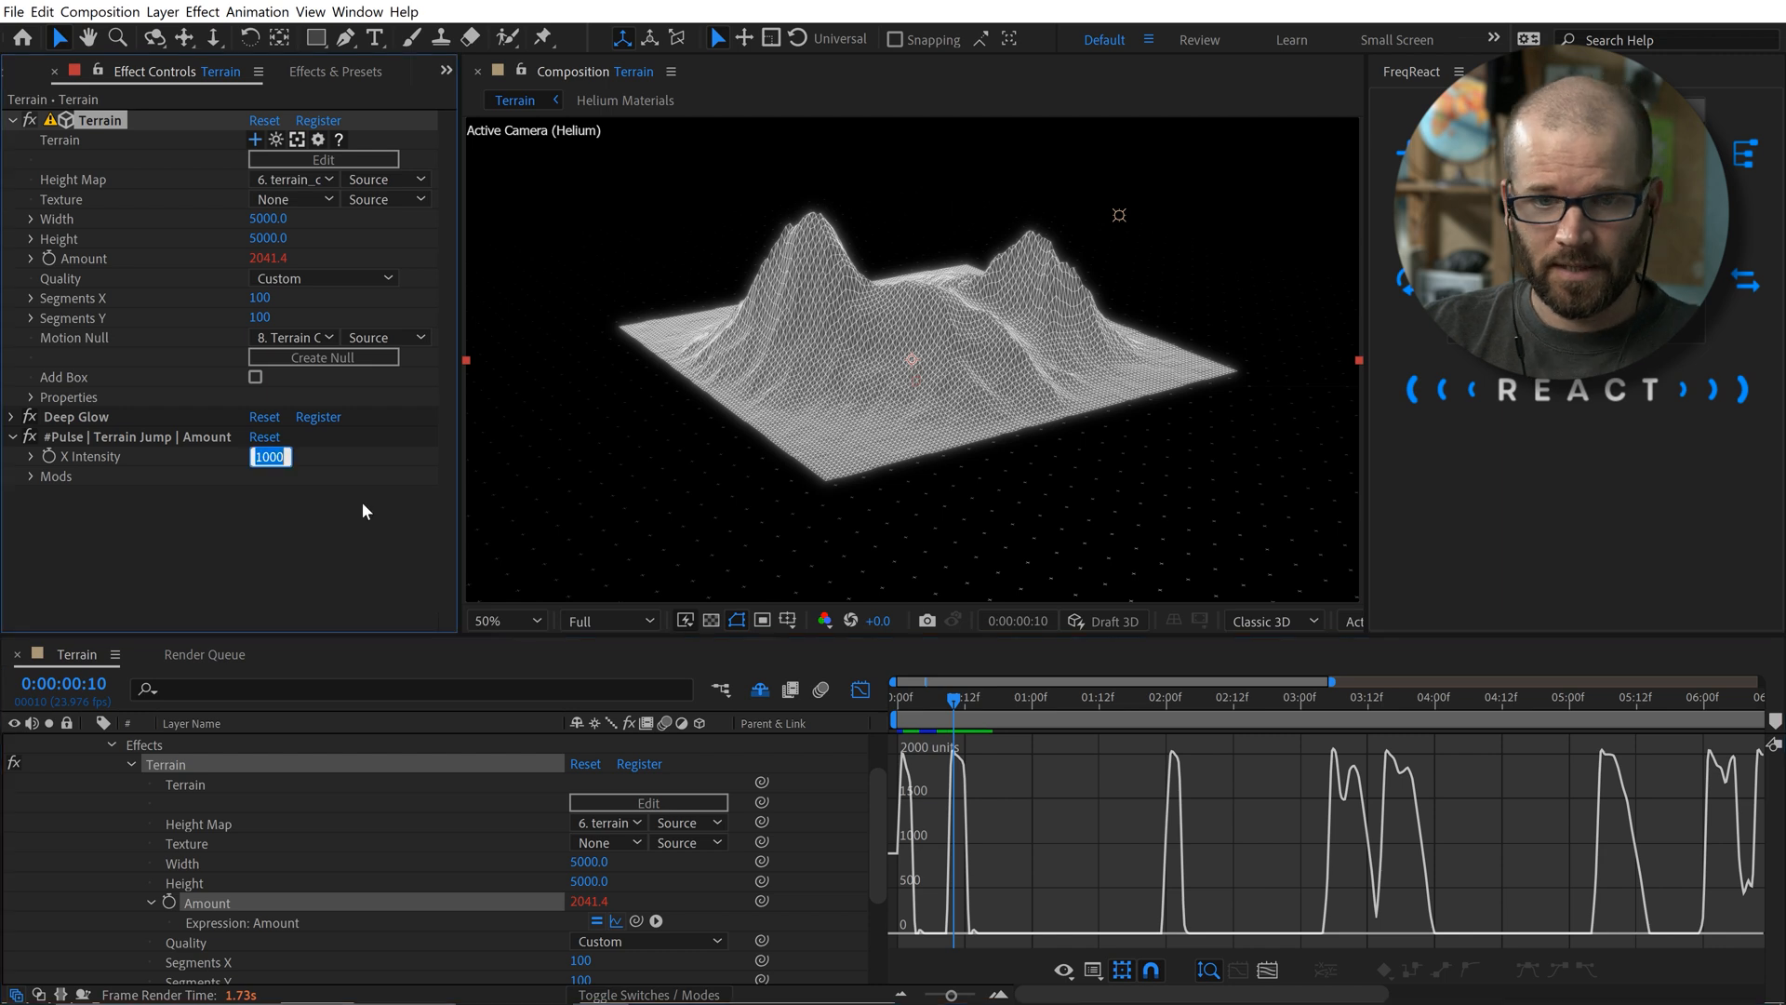
- Adjust Pulse X Intensity, expand its Mods, and set Master Intensity to 50%
type("500")
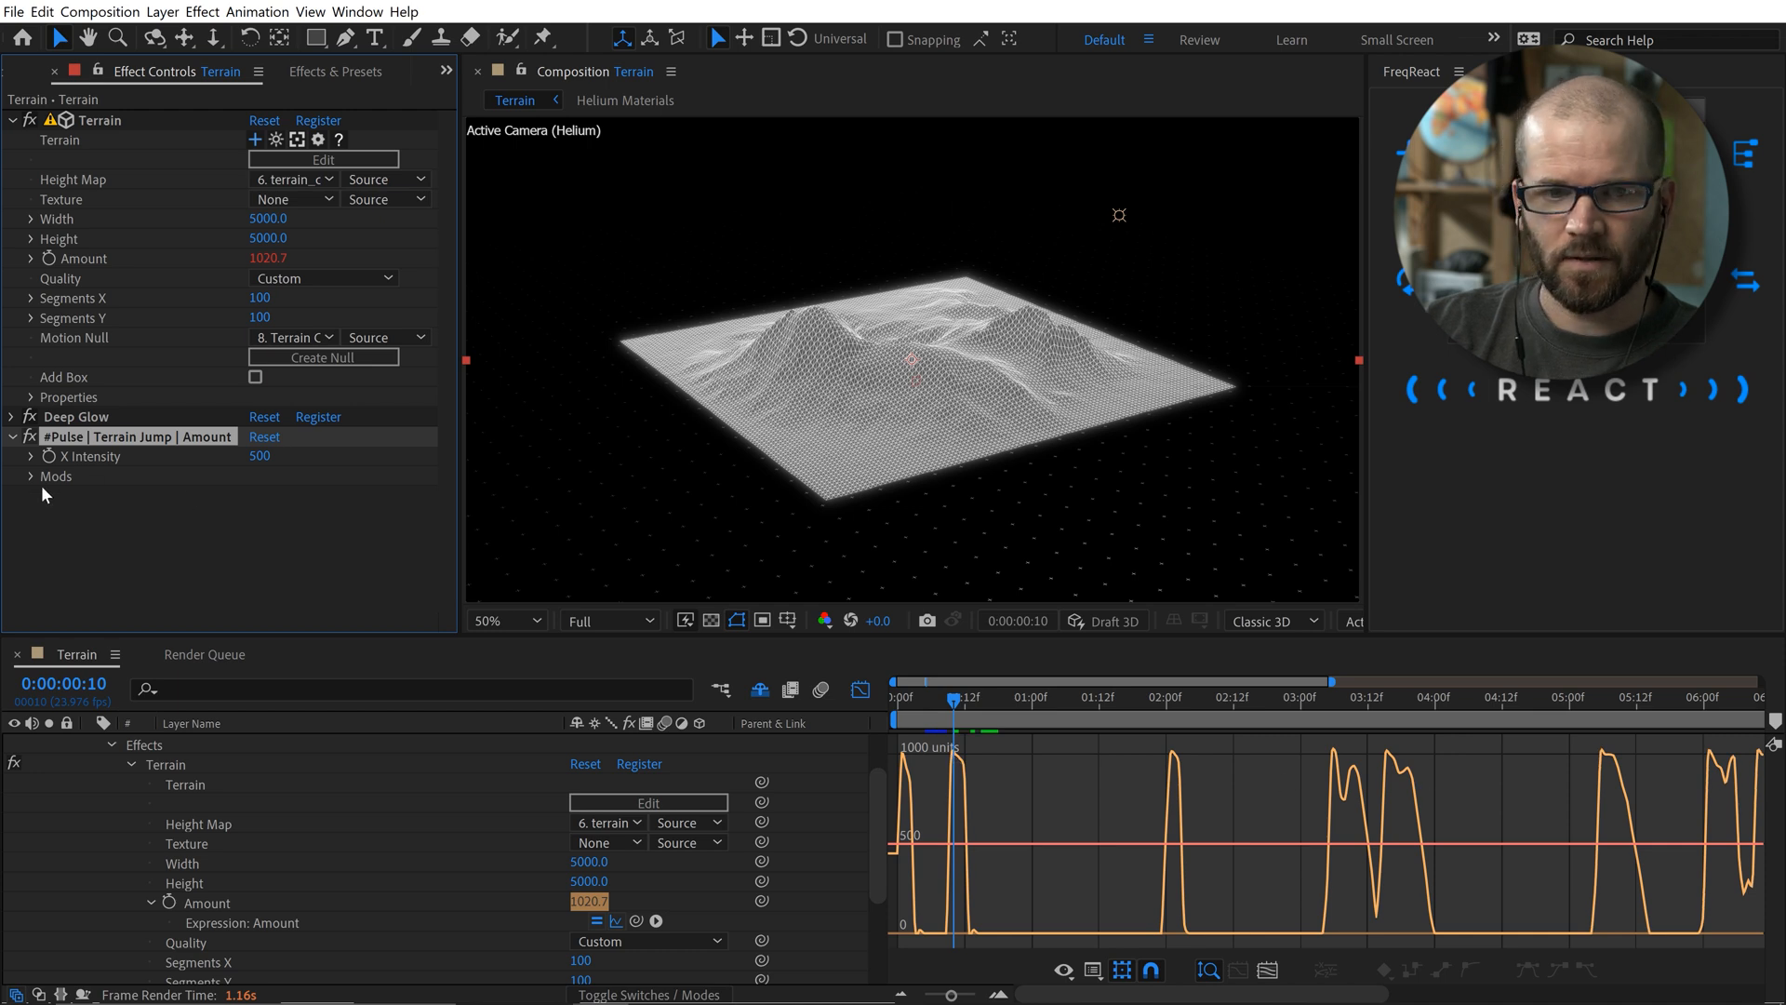
left_click(30, 477)
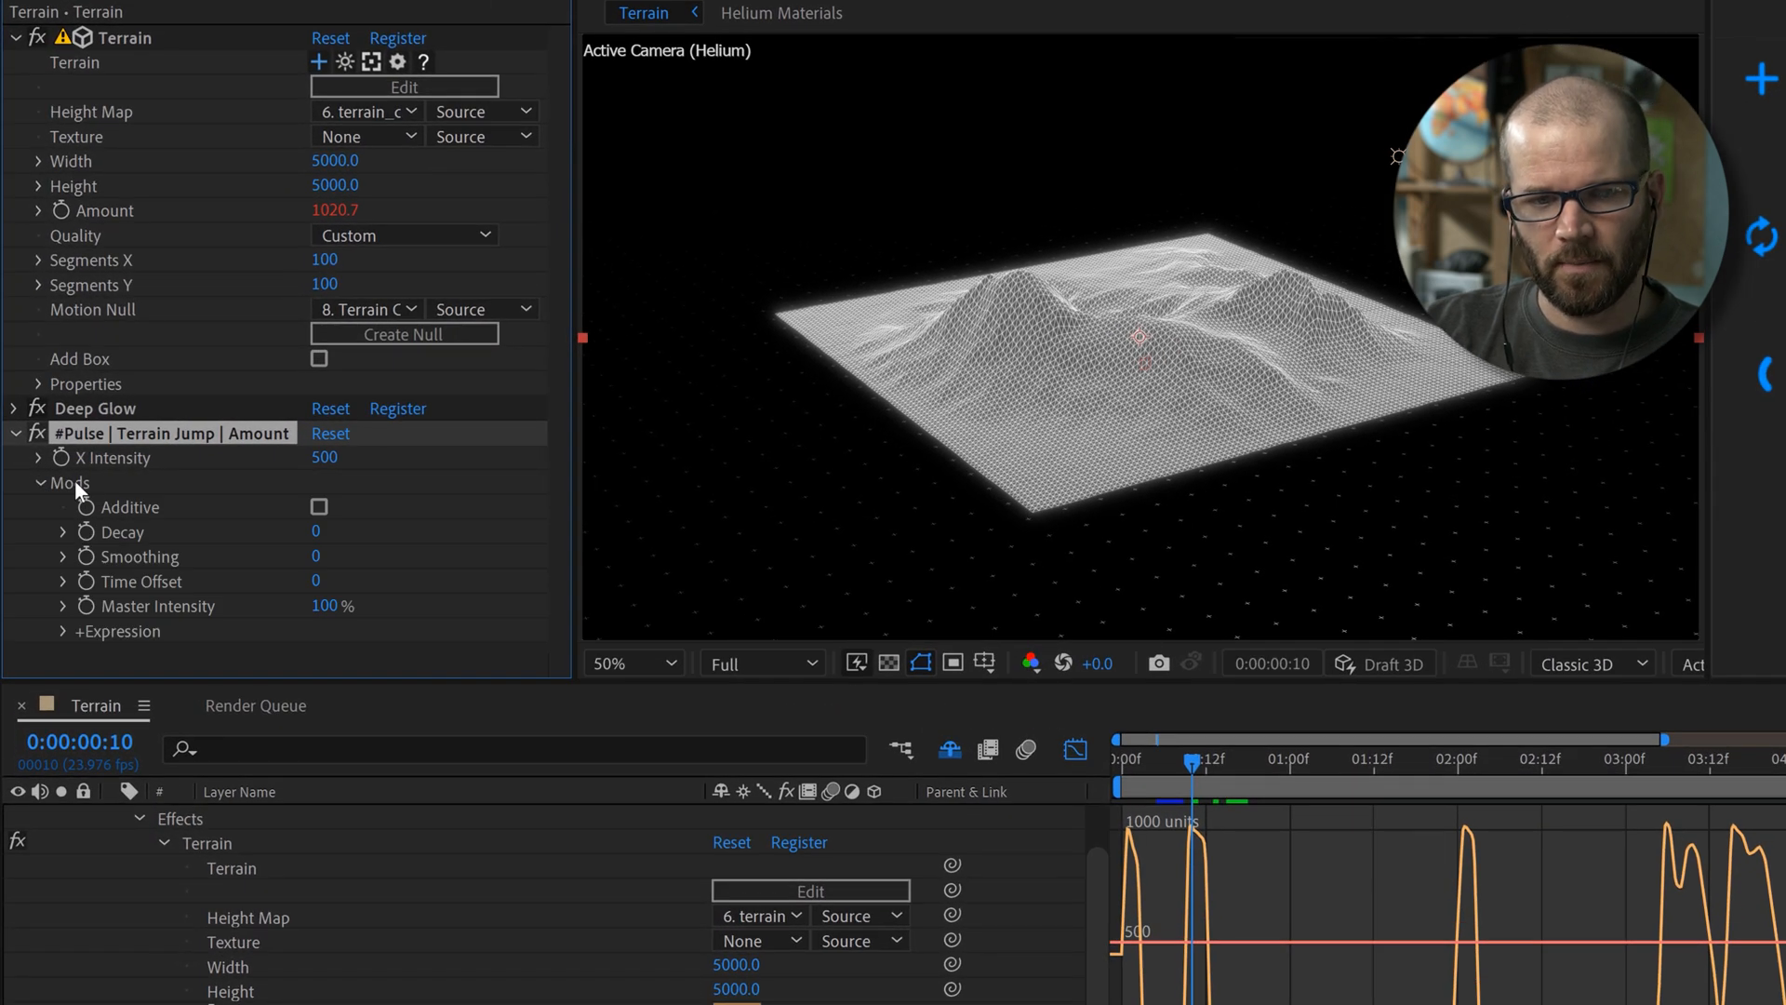
mouse_move(143, 653)
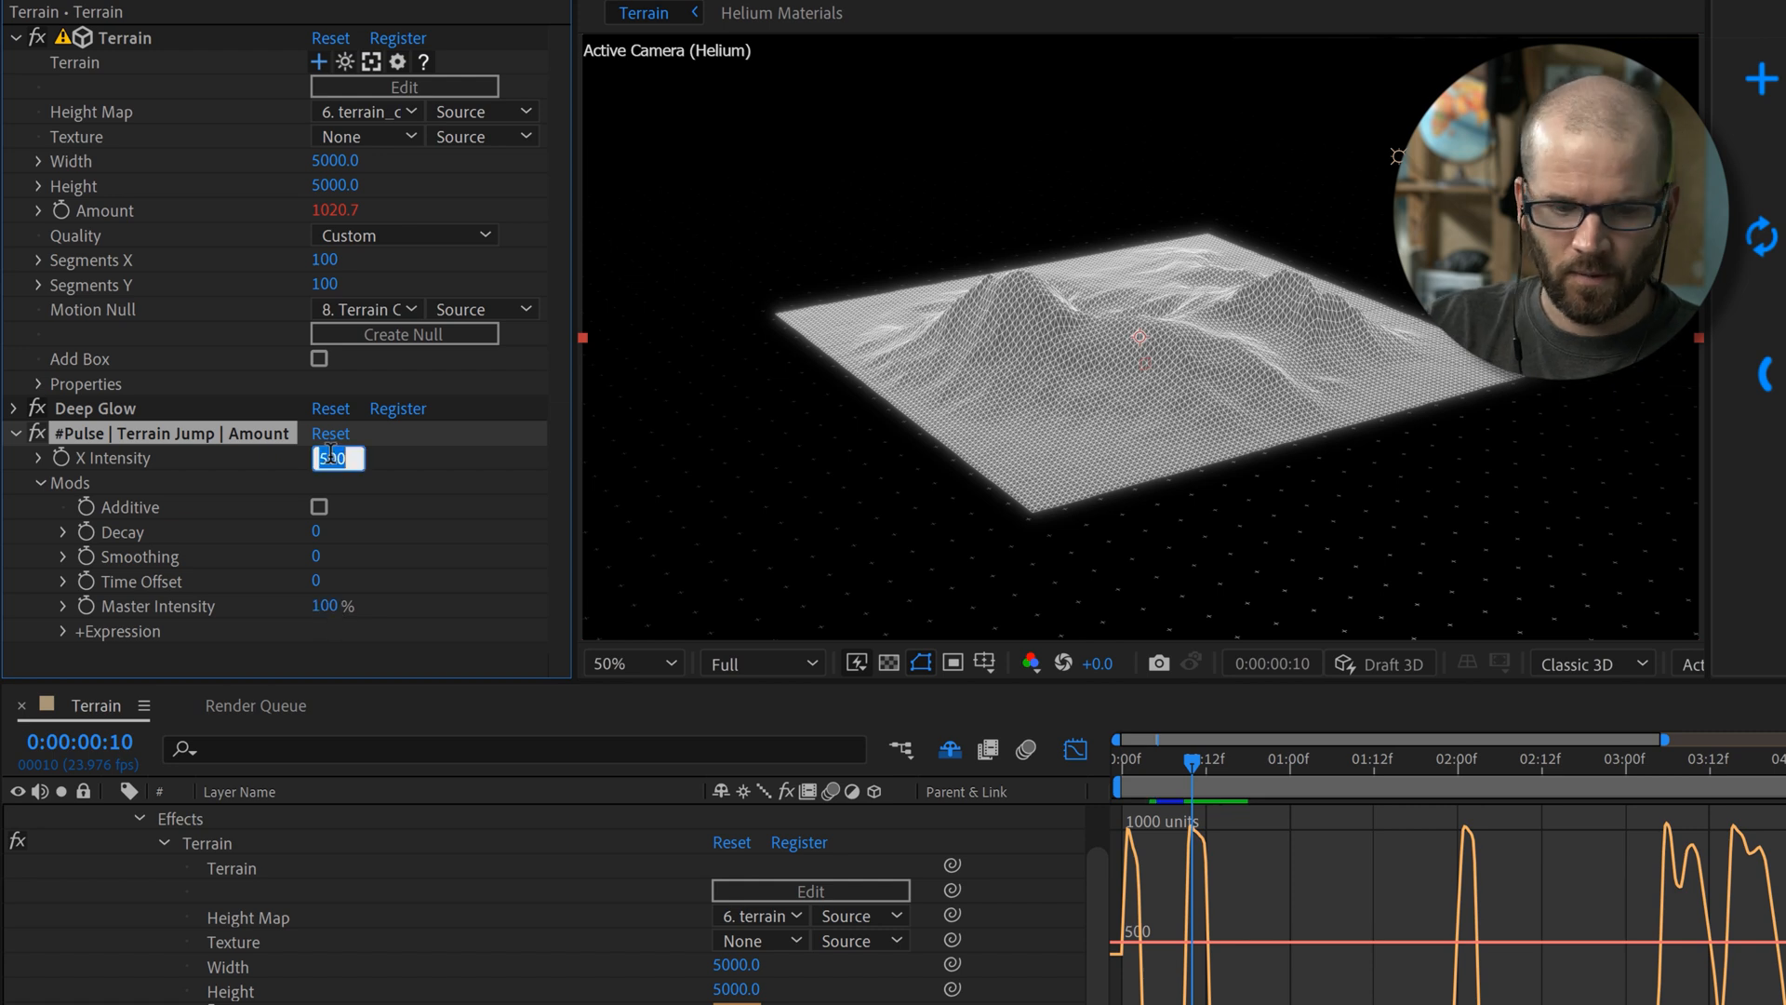
type("1000")
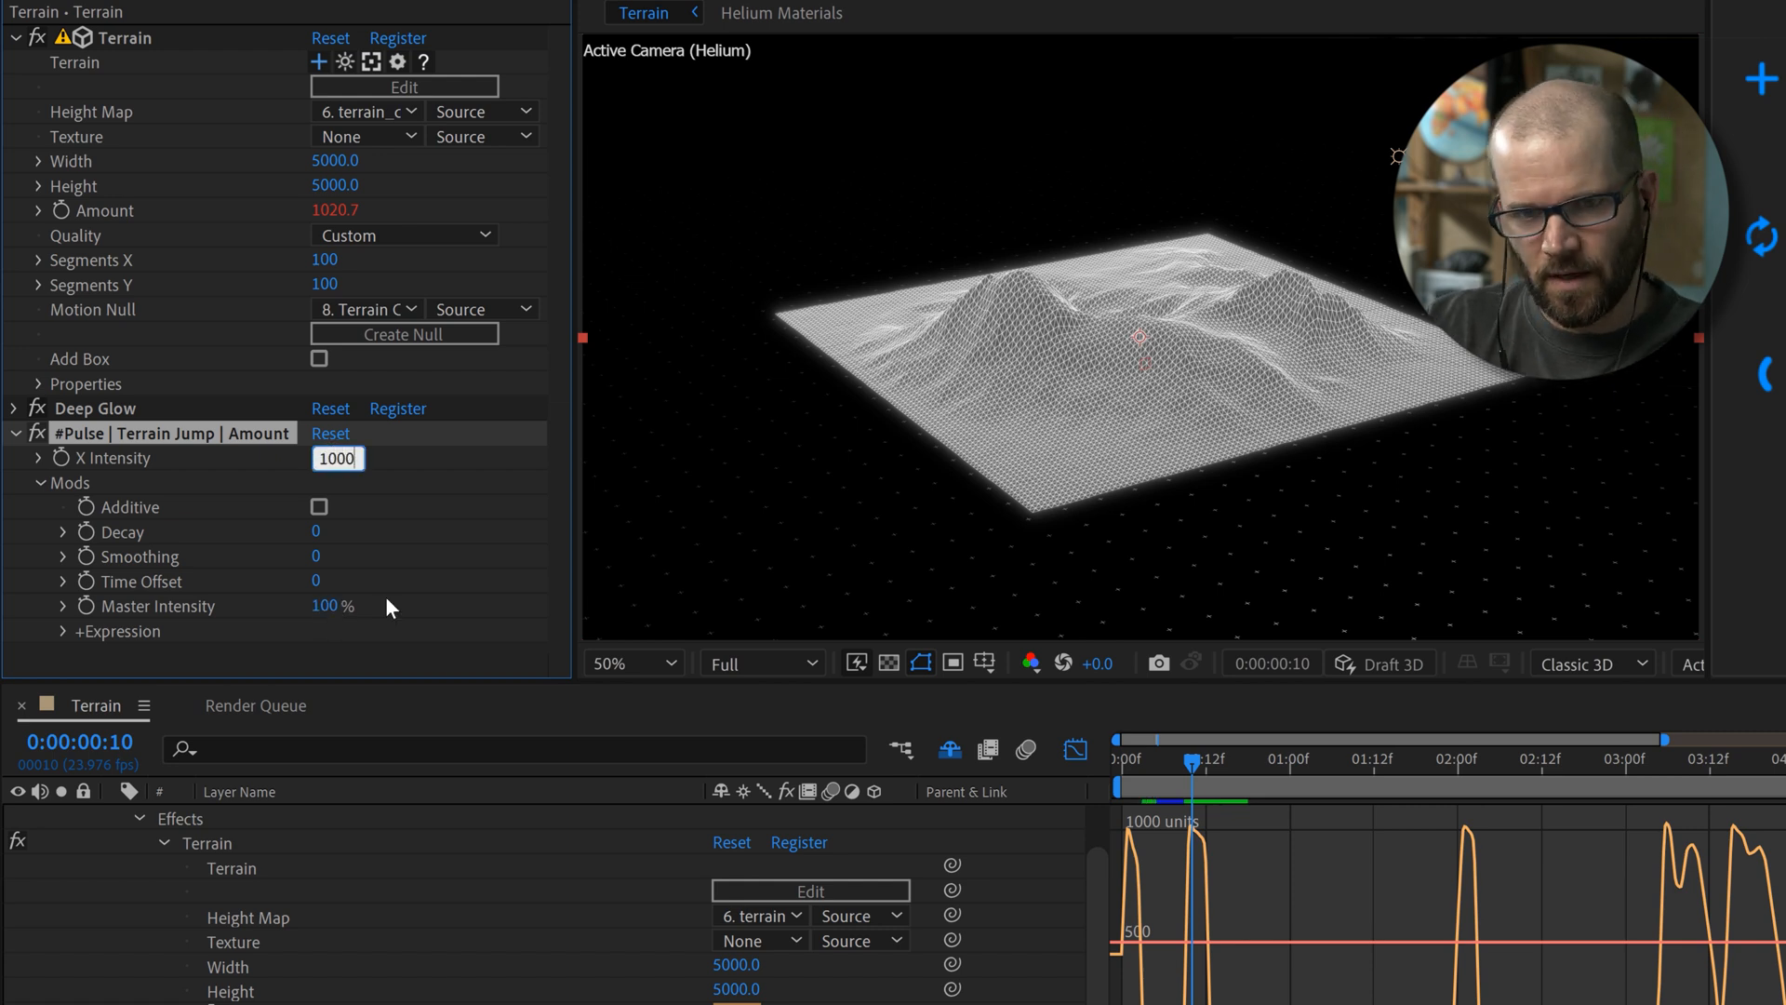
double_click(331, 605)
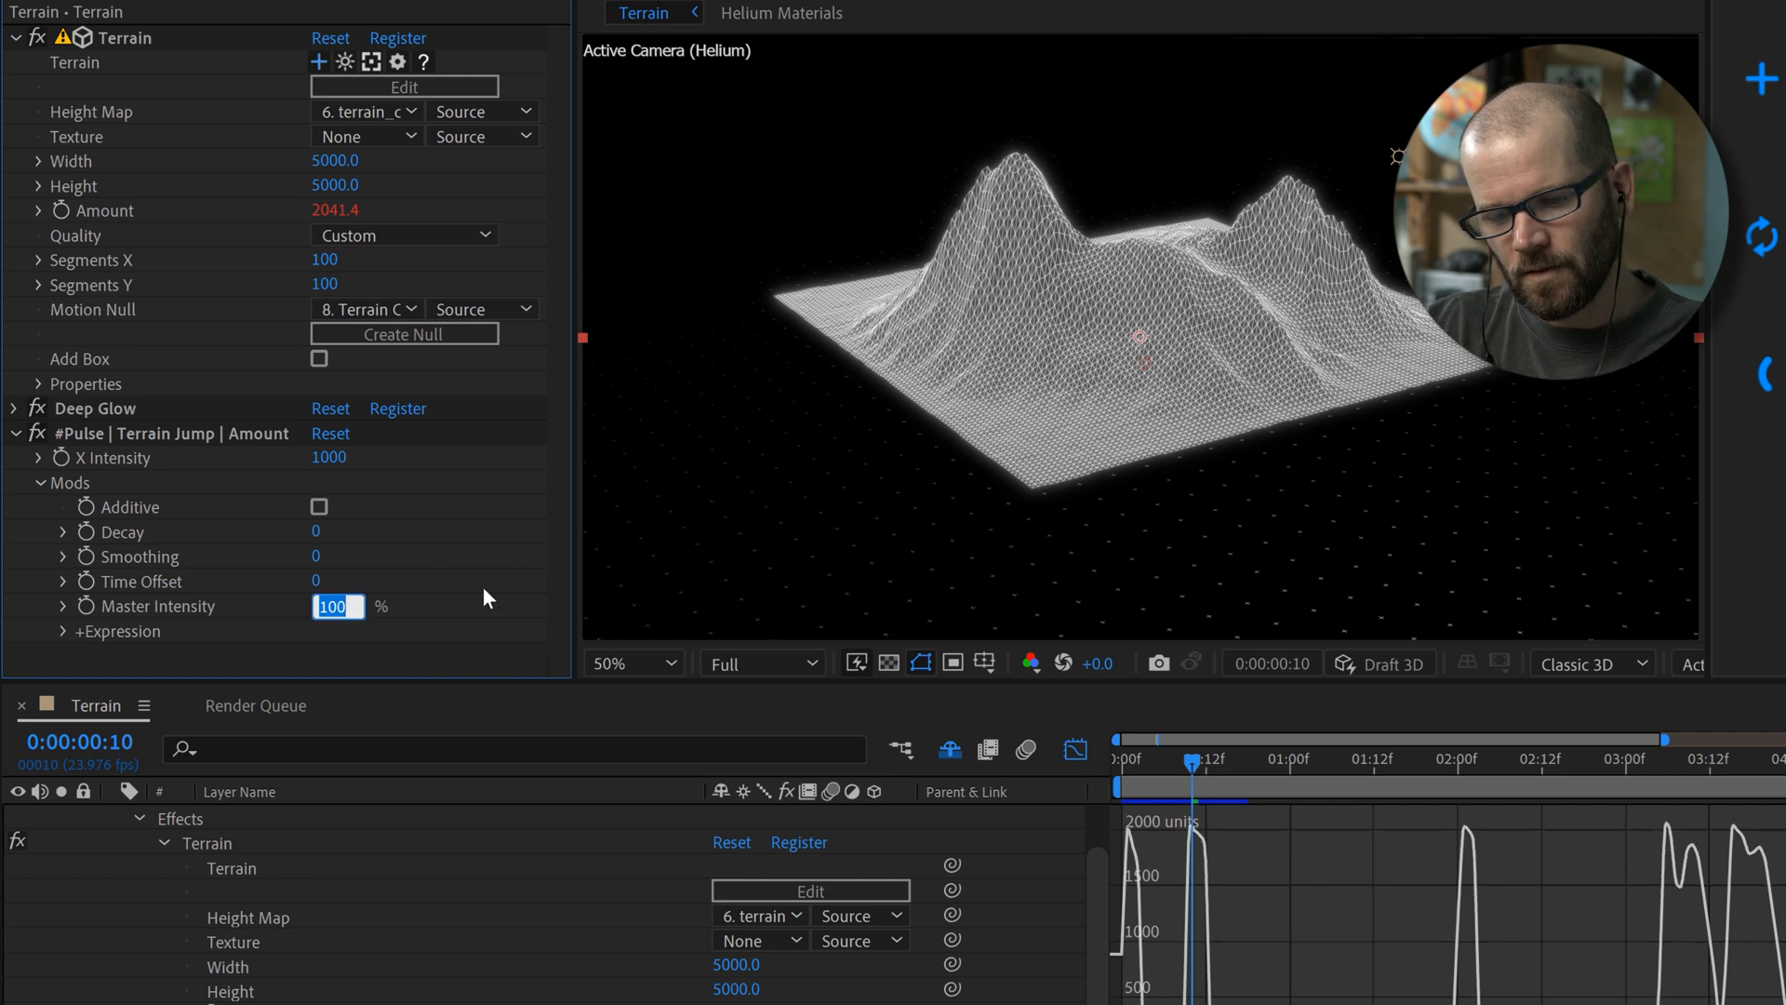
type("50")
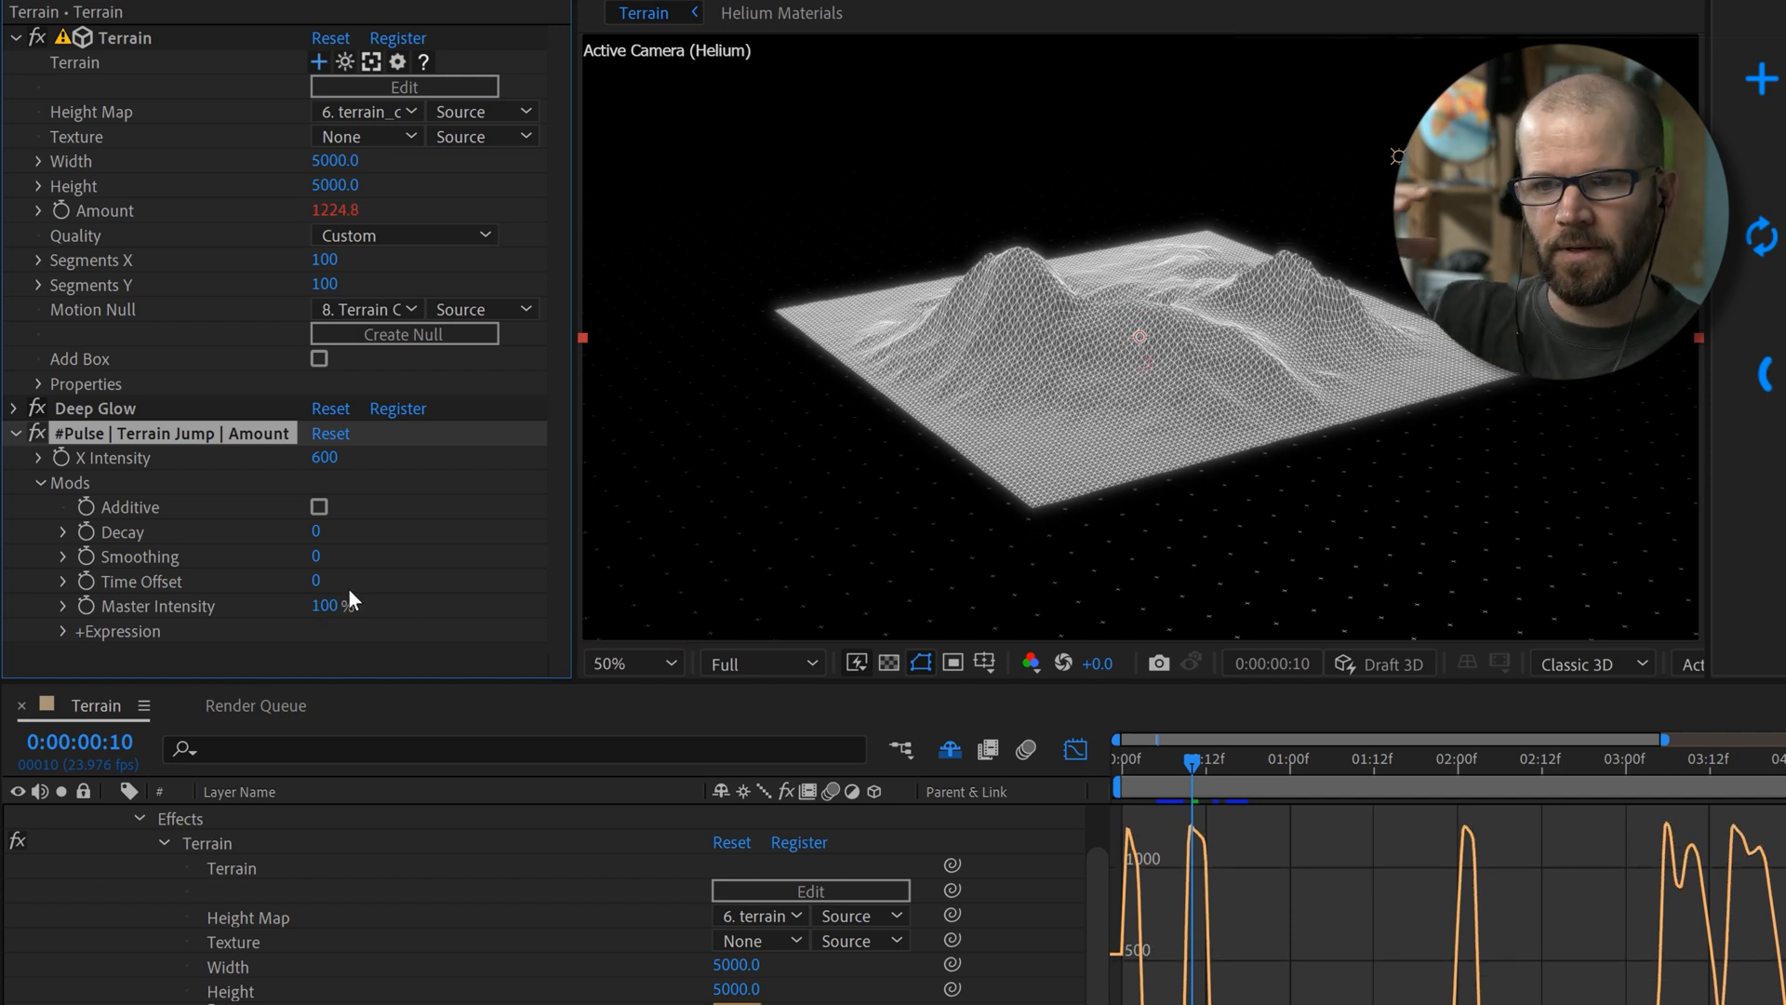
mouse_move(360, 562)
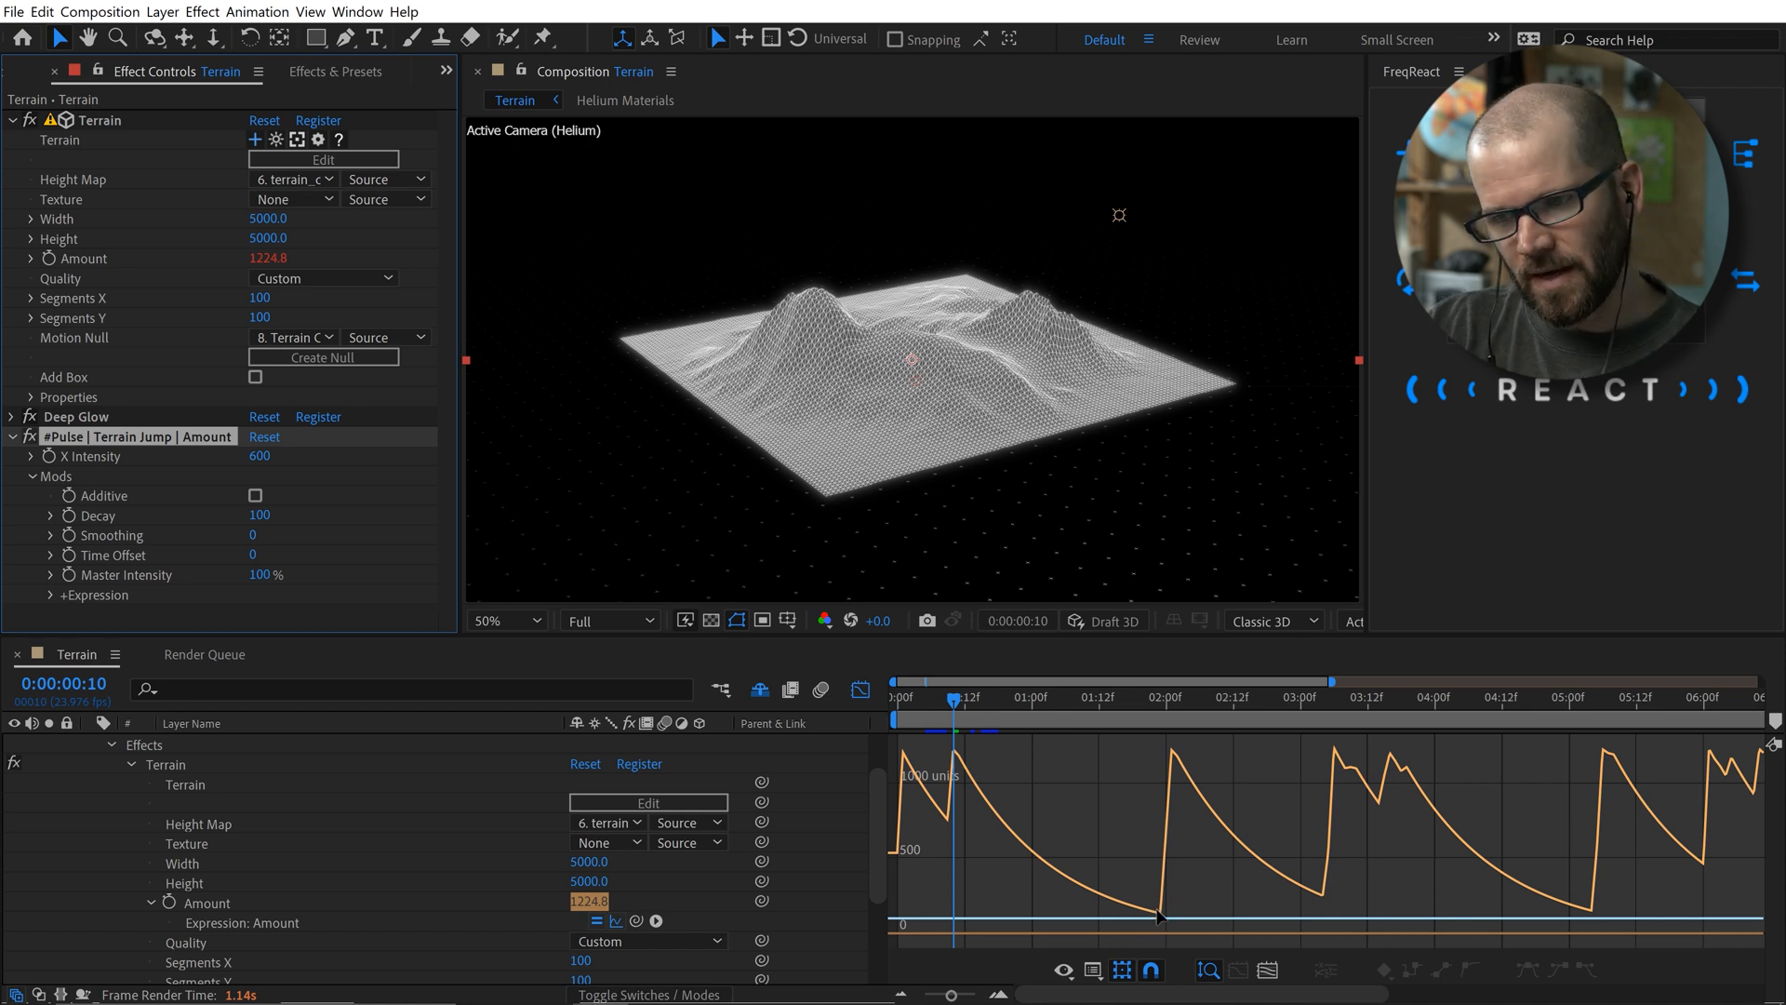
mouse_move(1249, 812)
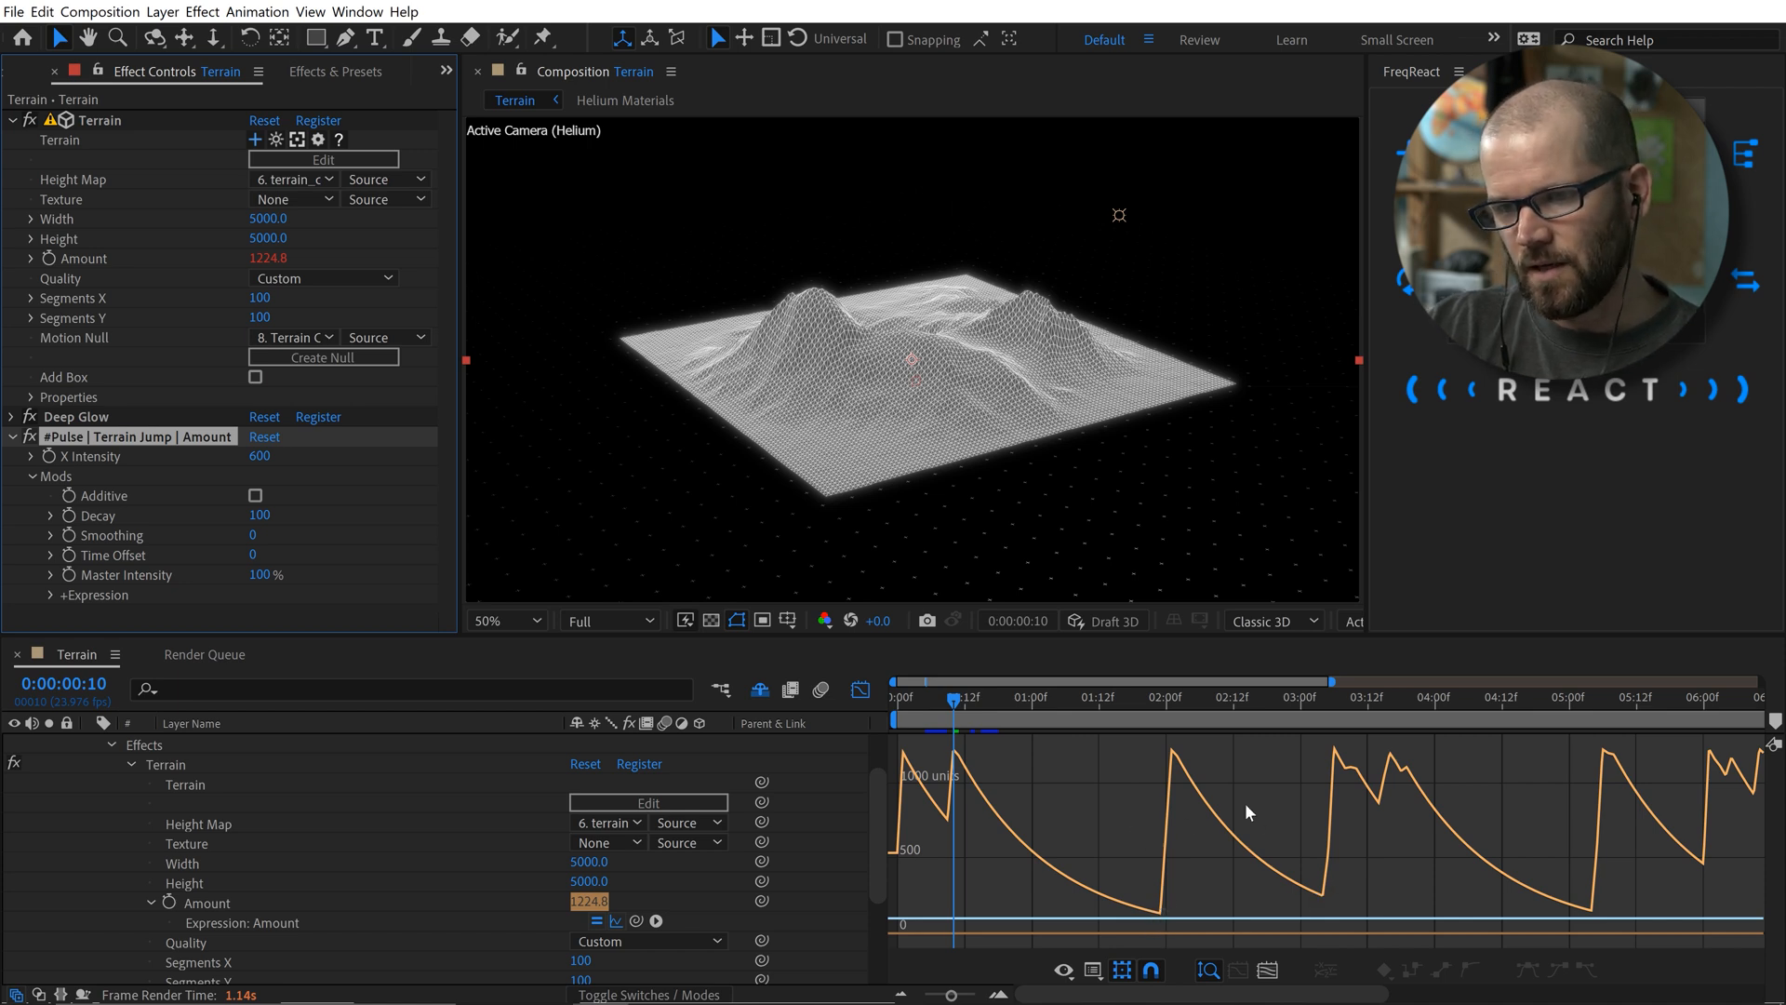